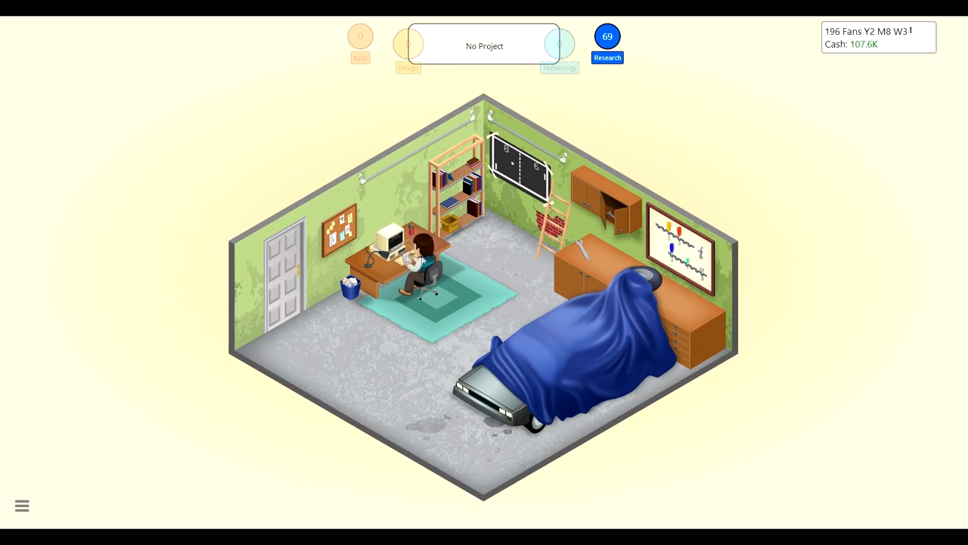
Step: Glance at the Find Contract Work offer and a past game's sales results, closing both
click(421, 270)
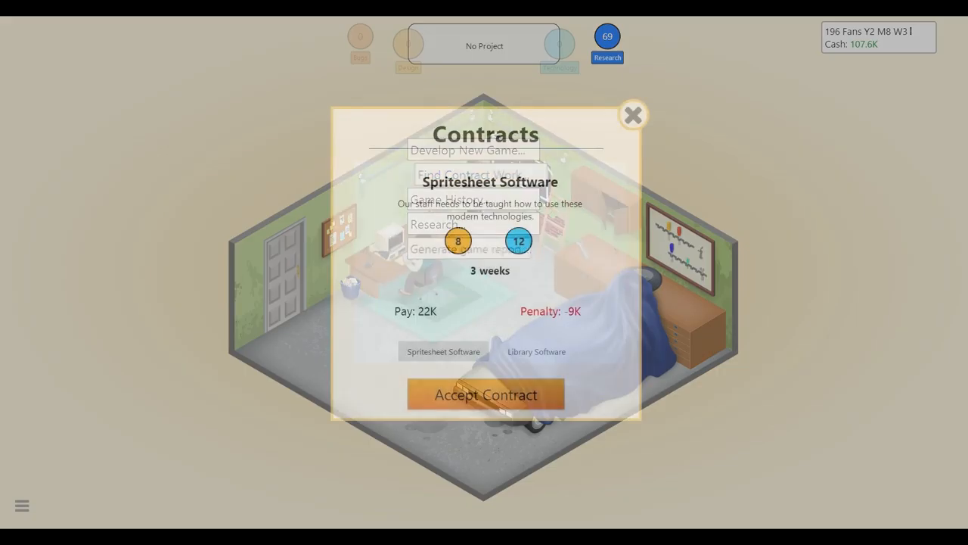
click(633, 115)
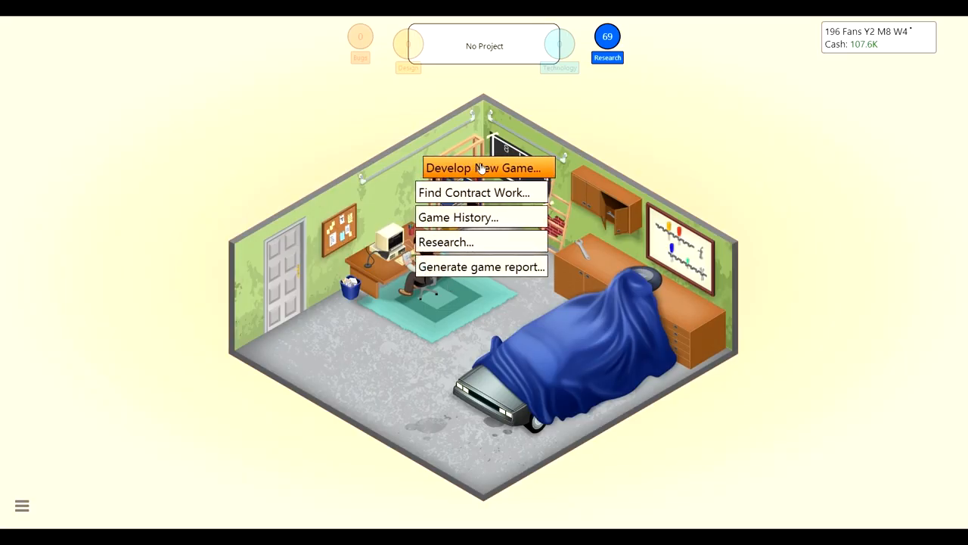
click(457, 218)
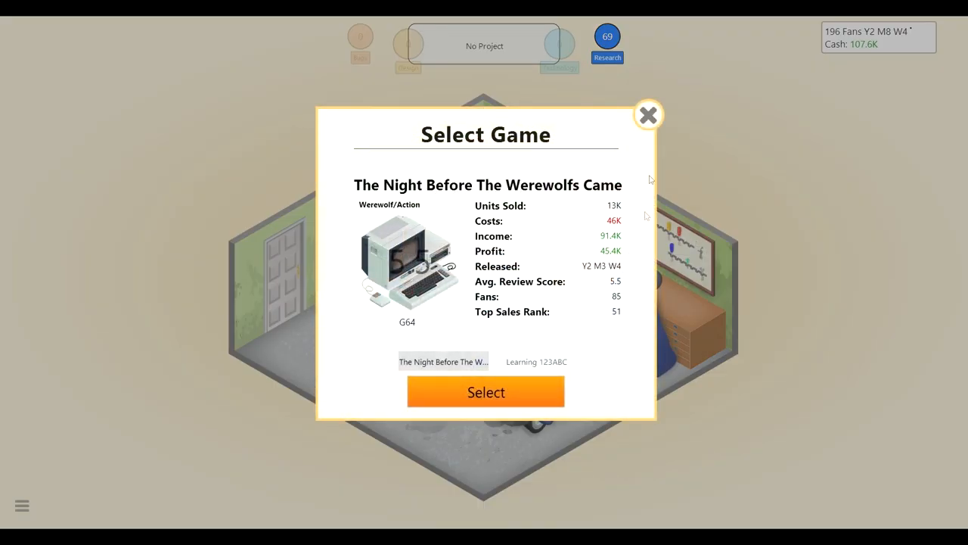
click(647, 115)
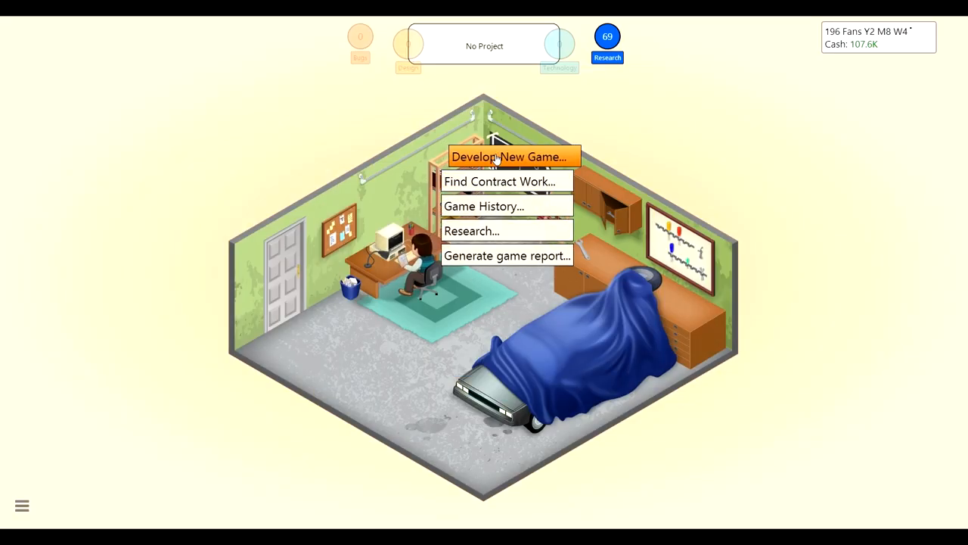
Step: Start a new game concept with the Aliens topic and RPG genre
click(509, 156)
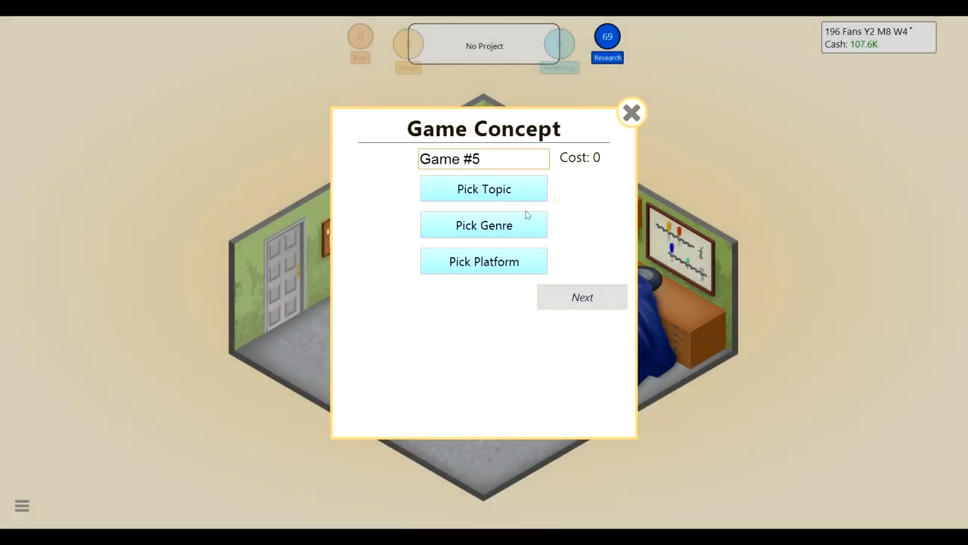
click(485, 187)
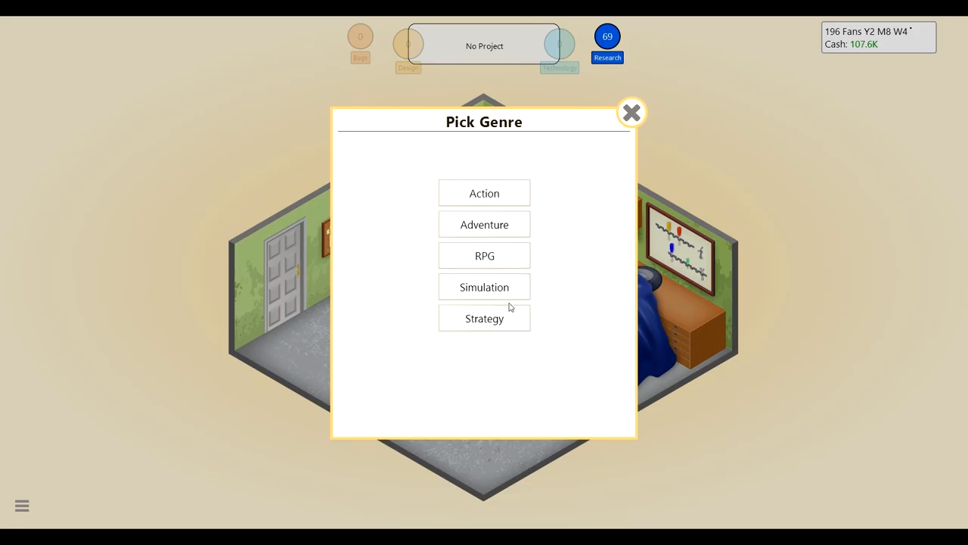
mouse_move(484, 260)
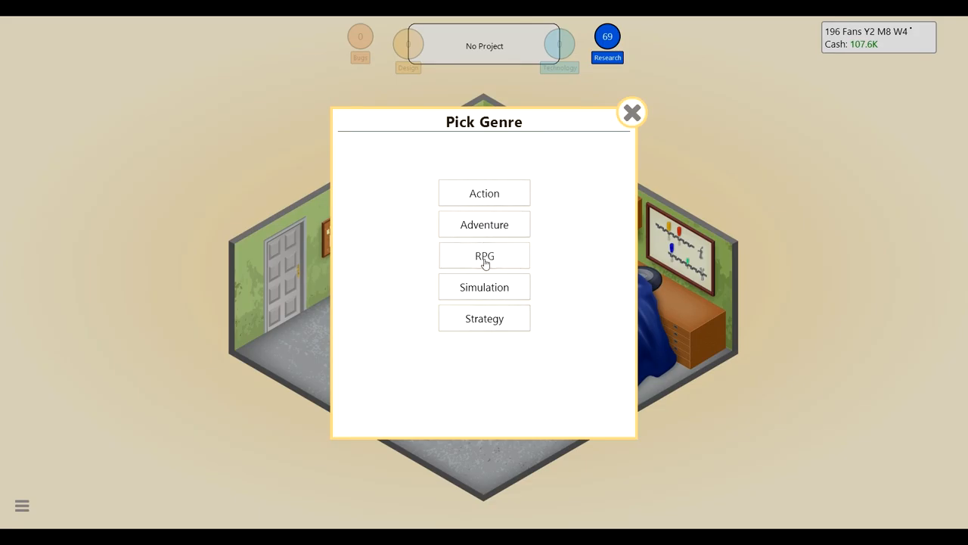
click(484, 256)
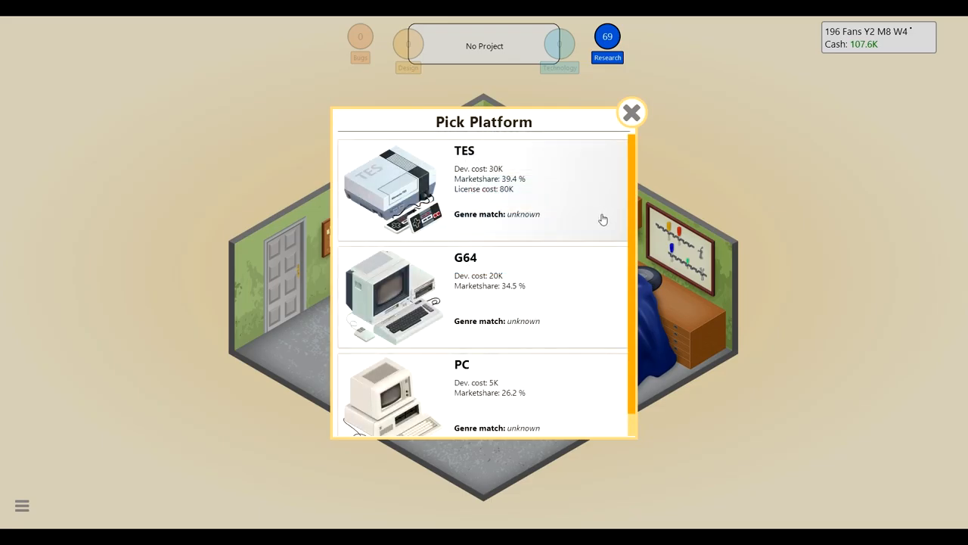
mouse_move(520, 205)
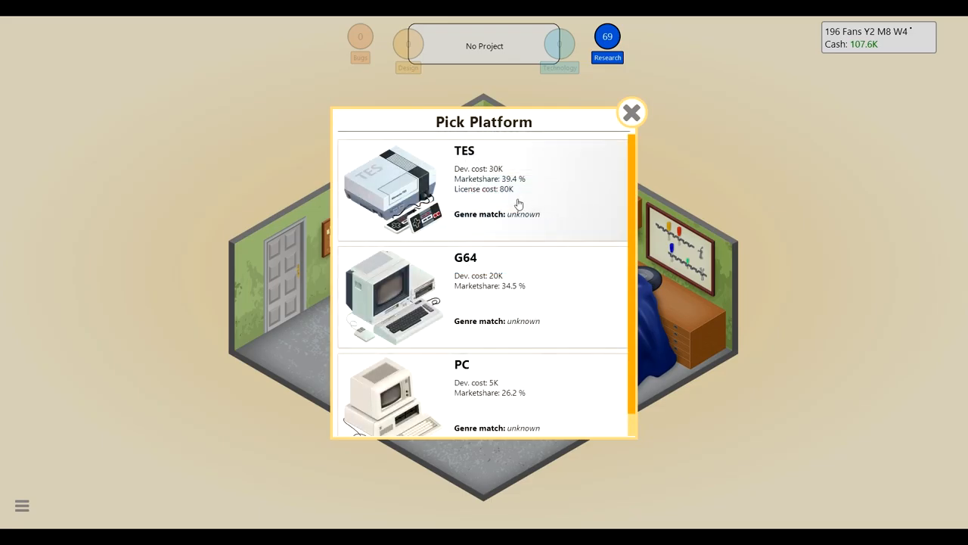
mouse_move(531, 386)
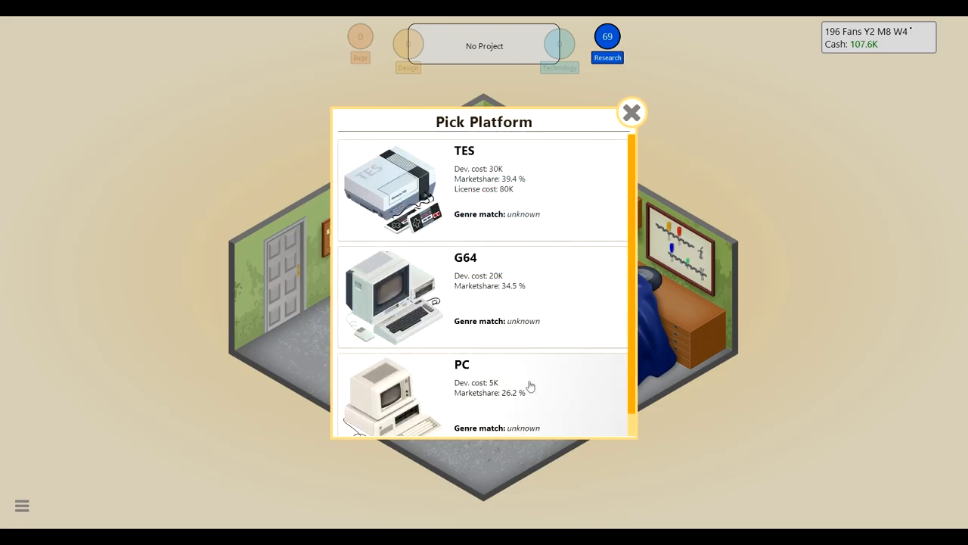
mouse_move(521, 202)
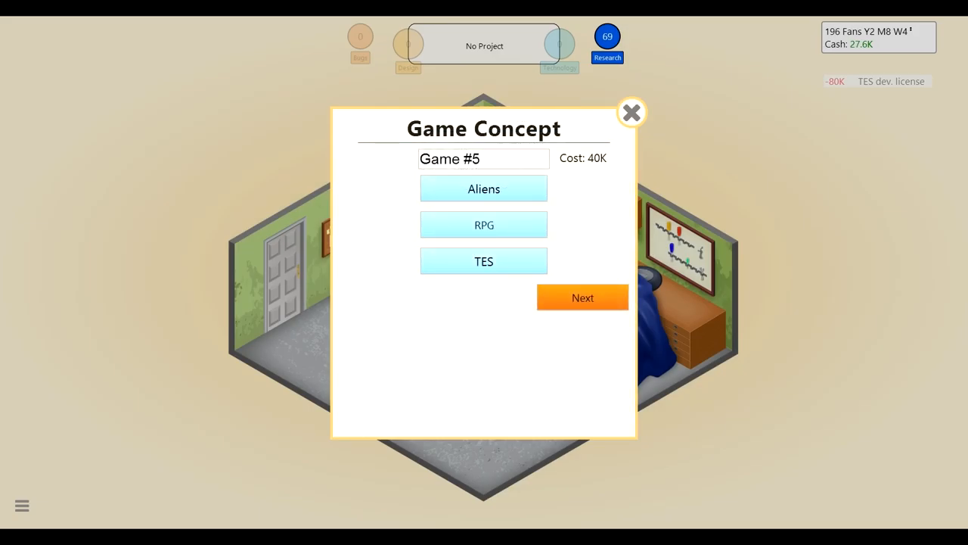
Step: Name the new game 'Aleins not the movie' and continue to feature selection
key(Backspace)
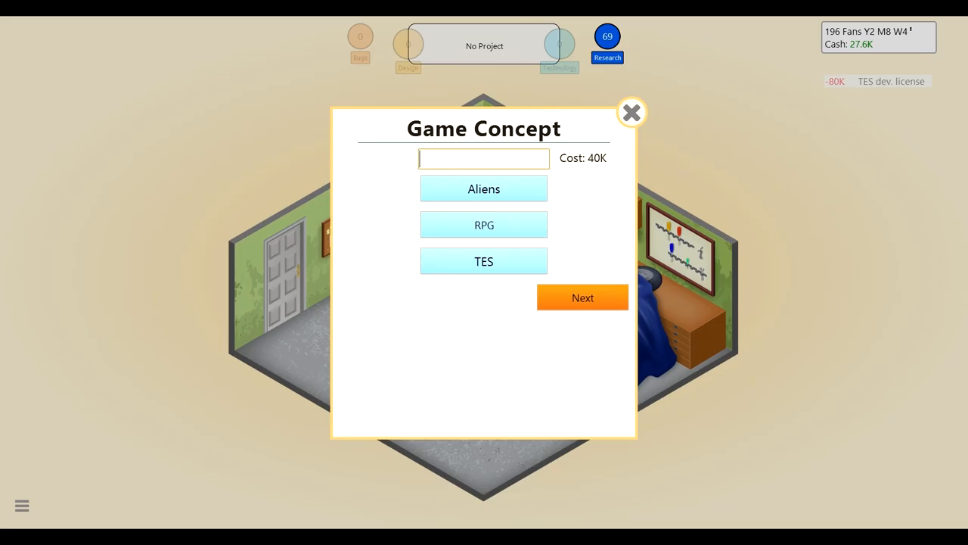
mouse_move(867, 59)
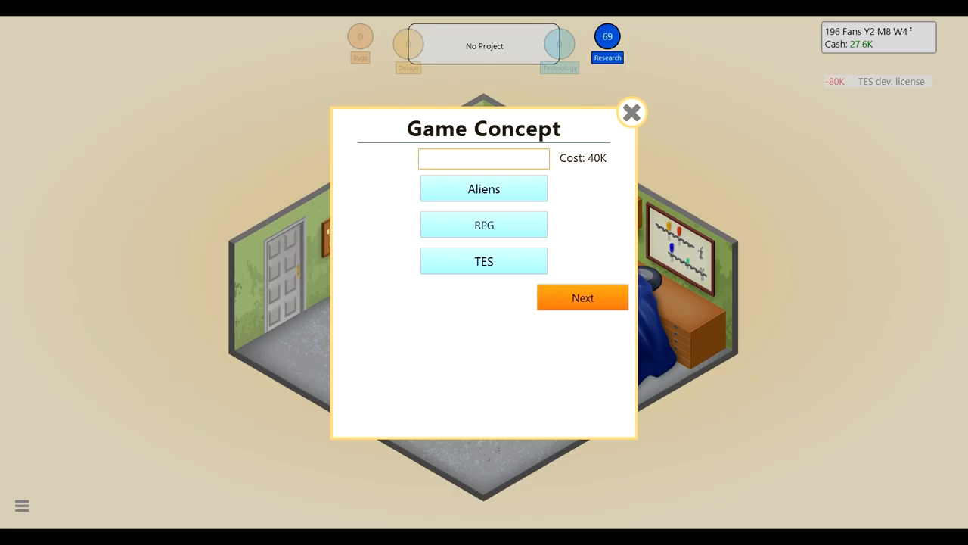
text(Aleins not teh  movi)
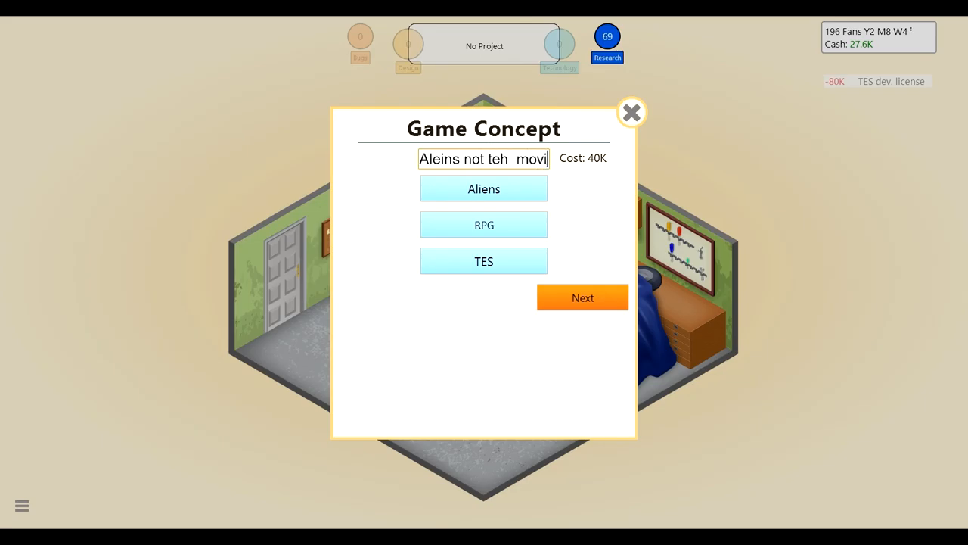
text(e)
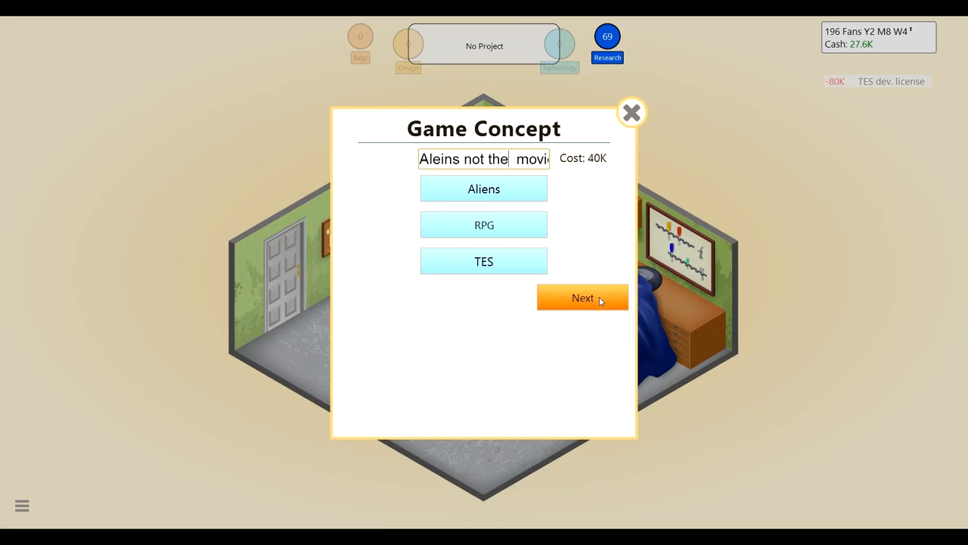
click(583, 296)
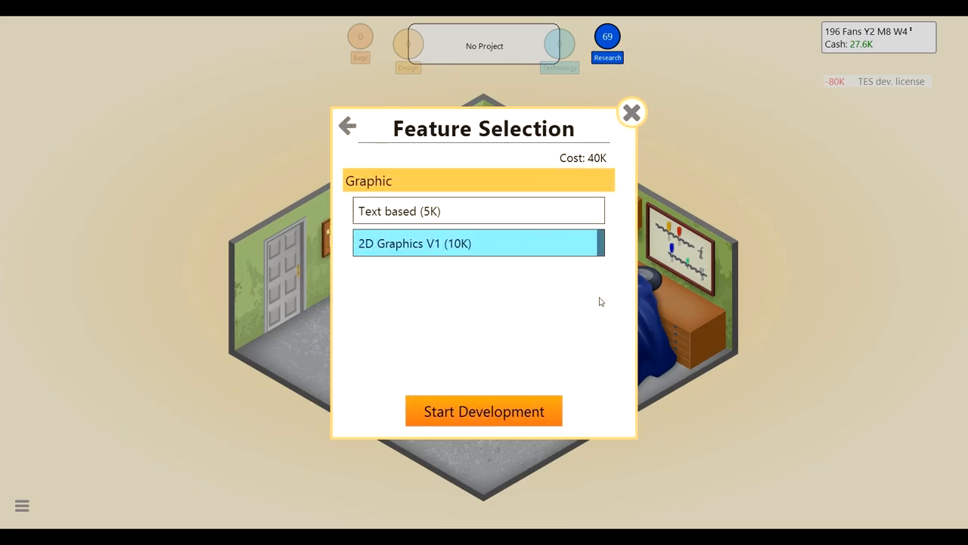
mouse_move(512, 224)
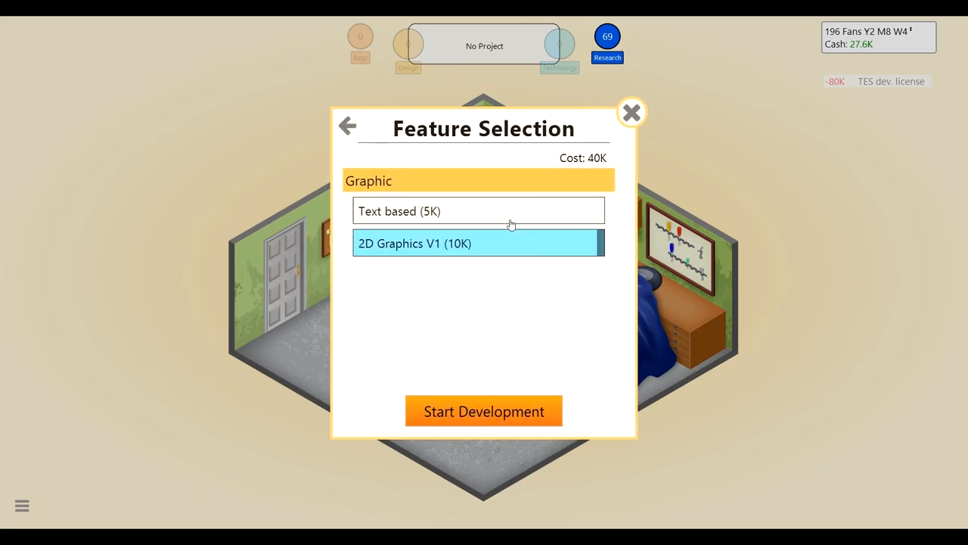
Step: Choose text-based graphics and begin development of the game
click(479, 212)
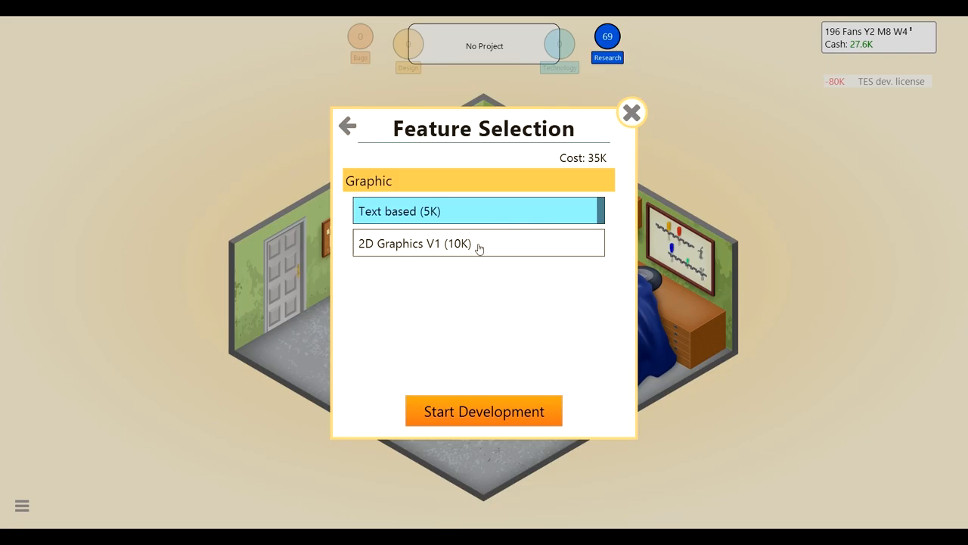
click(347, 126)
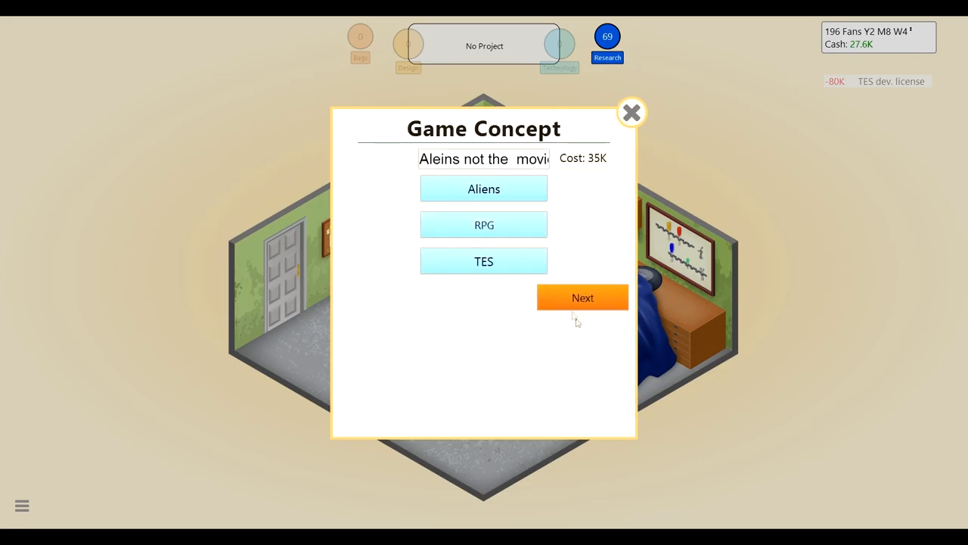
click(582, 297)
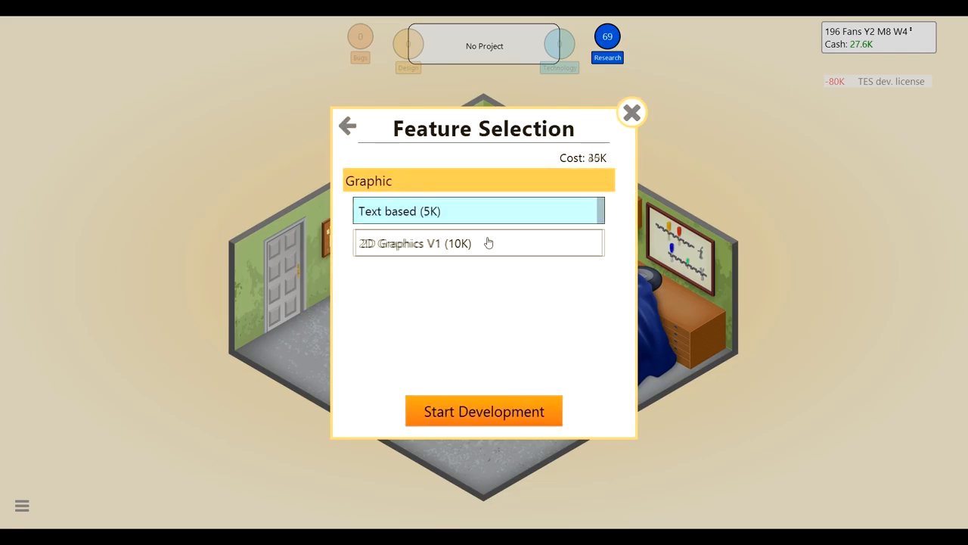
click(484, 412)
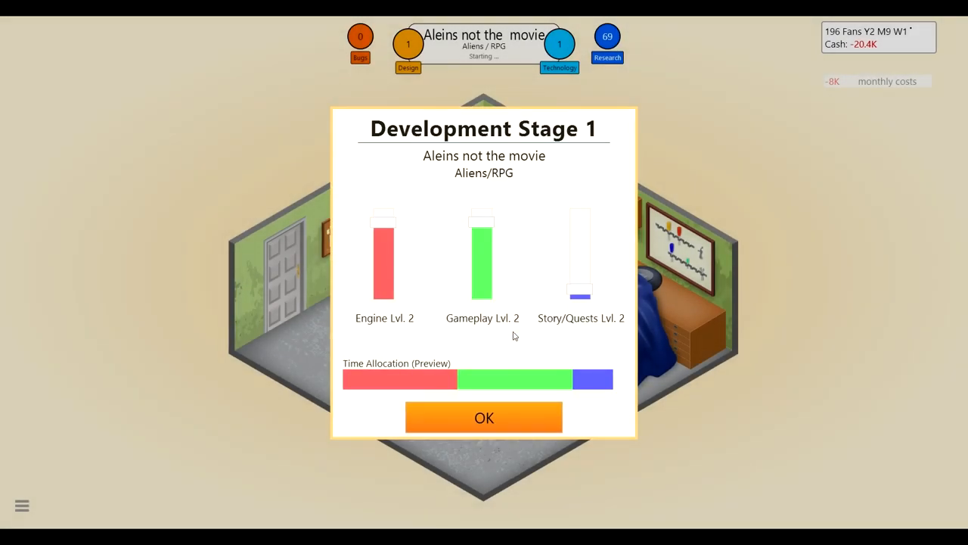
mouse_move(387, 221)
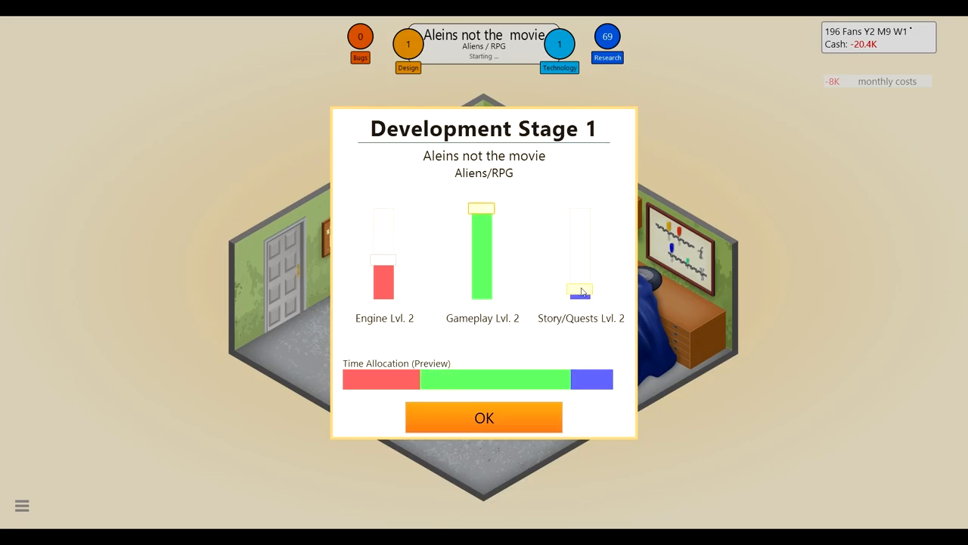
Step: Raise Story/Quests time in Stage 1, then confirm the Stage 1 and Stage 2 time splits
drag(581, 291, 581, 215)
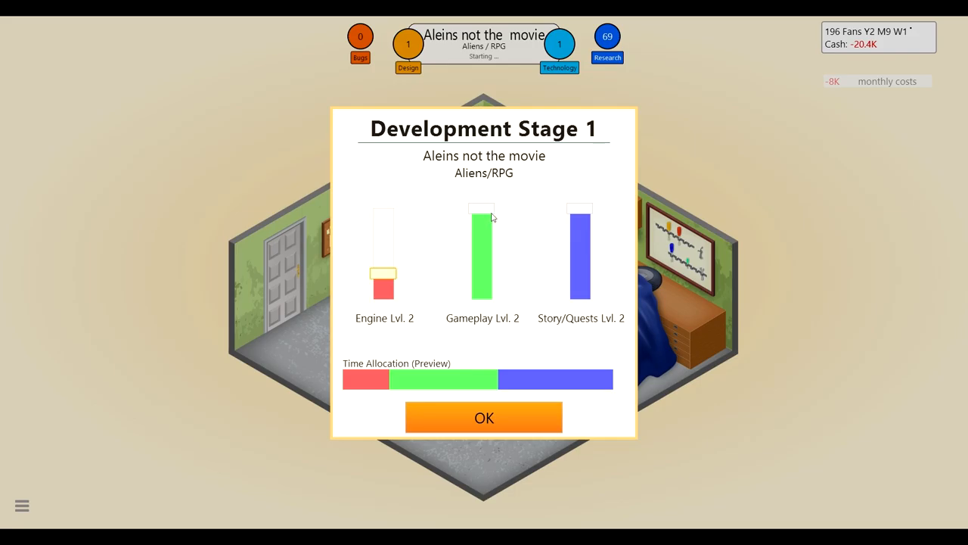
click(484, 417)
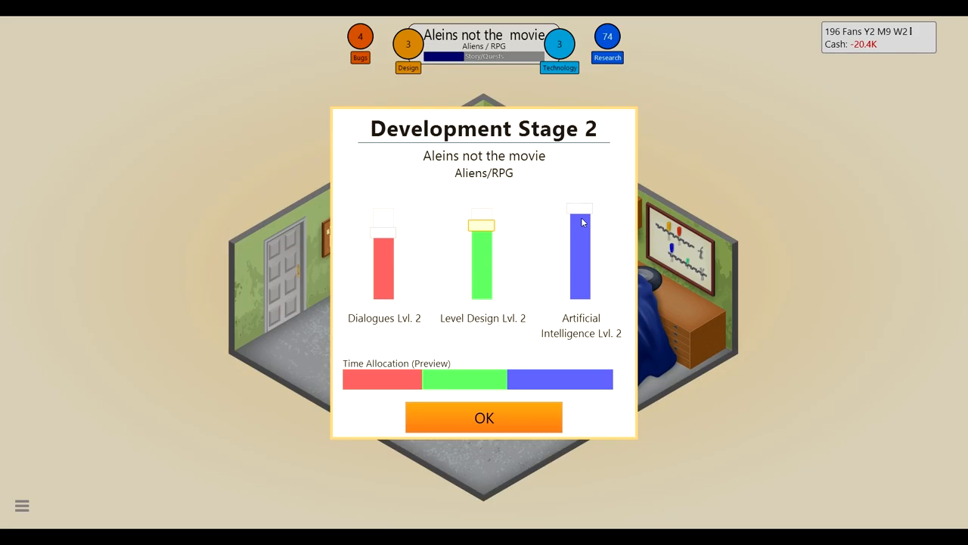
mouse_move(560, 238)
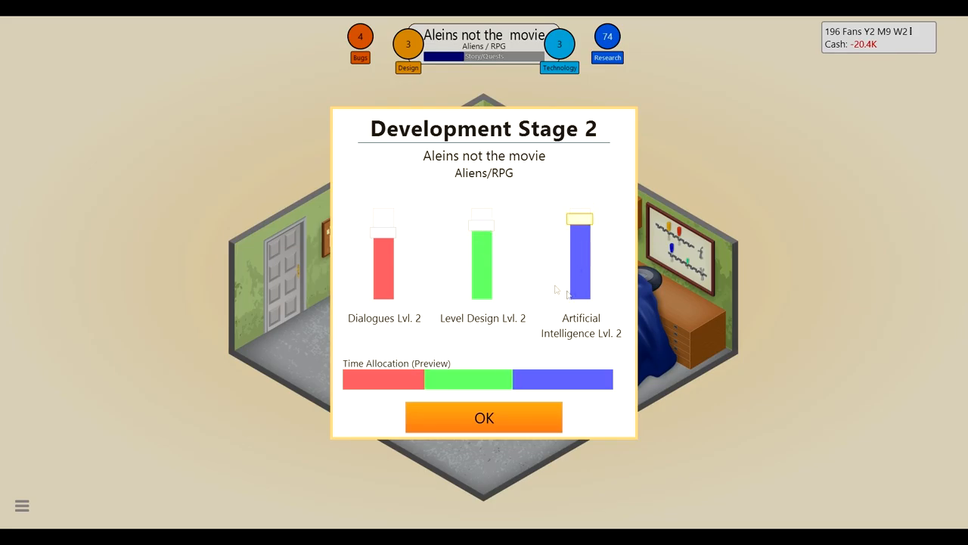
click(484, 417)
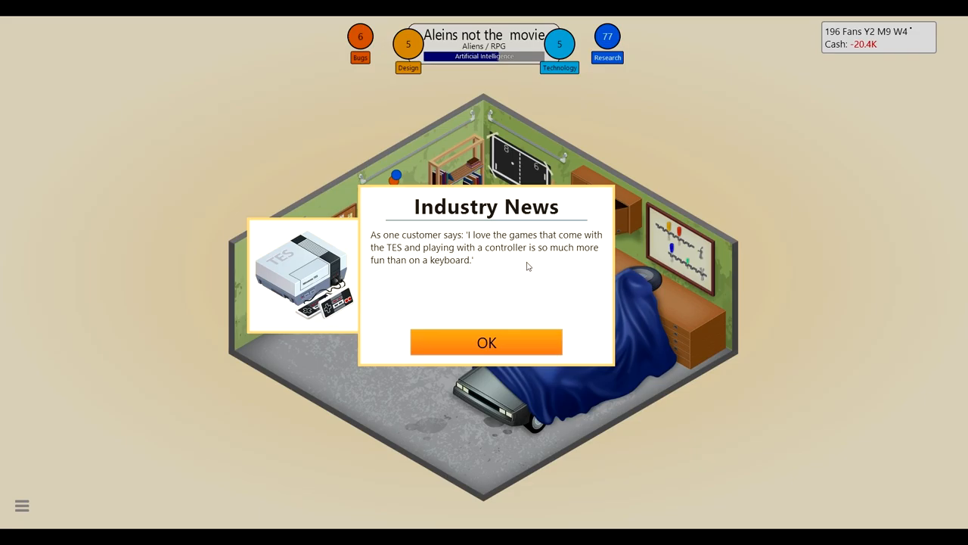
Step: Dismiss the industry news and confirm Stage 3 so the game finishes and releases
click(486, 342)
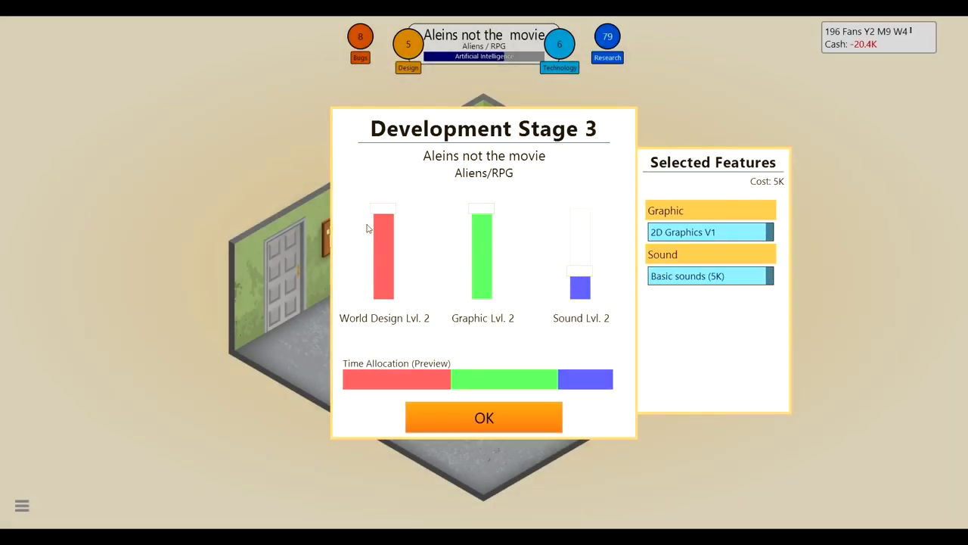
mouse_move(678, 292)
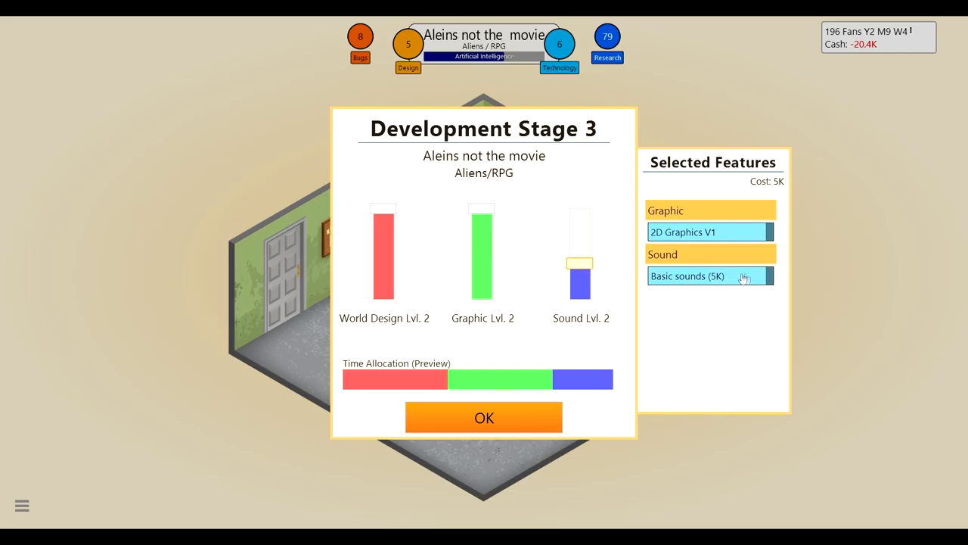
mouse_move(645, 205)
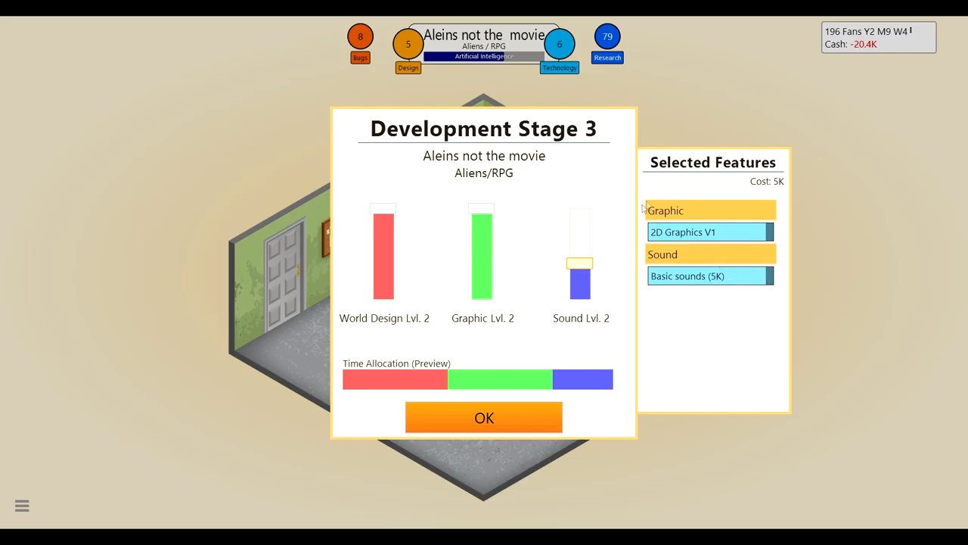
mouse_move(539, 417)
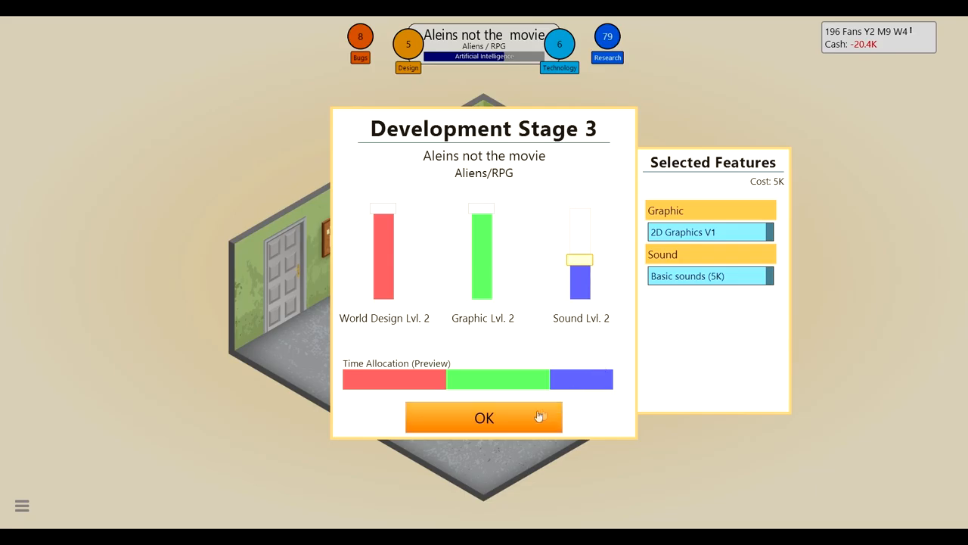
click(484, 418)
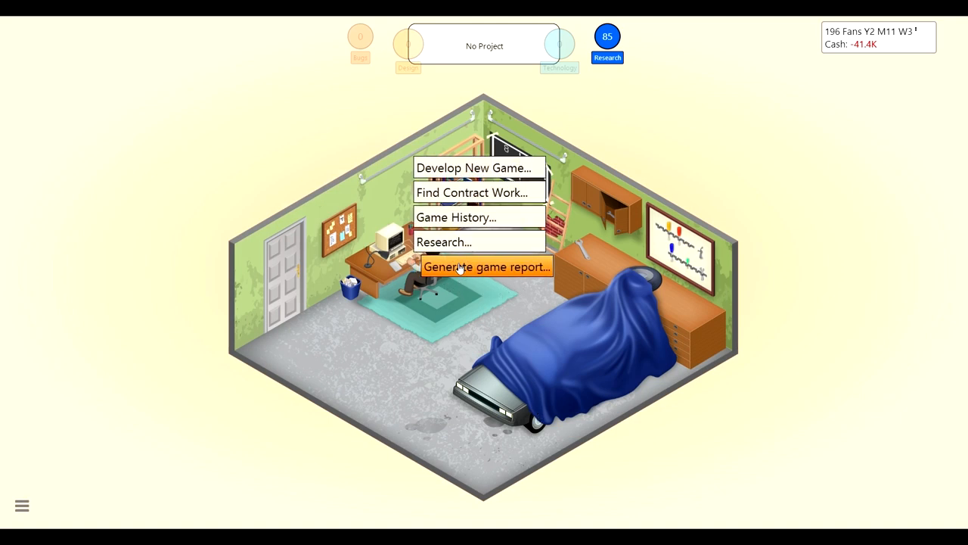
Step: Request a post-release game report on Learning 123ABC
click(487, 266)
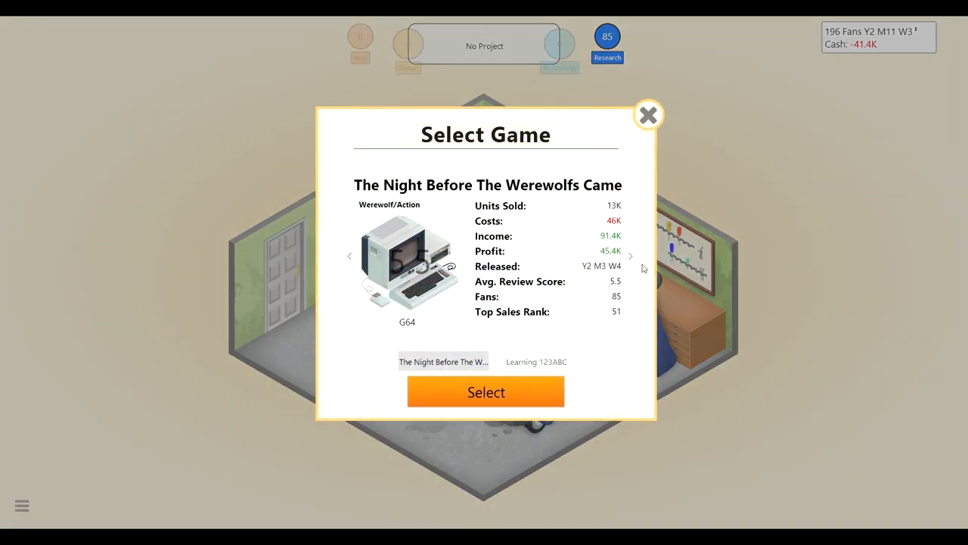
click(536, 362)
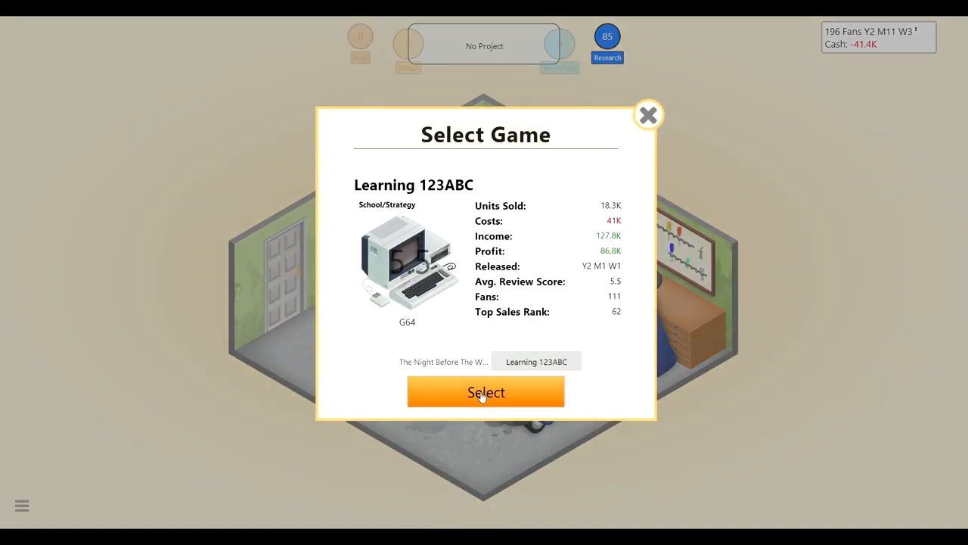
click(486, 392)
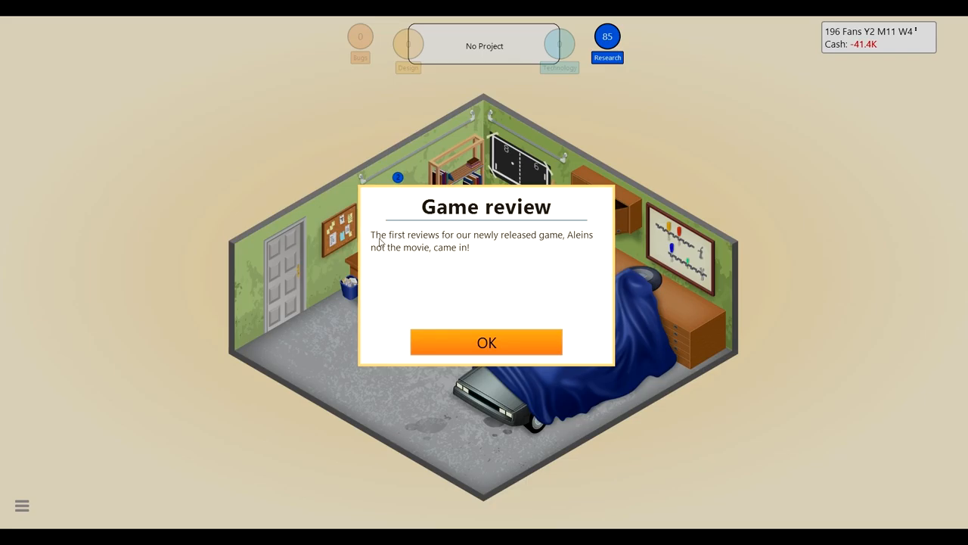
mouse_move(397, 246)
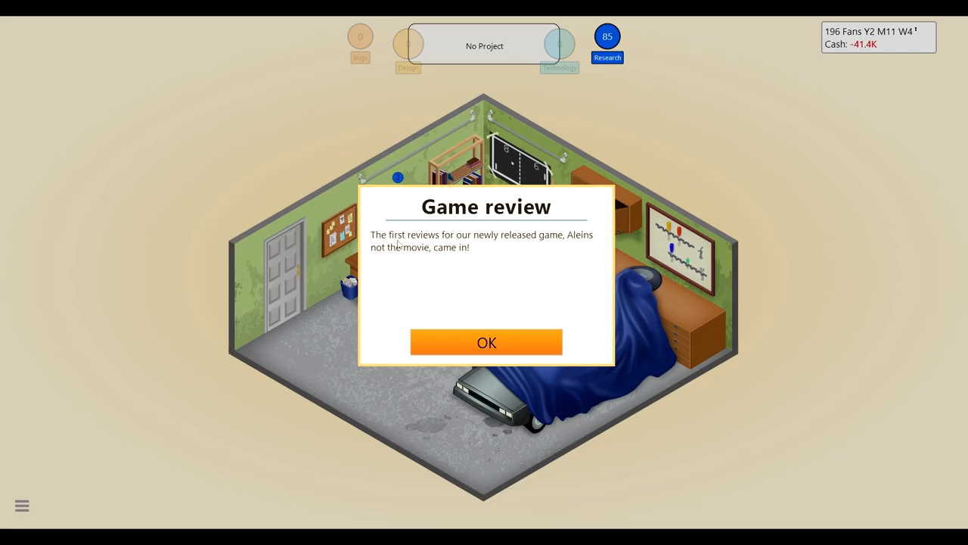
Step: View the 5 and 6 review scores for 'Aleins not the movie' and close them
click(485, 342)
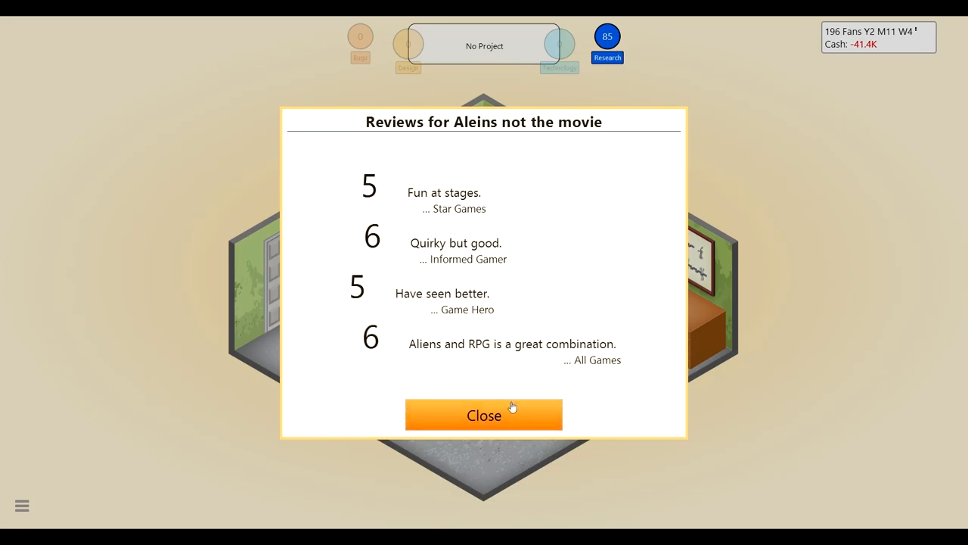
click(484, 415)
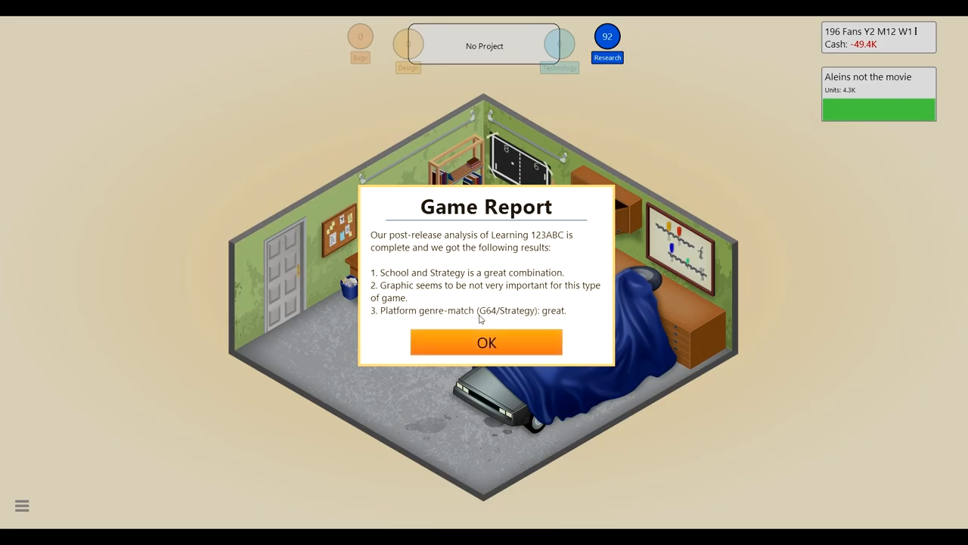
mouse_move(444, 328)
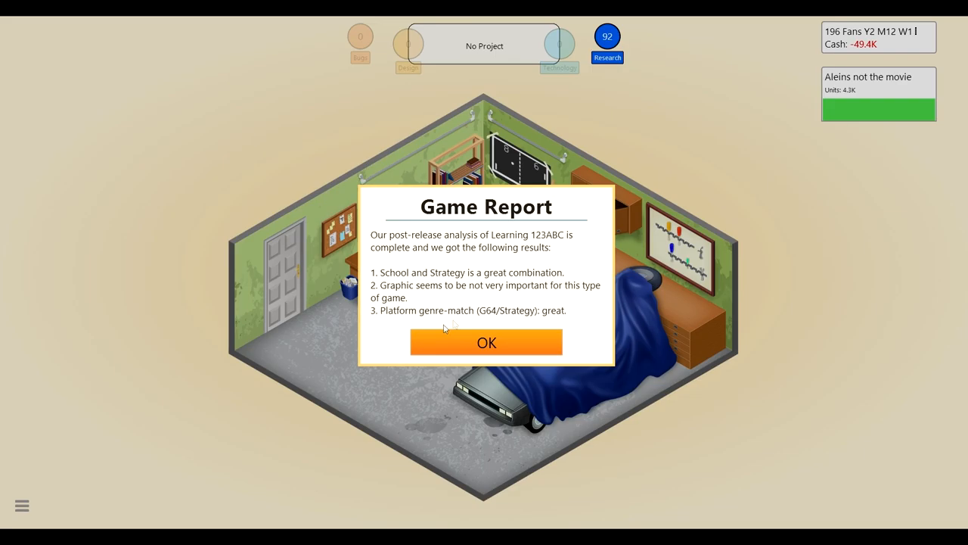
Step: Dismiss the Learning 123ABC report and reopen the studio's action list
click(487, 342)
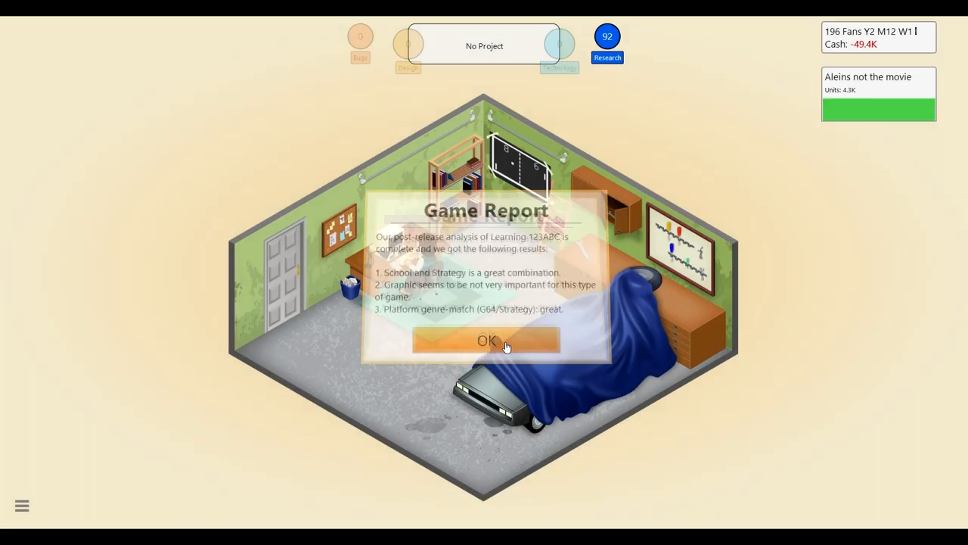
click(489, 340)
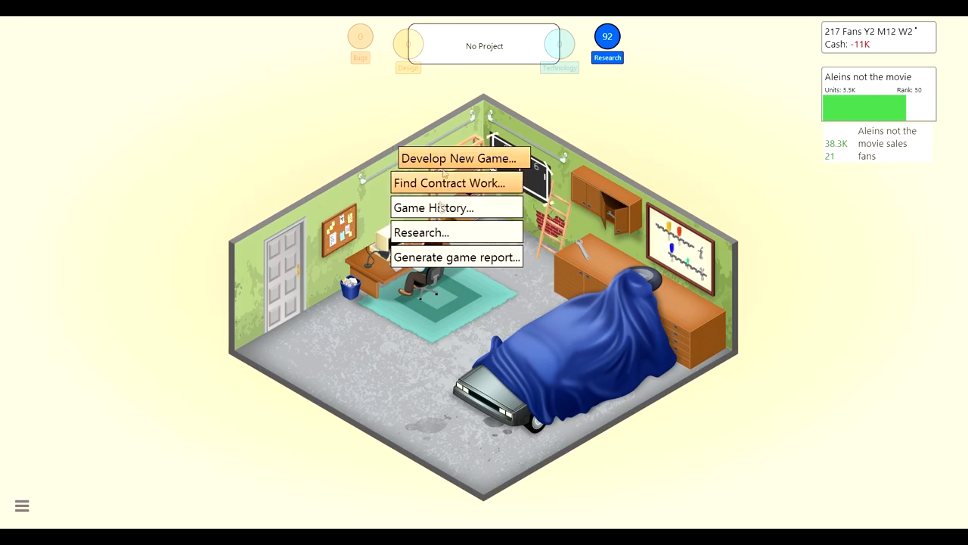
Step: Start researching the new topic Evolution for 10 RP
click(420, 233)
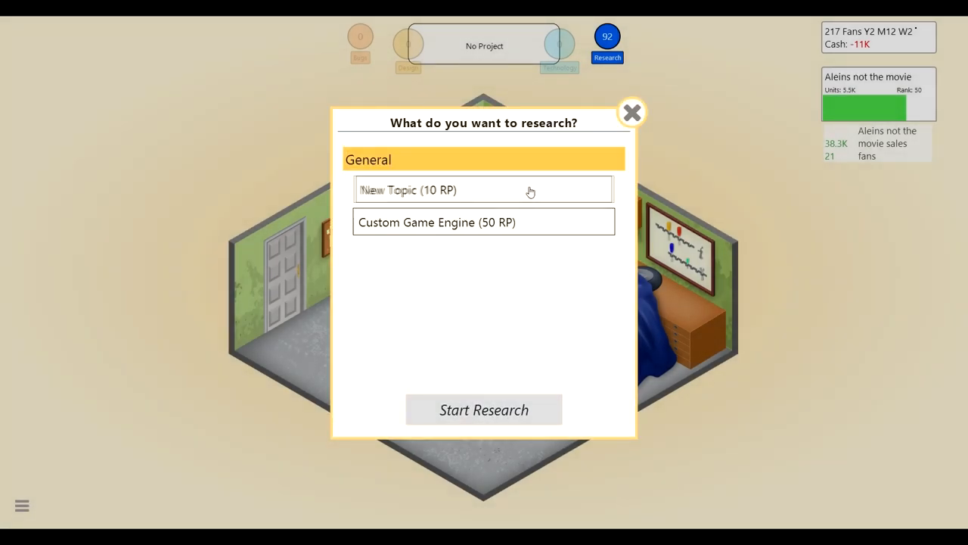
click(485, 189)
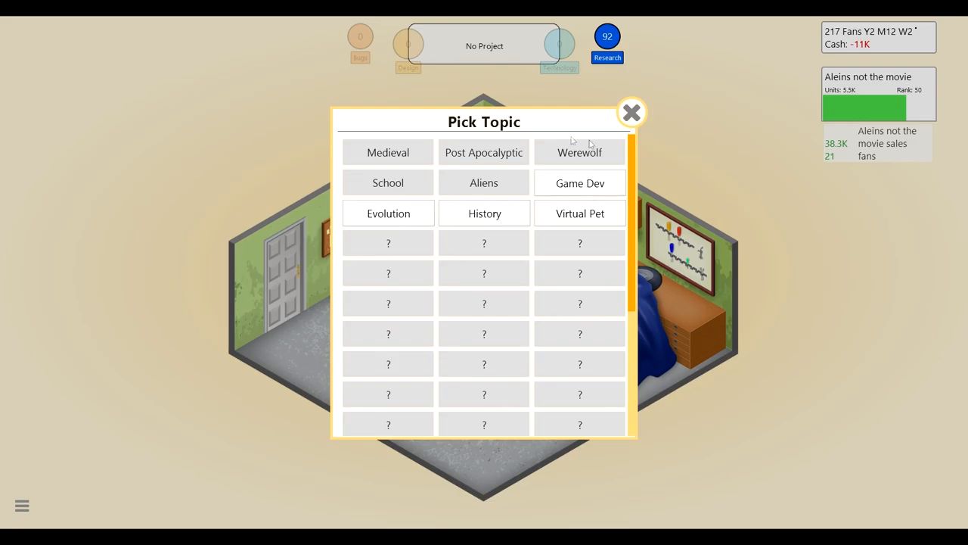
mouse_move(497, 239)
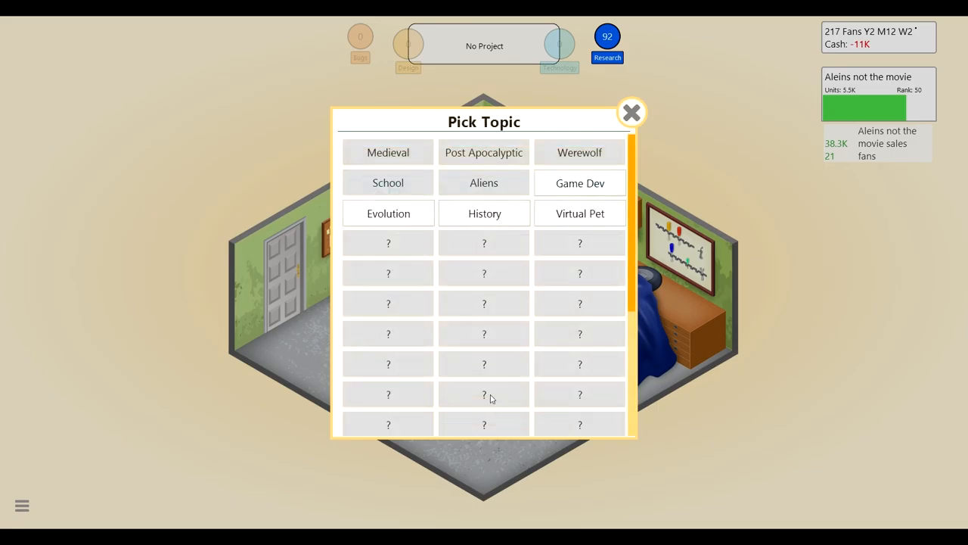
mouse_move(457, 224)
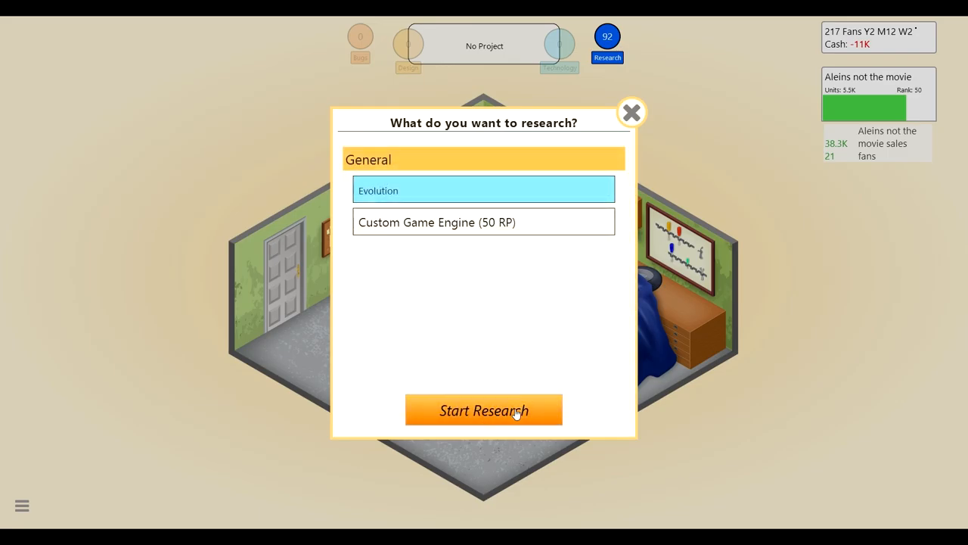
click(484, 409)
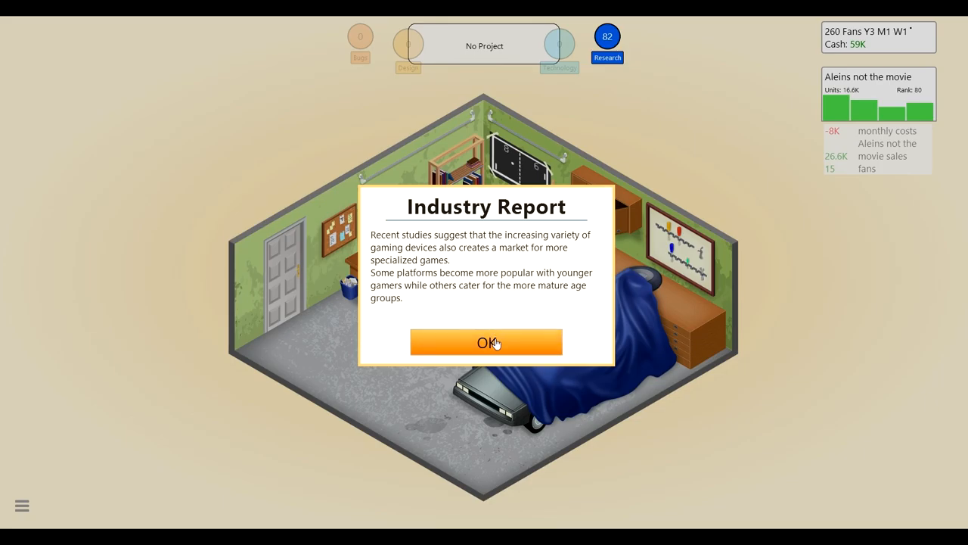
Step: Dismiss both industry reports and the new Target Audience research notice
click(486, 342)
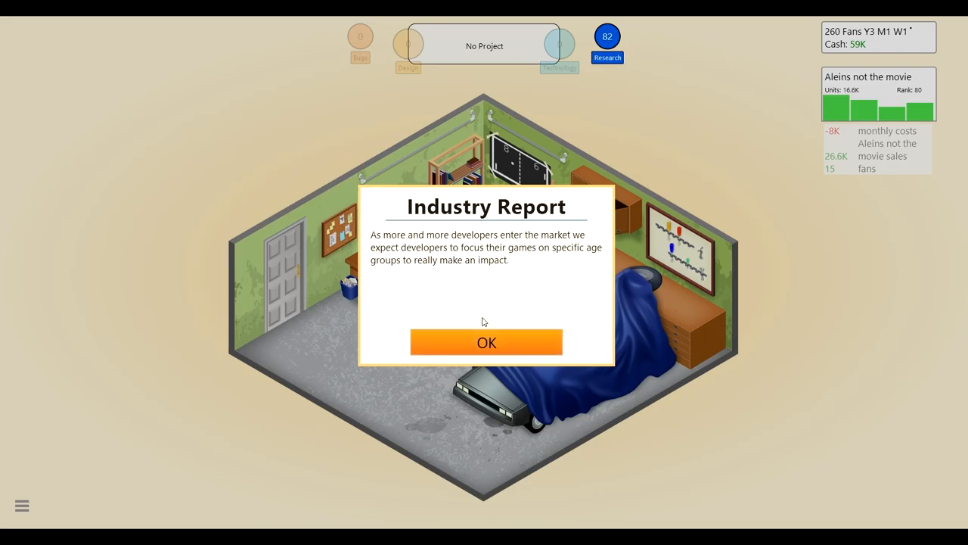
click(486, 342)
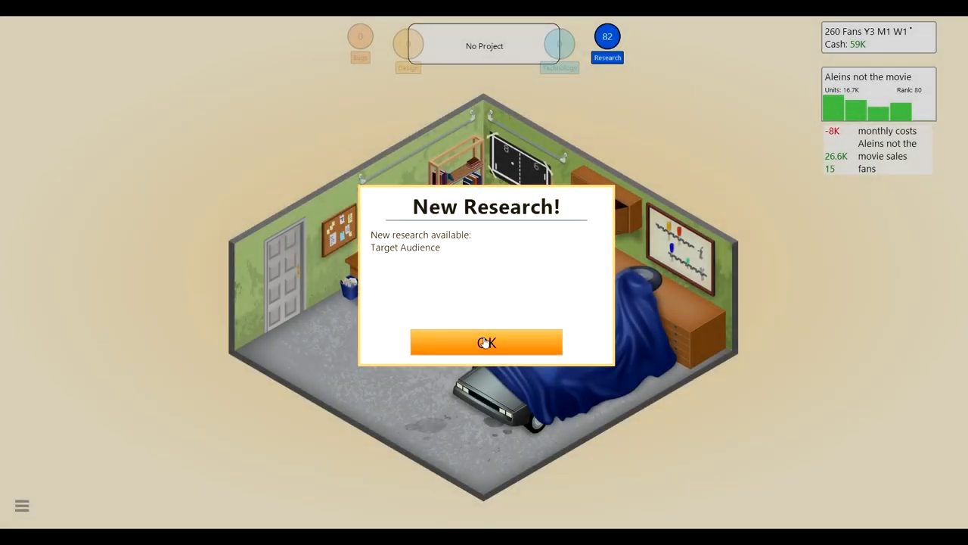
click(486, 342)
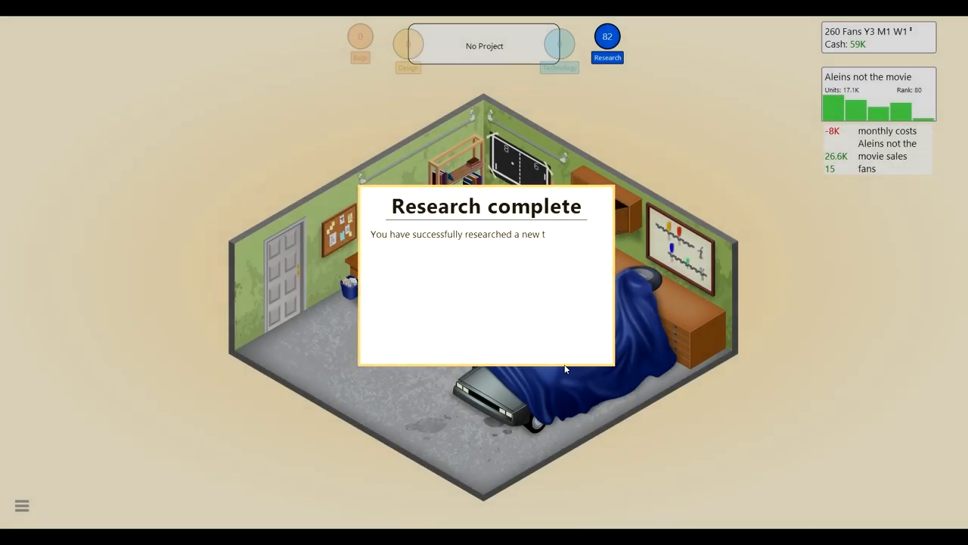
Step: Check the research list from the desk menu and close it without starting anything
click(566, 369)
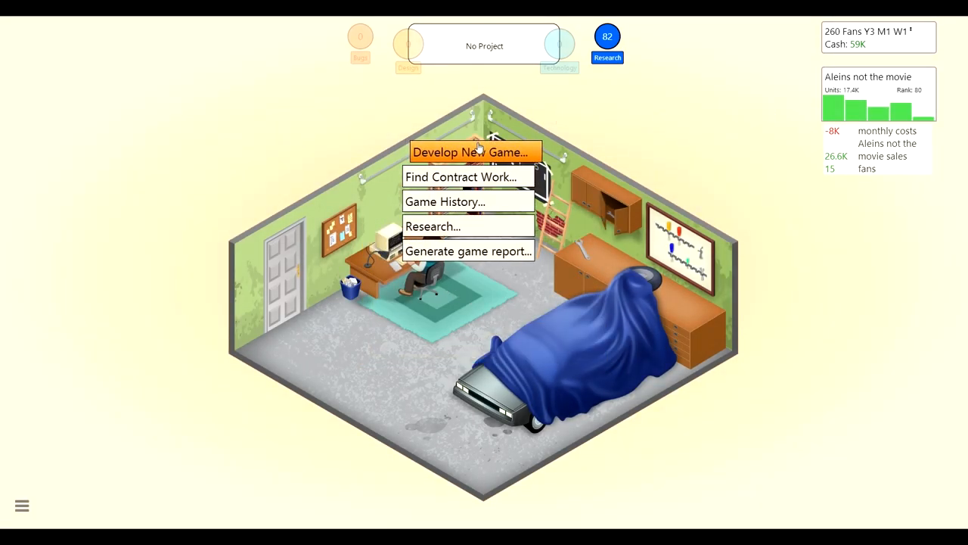
mouse_move(464, 179)
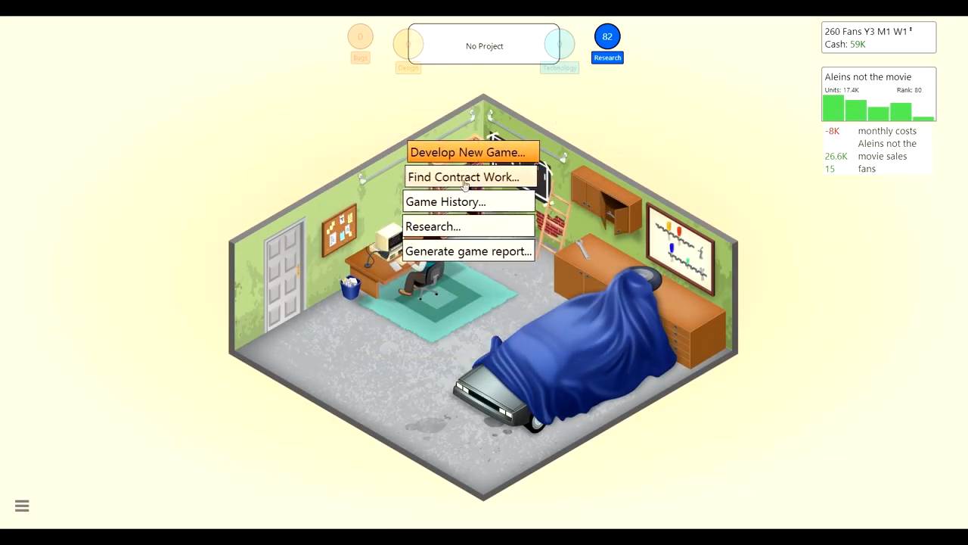
click(433, 227)
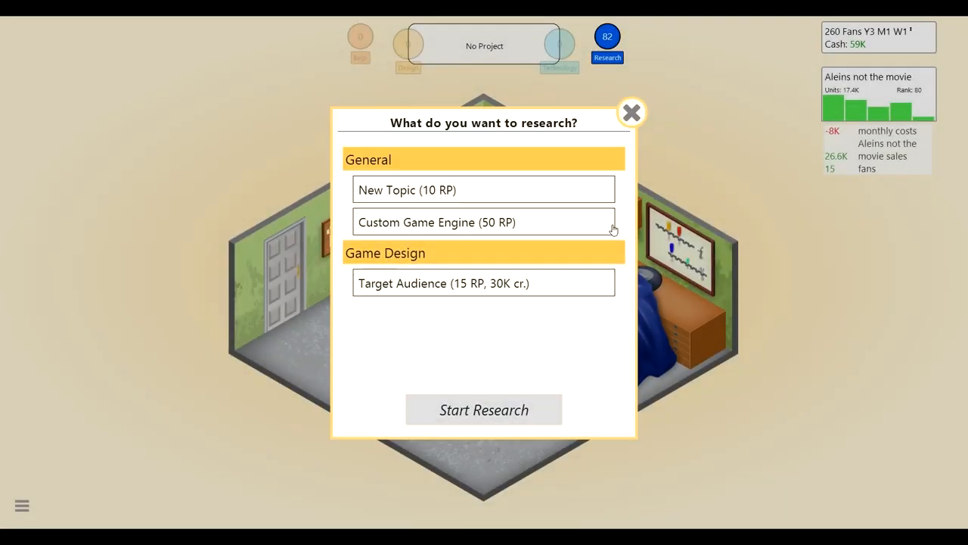
mouse_move(516, 294)
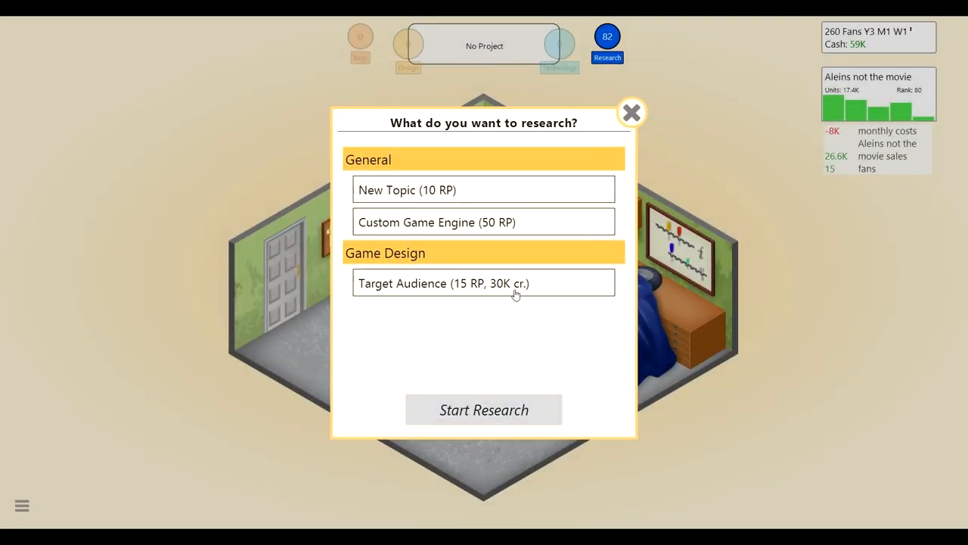
click(631, 112)
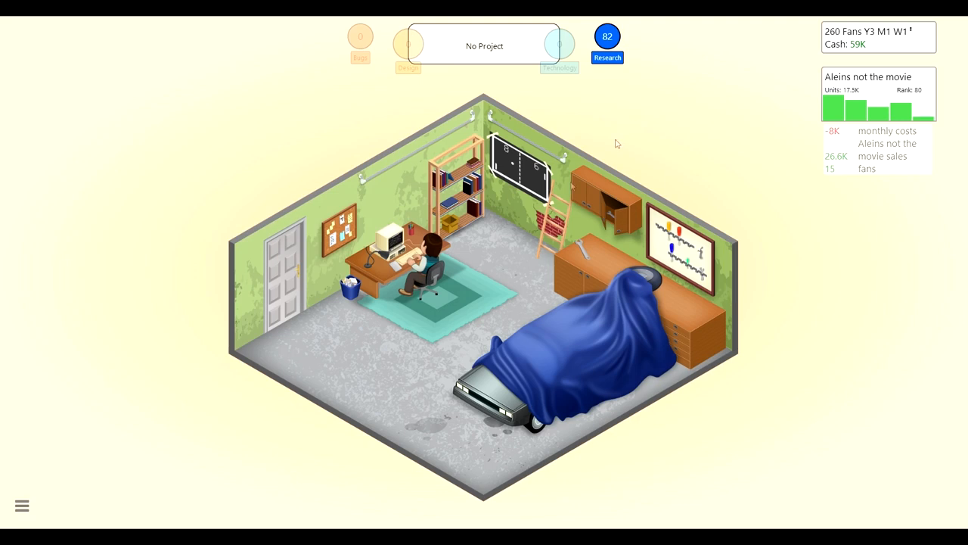
Step: Start a new game named 'Darwinsm THE GAME' with the Evolution topic
click(484, 45)
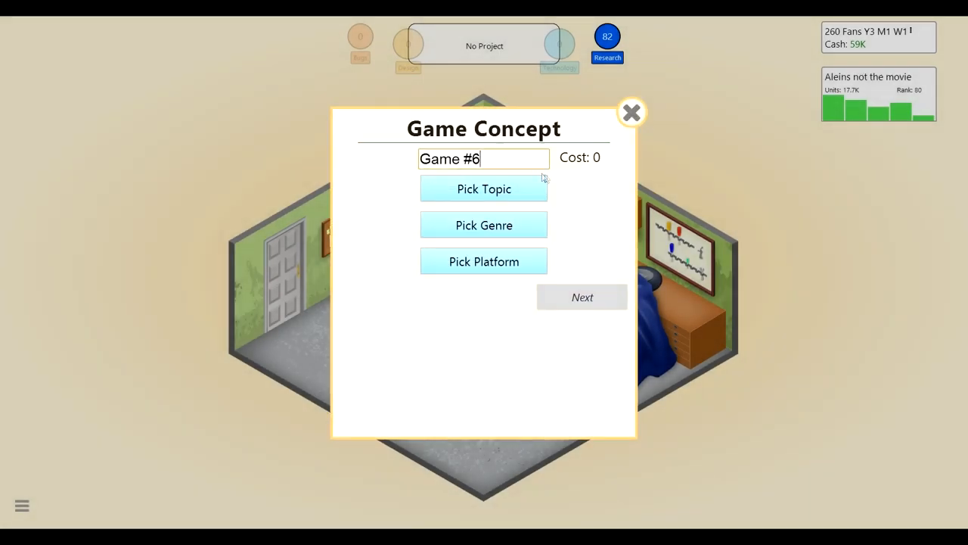
click(484, 188)
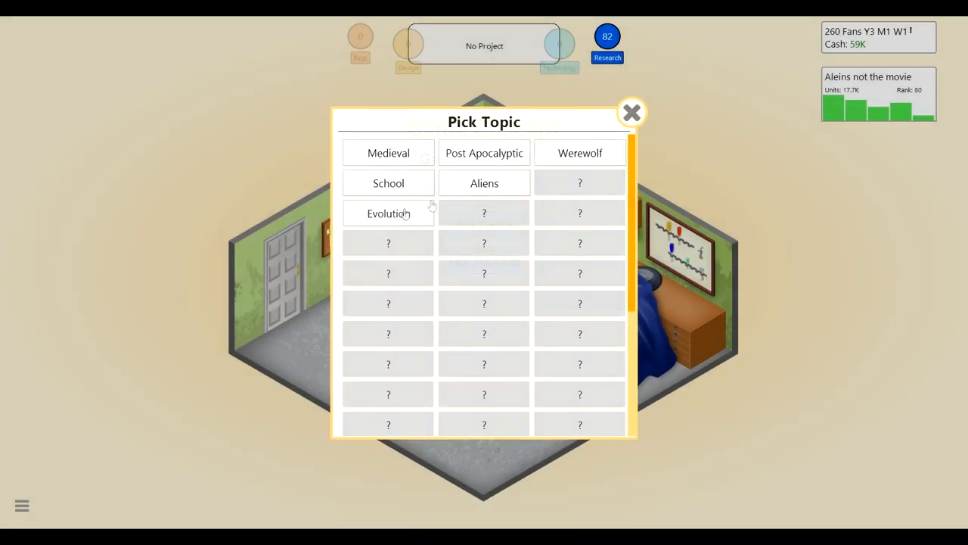
click(387, 211)
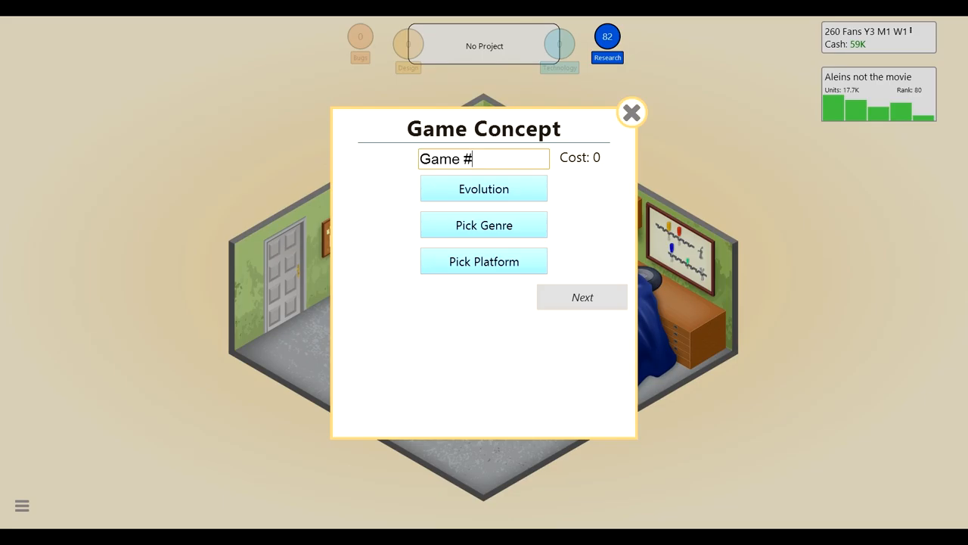
text(Da)
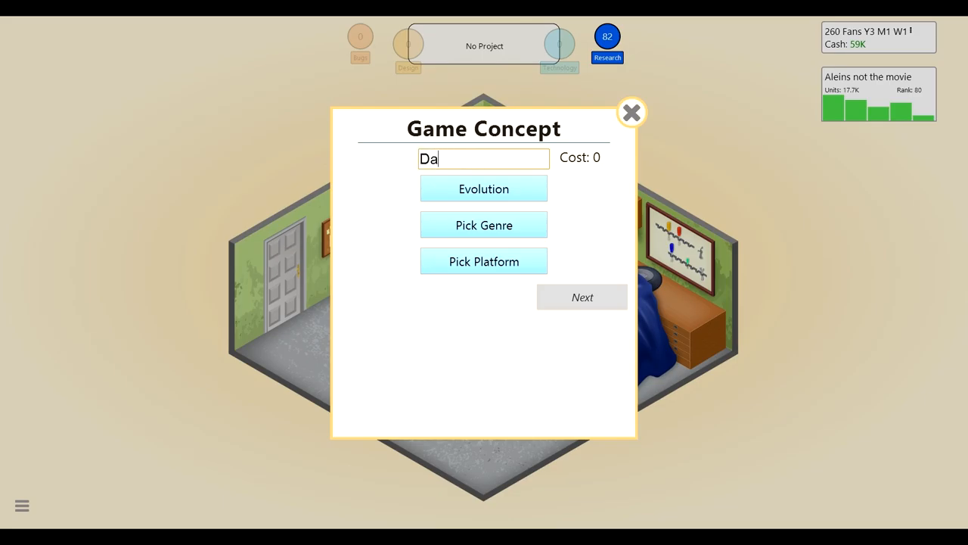
text(rwib)
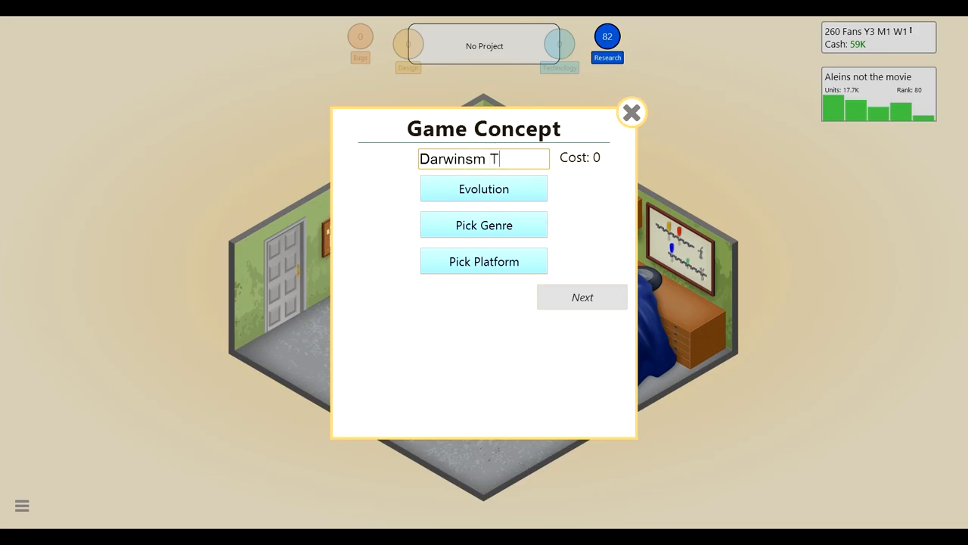
text(HE GAME)
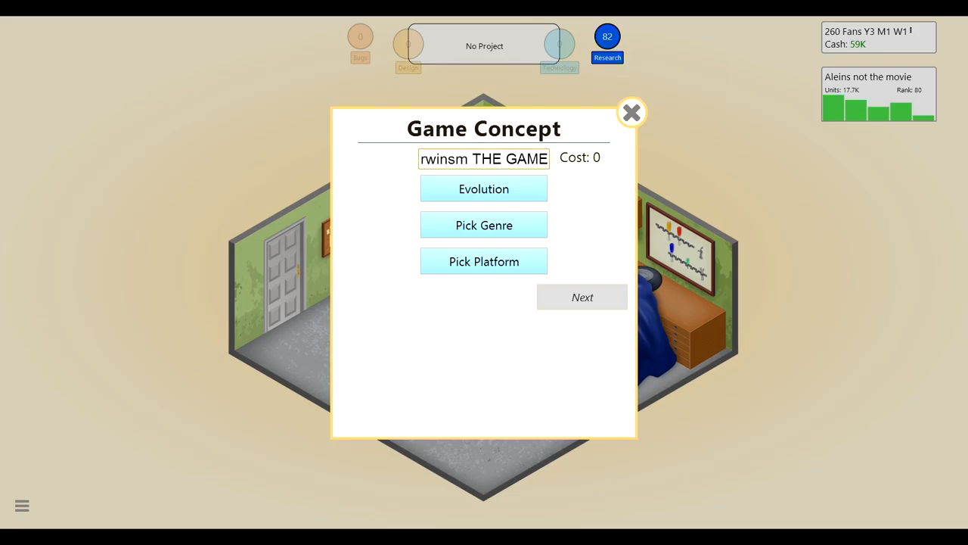
Step: Set the game to Evolution, Simulation genre and TES platform, then proceed to feature selection
click(485, 224)
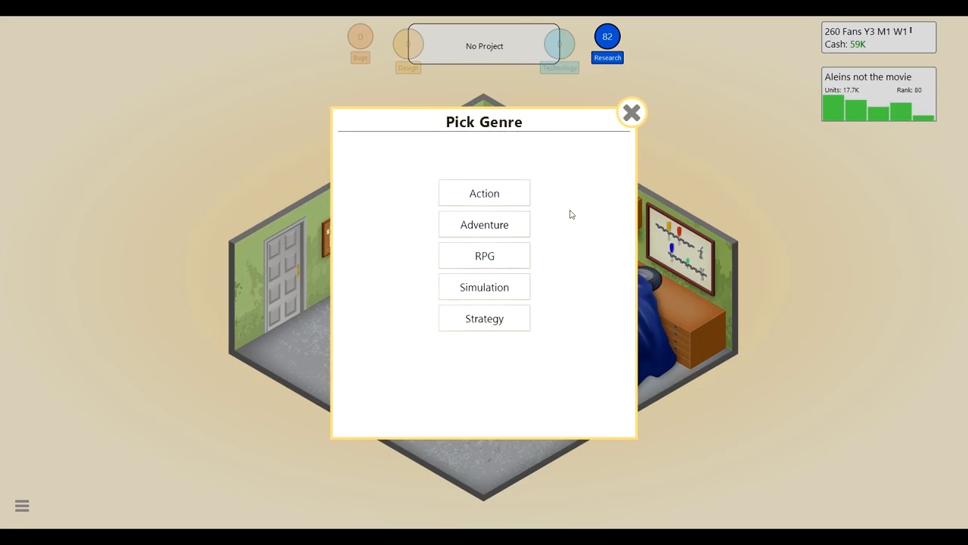
mouse_move(533, 286)
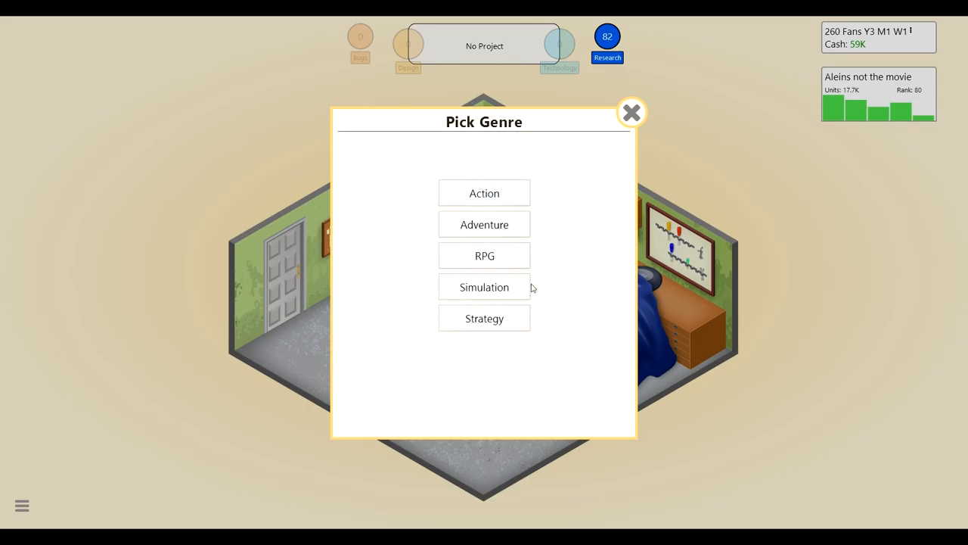
click(485, 288)
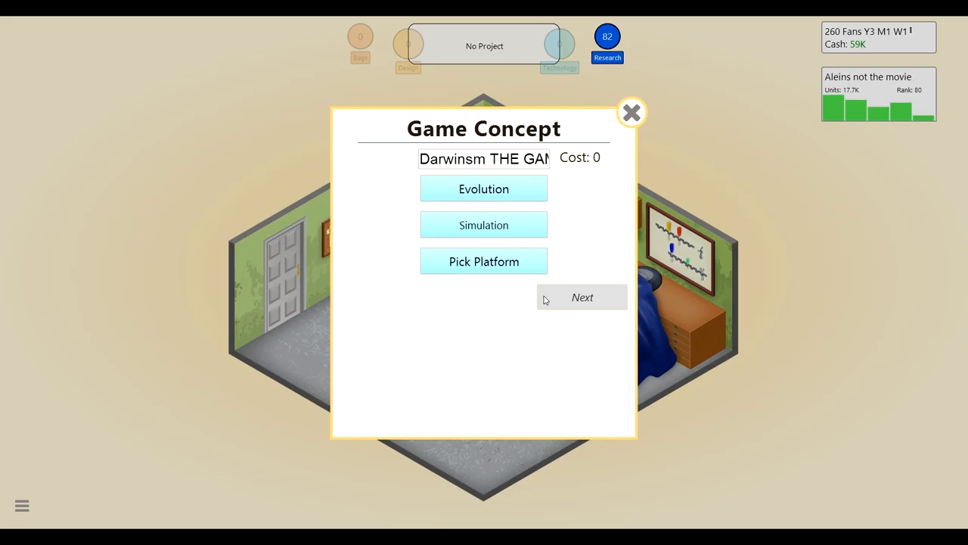
click(484, 260)
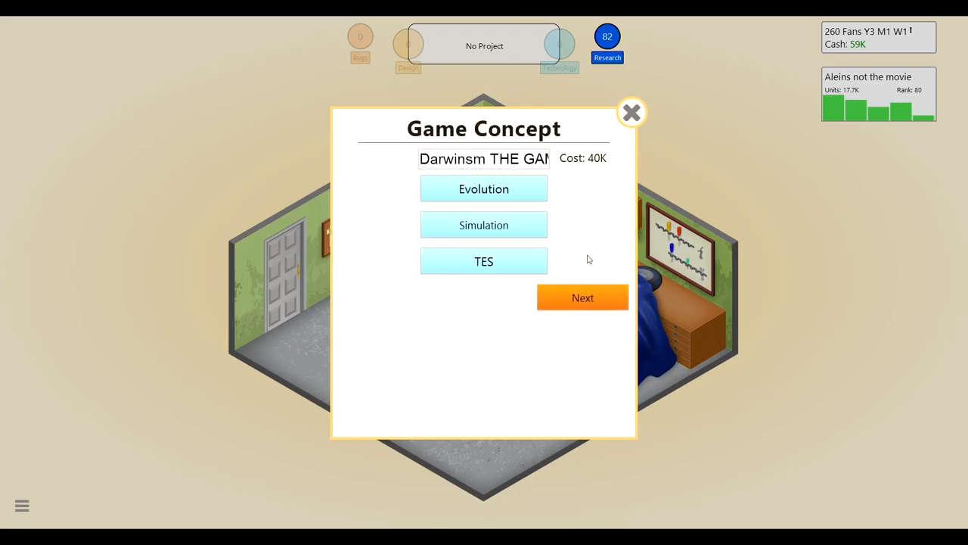
click(582, 297)
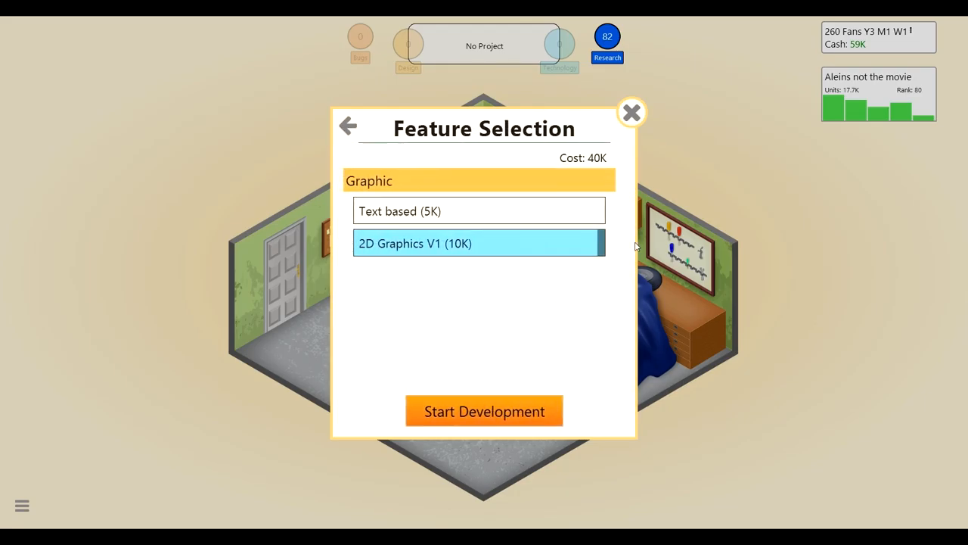
mouse_move(493, 339)
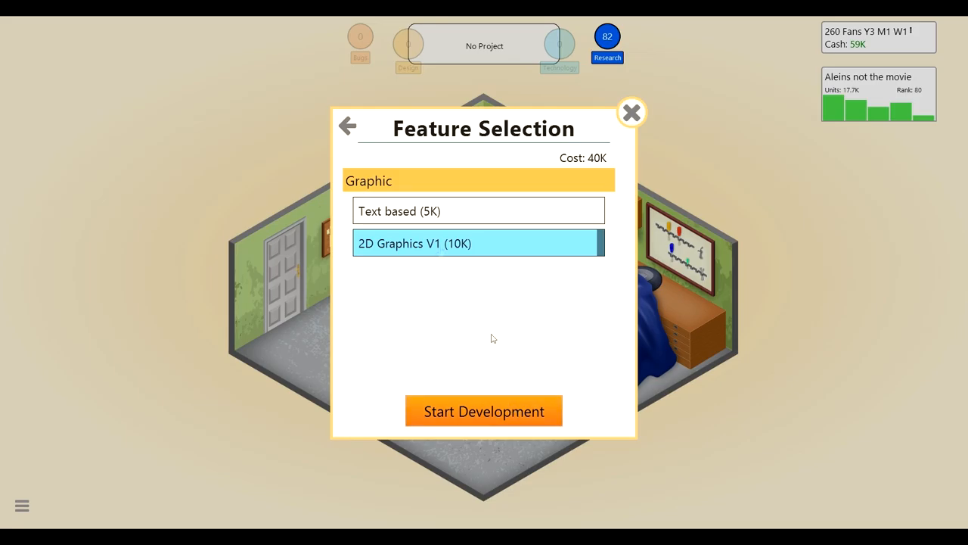
mouse_move(378, 209)
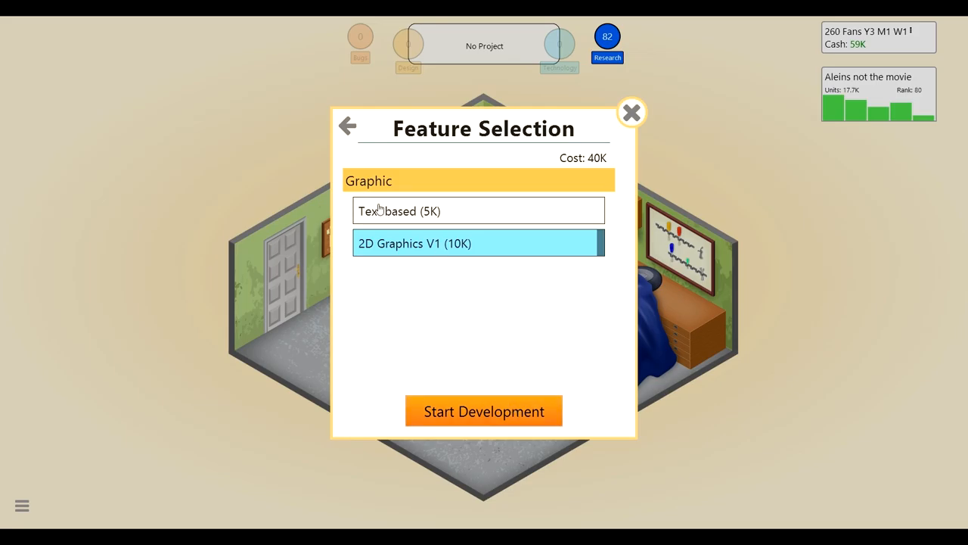
Step: Start developing Darwinsm THE GAME and dismiss the engine reminder
click(485, 410)
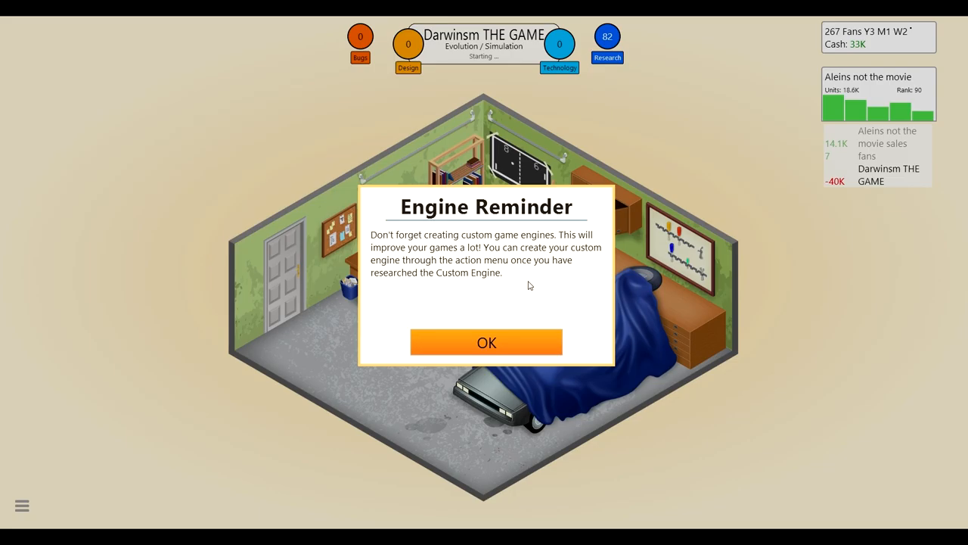
mouse_move(536, 260)
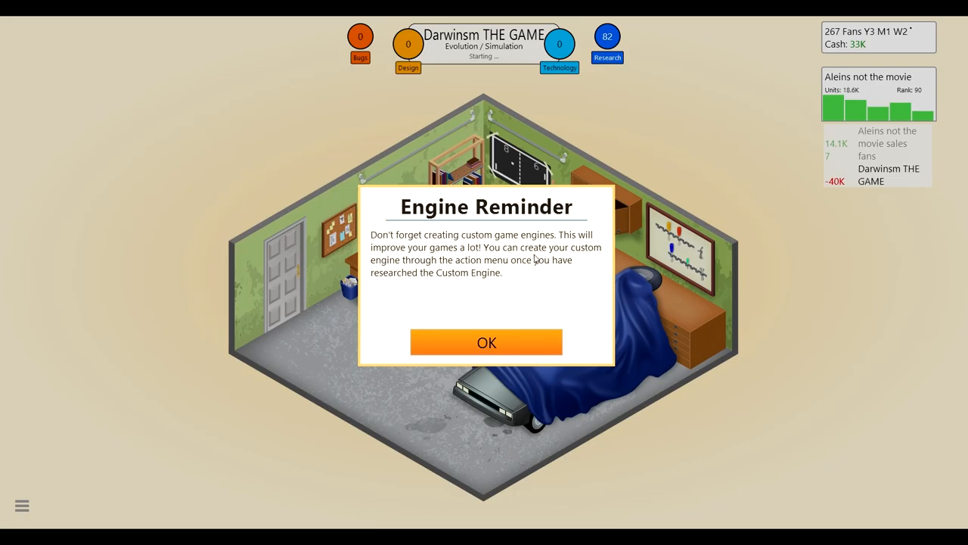
mouse_move(527, 300)
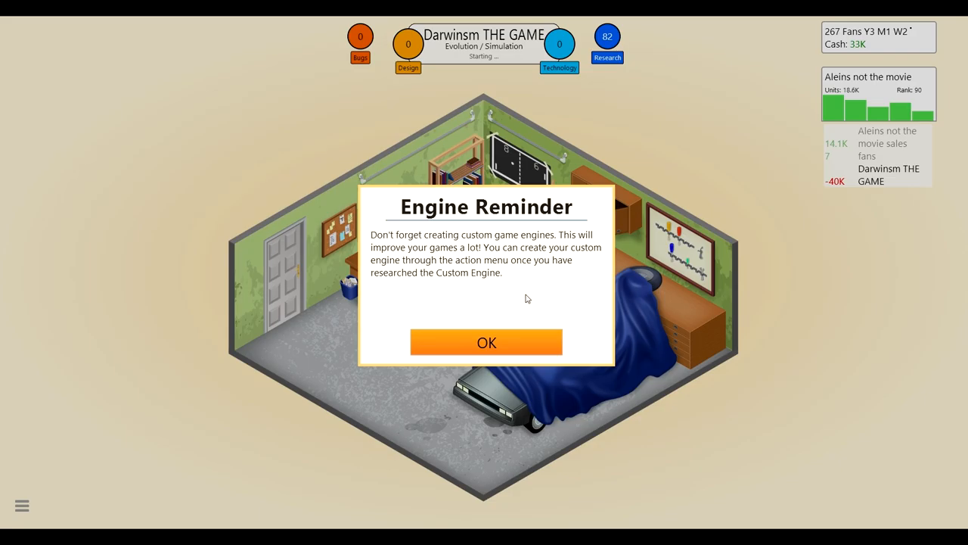
click(485, 342)
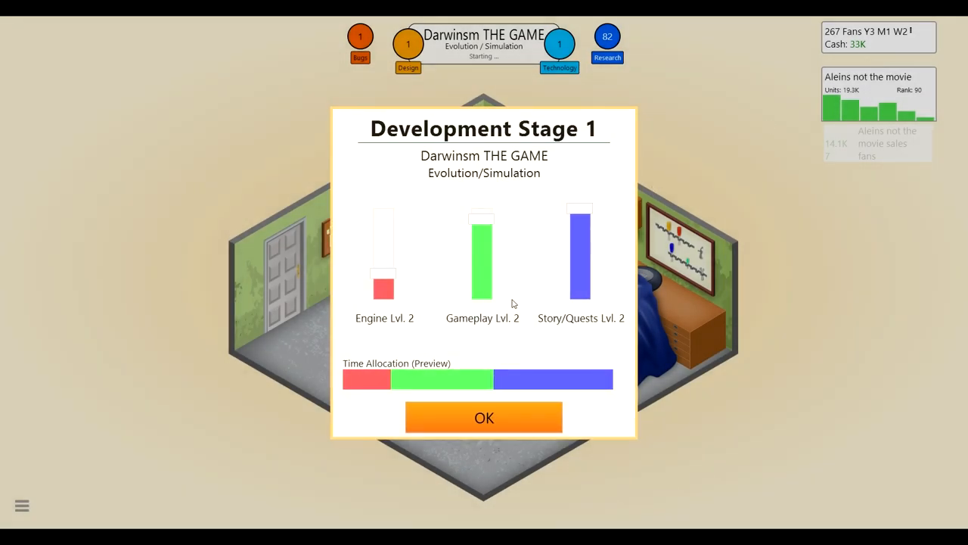
mouse_move(557, 348)
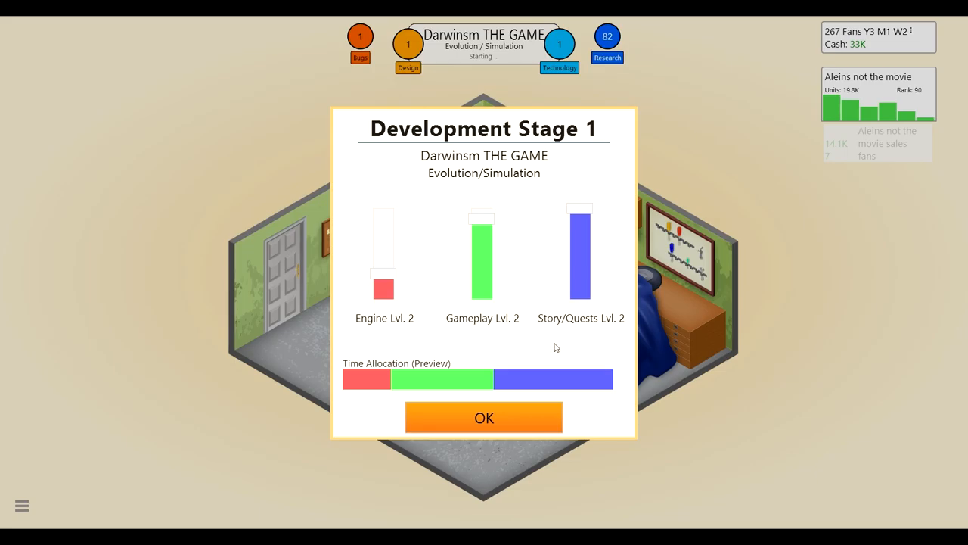
mouse_move(575, 283)
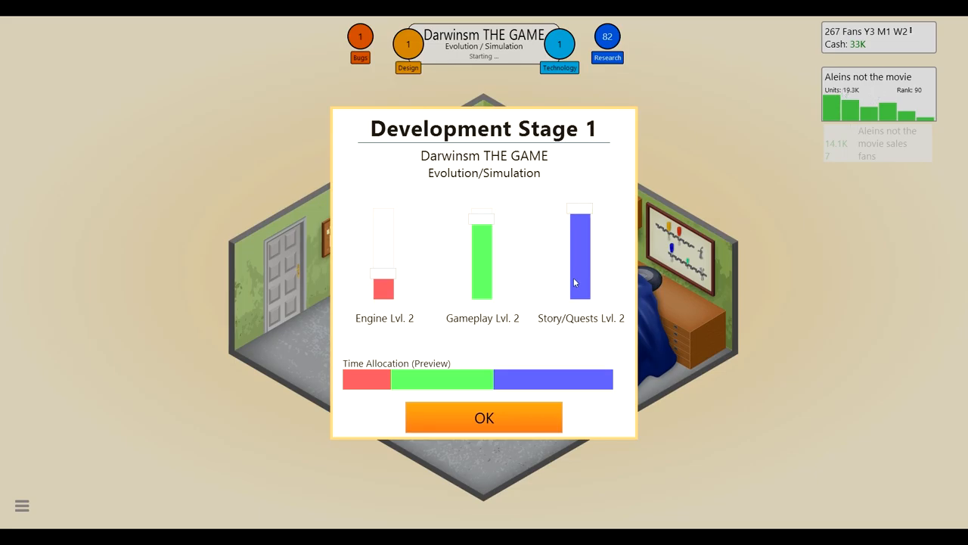
mouse_move(475, 239)
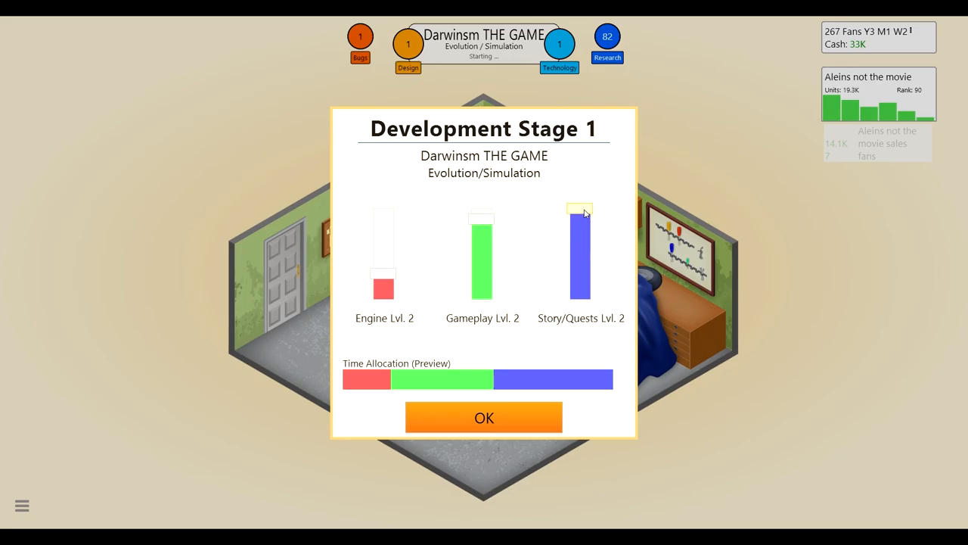
Step: Confirm Stage 1 with less Story/Quests time and more Engine time
drag(582, 212, 581, 291)
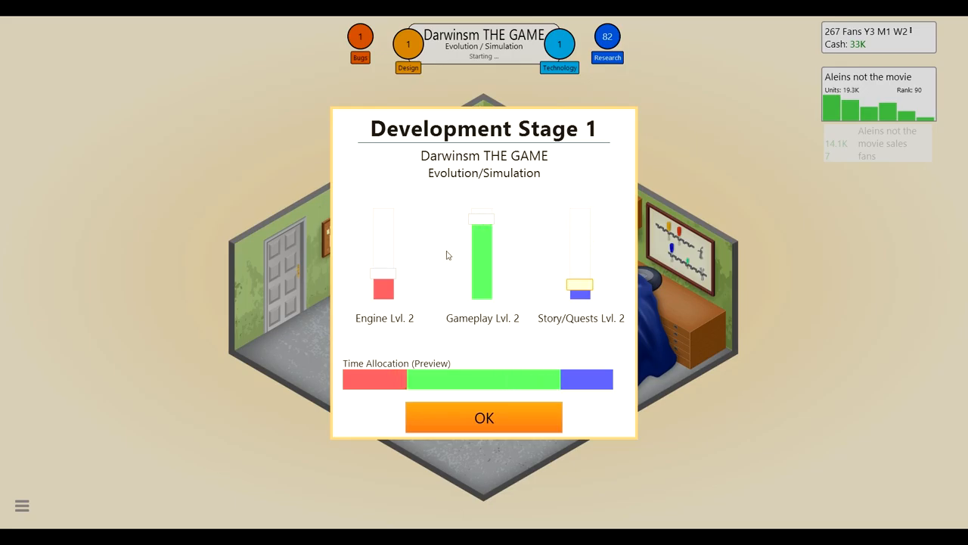
drag(382, 284, 381, 236)
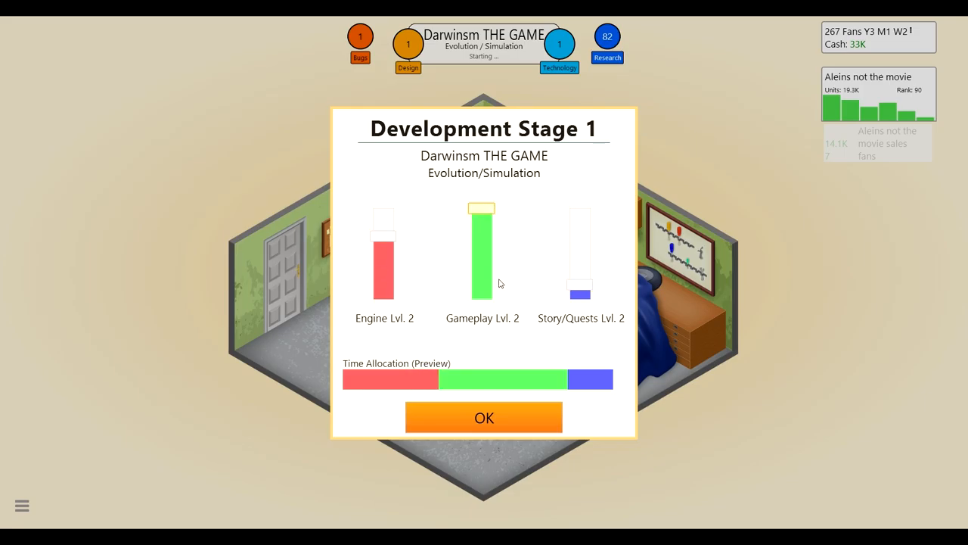
mouse_move(492, 415)
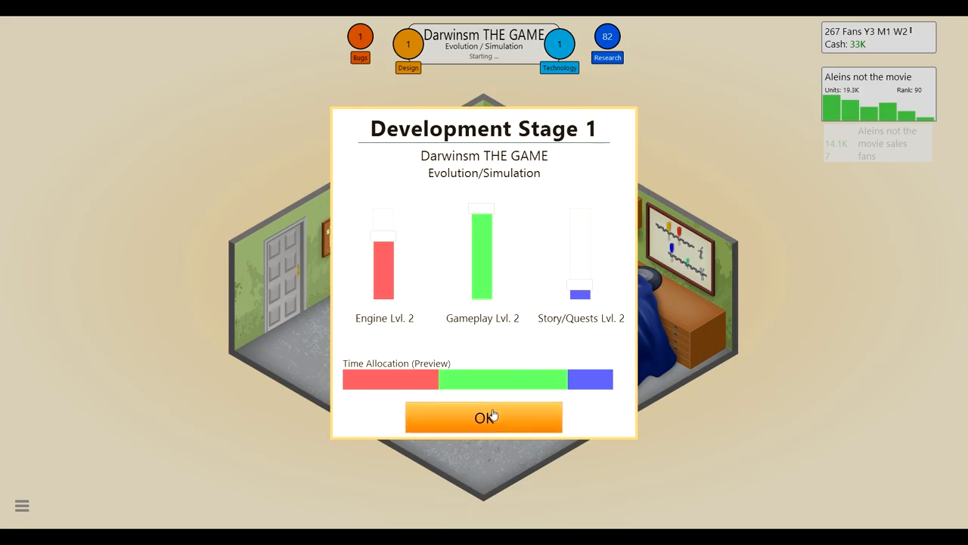
click(484, 418)
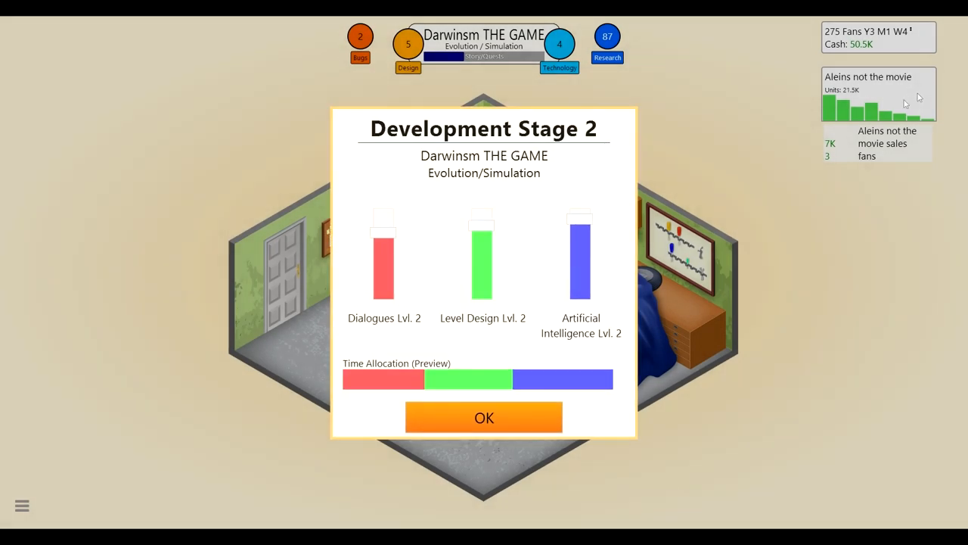
mouse_move(600, 247)
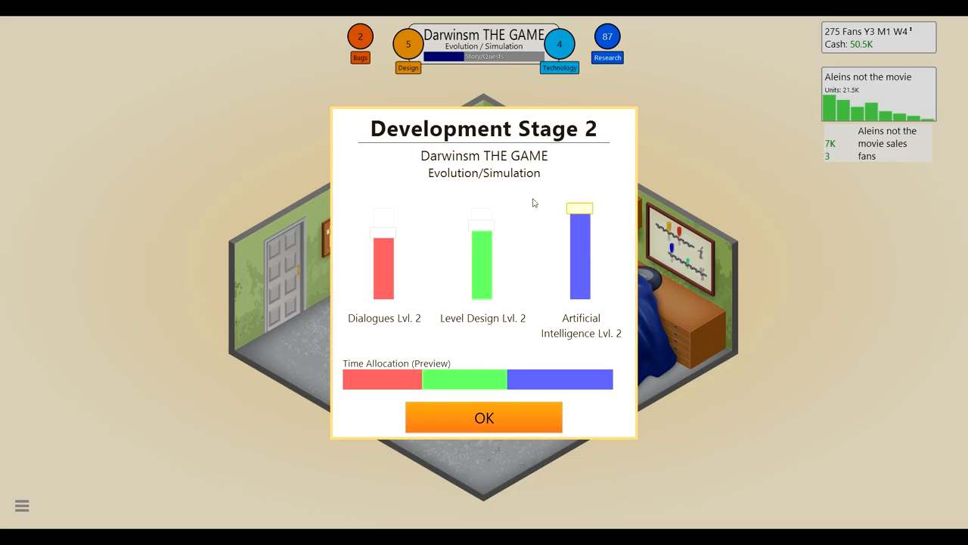
mouse_move(415, 221)
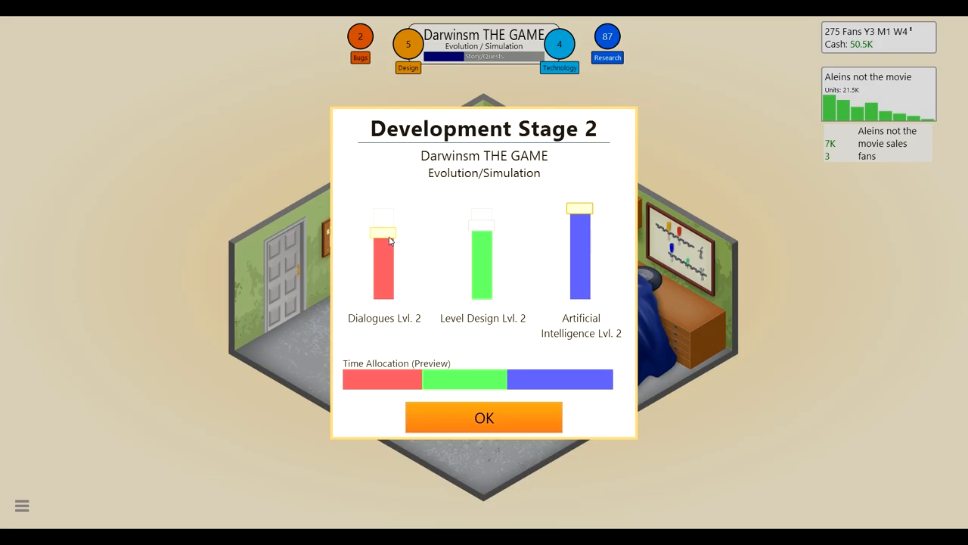
Step: Confirm Stage 2 with reduced Dialogues time and dismiss the industry news
drag(385, 227, 385, 273)
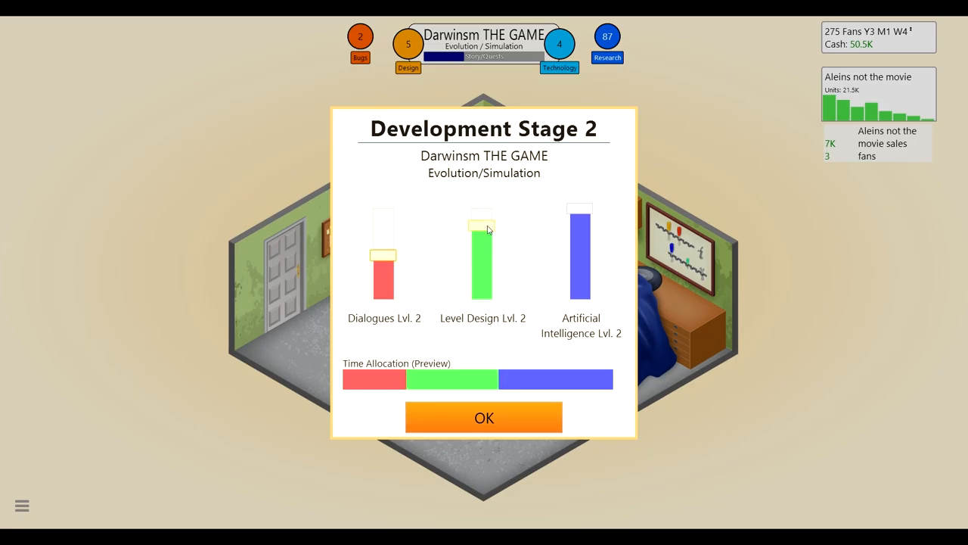
click(484, 416)
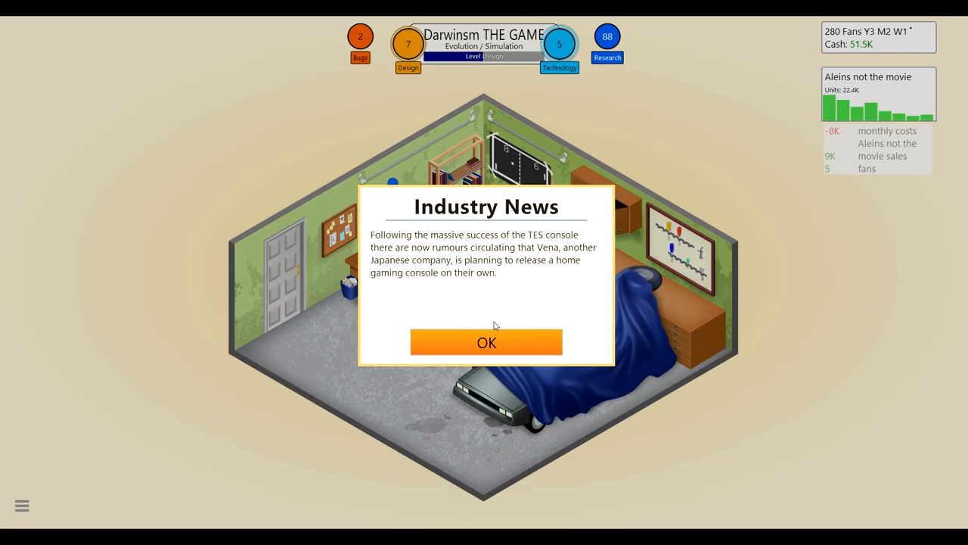
click(487, 342)
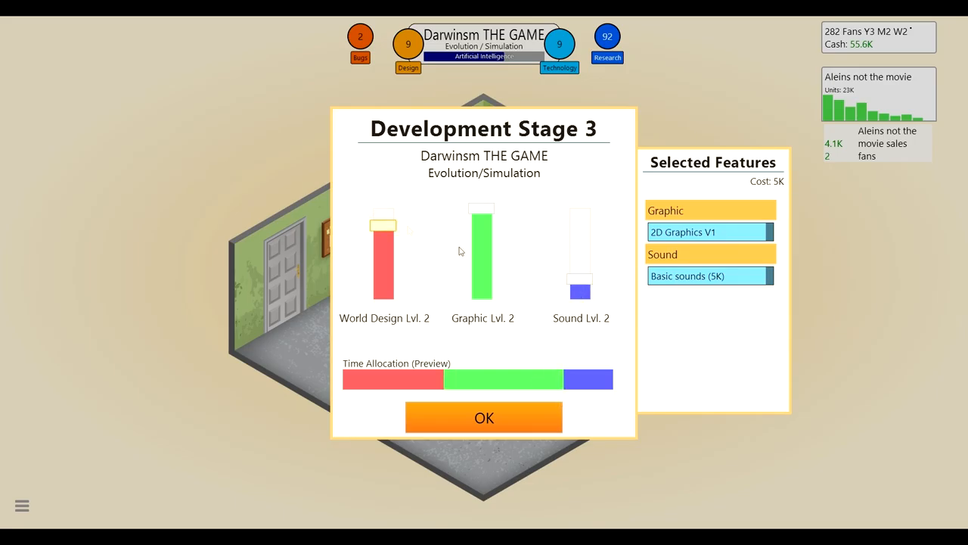
Step: Confirm Stage 3, acknowledge the old game leaving the market, and finish the game
click(484, 418)
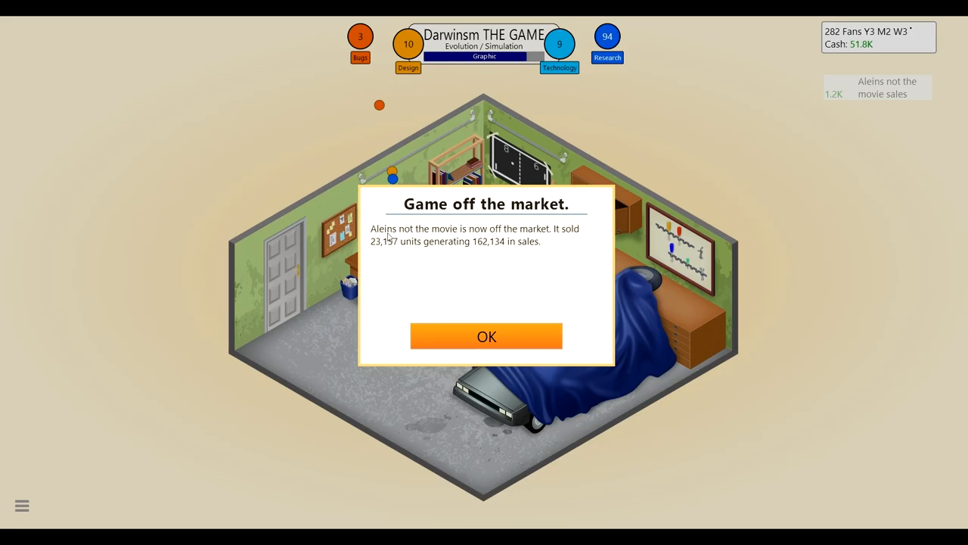
mouse_move(478, 273)
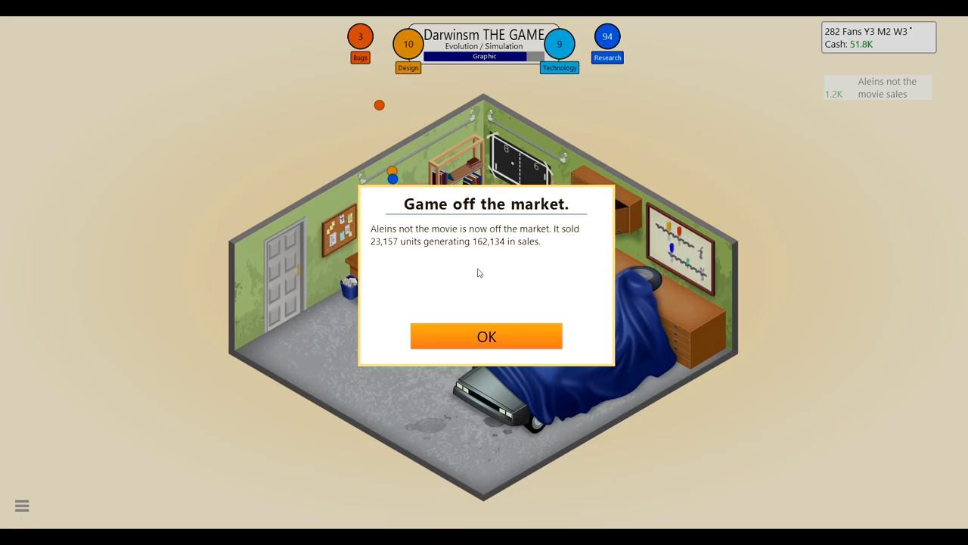
click(487, 336)
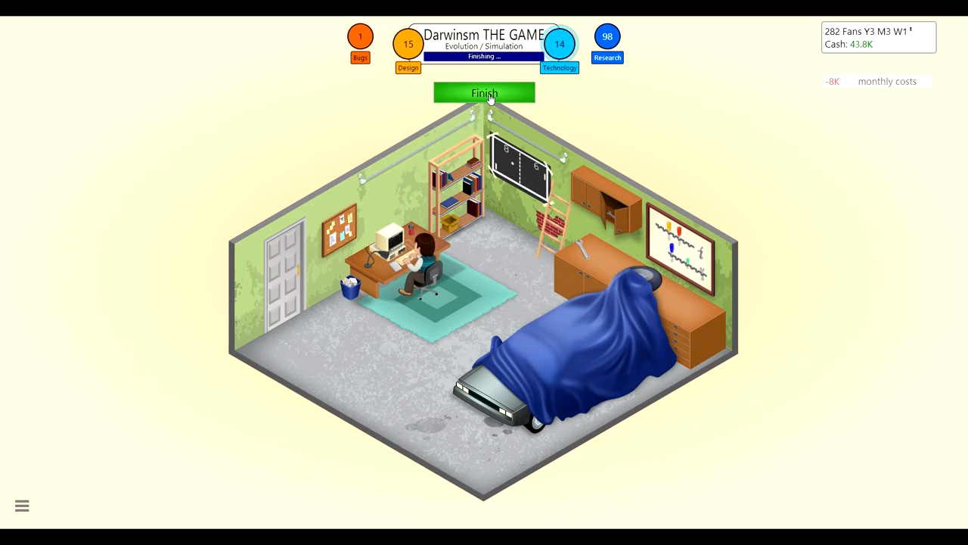
click(483, 93)
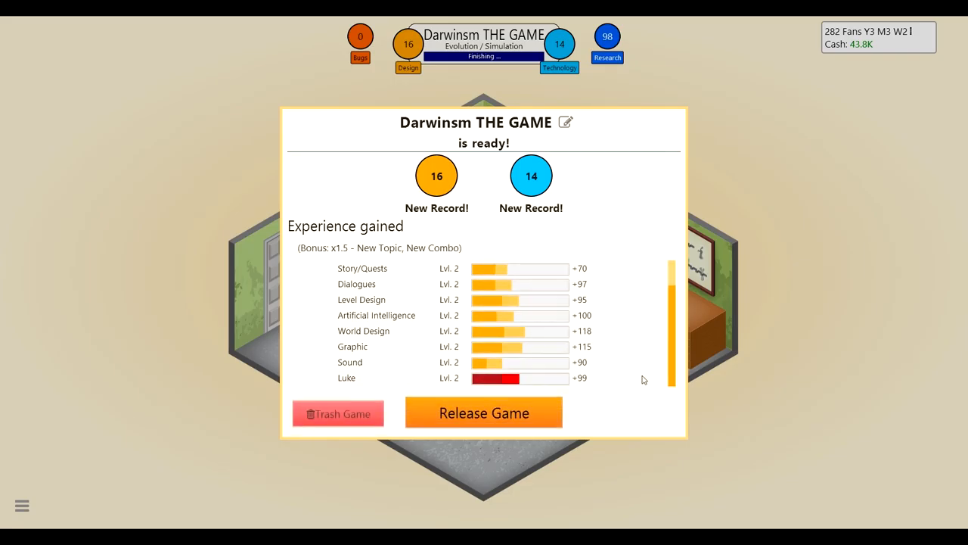
Step: Release Darwinsm THE GAME and wait for its reviews scoring 7
click(484, 412)
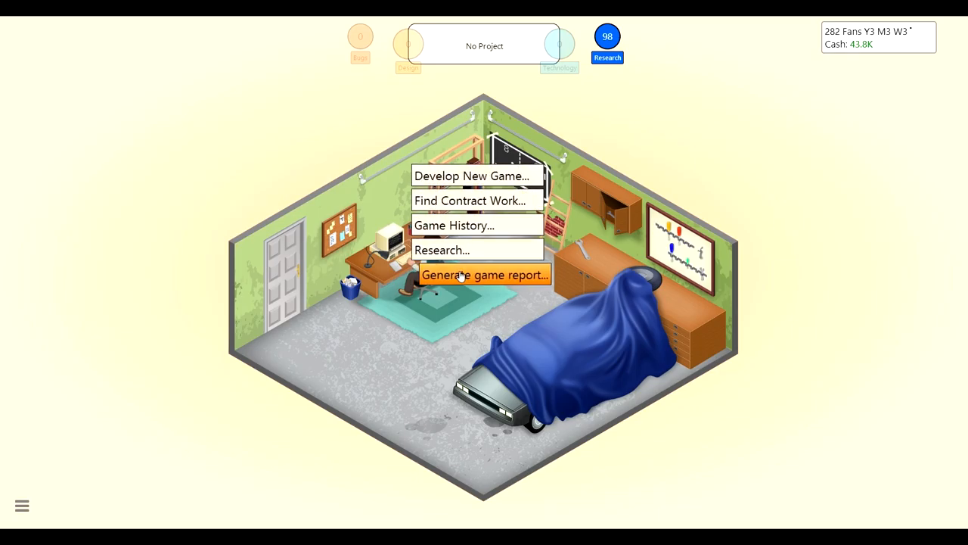
mouse_move(454, 249)
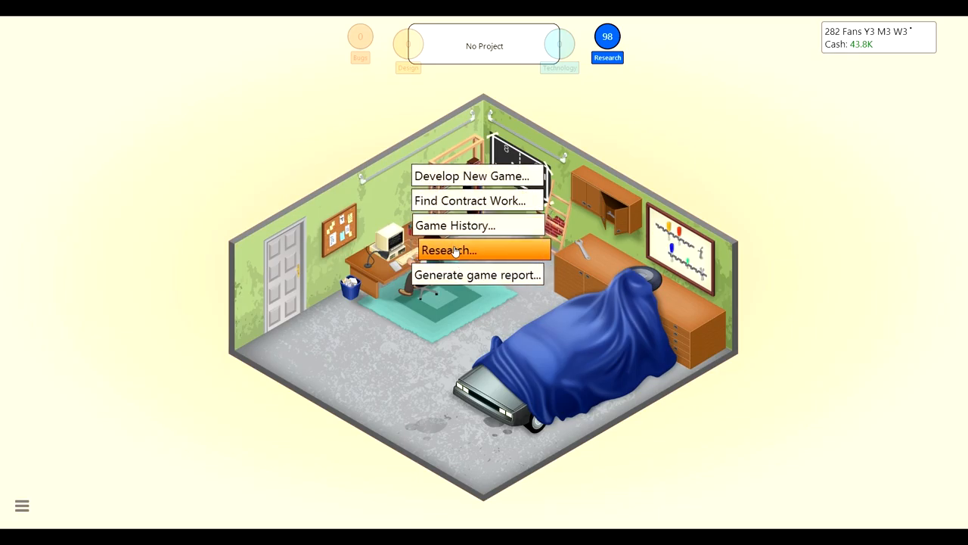
click(455, 224)
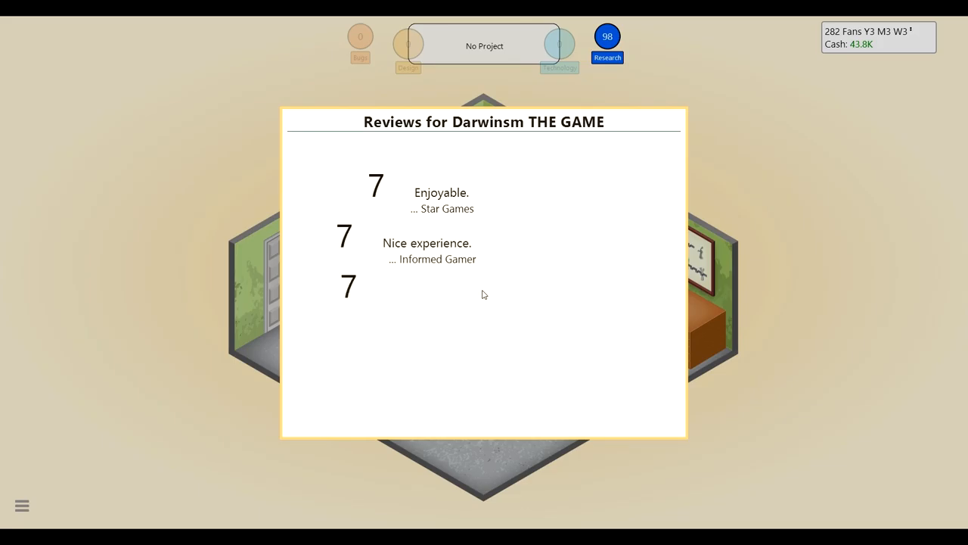
mouse_move(389, 283)
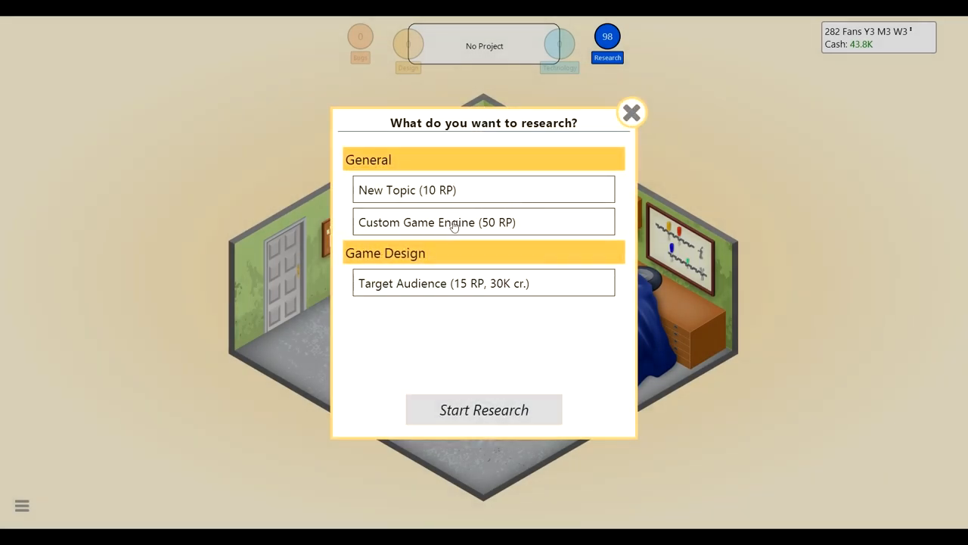
mouse_move(496, 227)
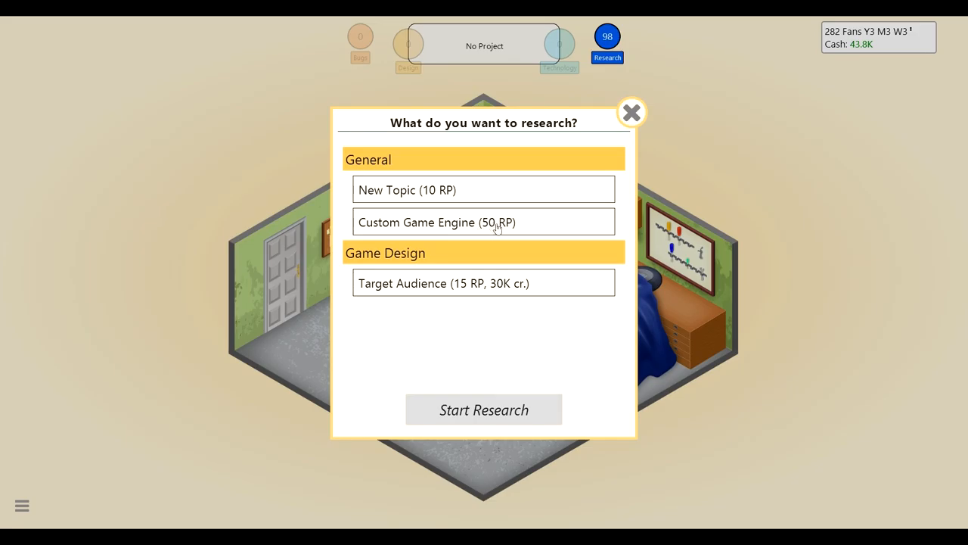
Step: Close the research window, dismiss the Master V and new research notices, and bring up studio actions
click(484, 409)
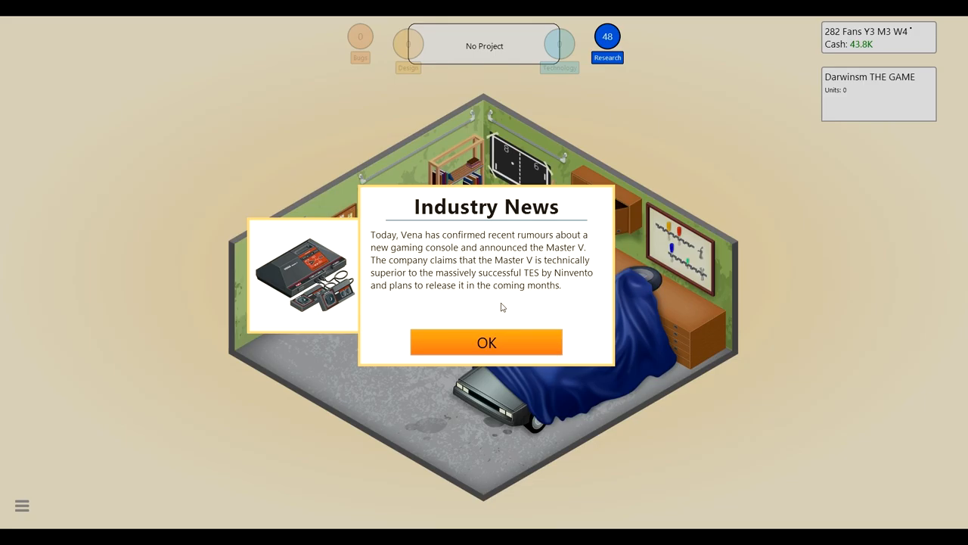
mouse_move(498, 303)
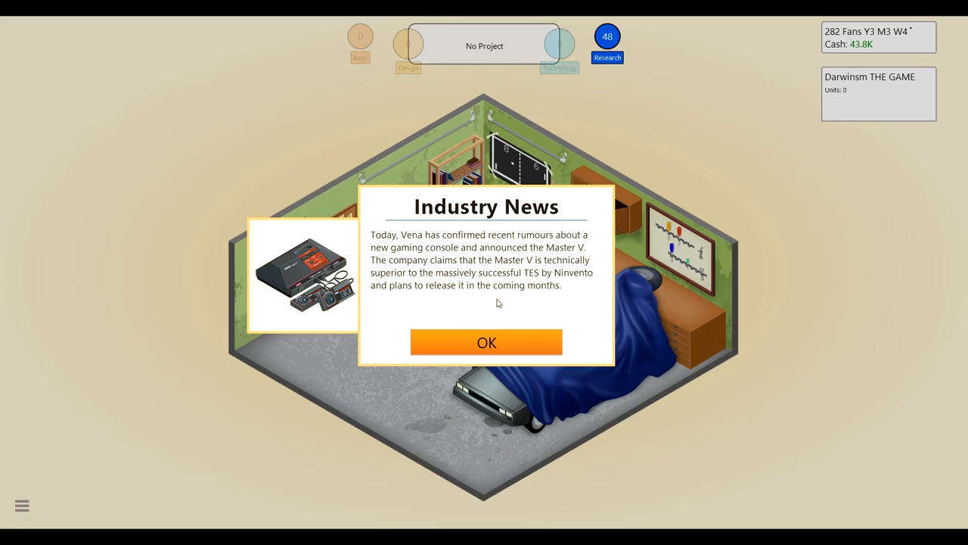
mouse_move(496, 302)
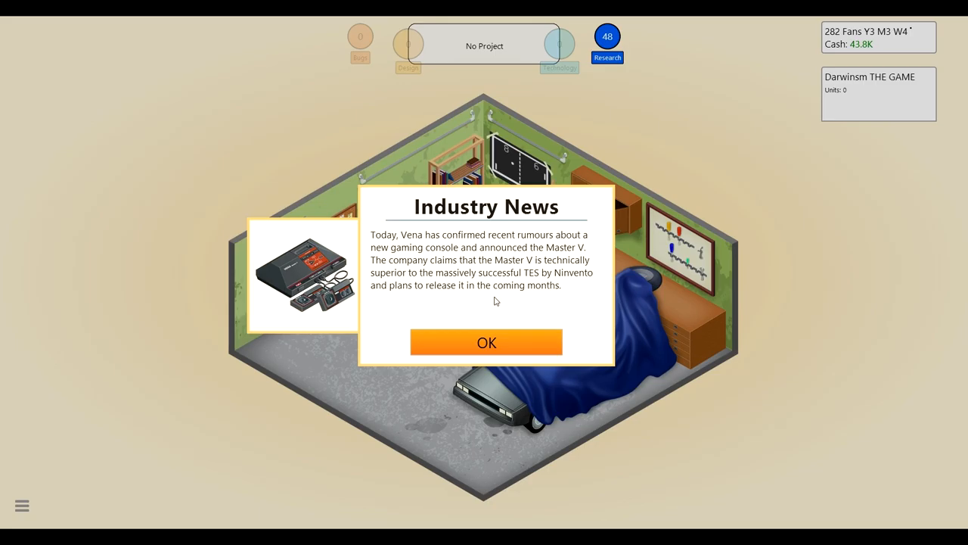
click(488, 342)
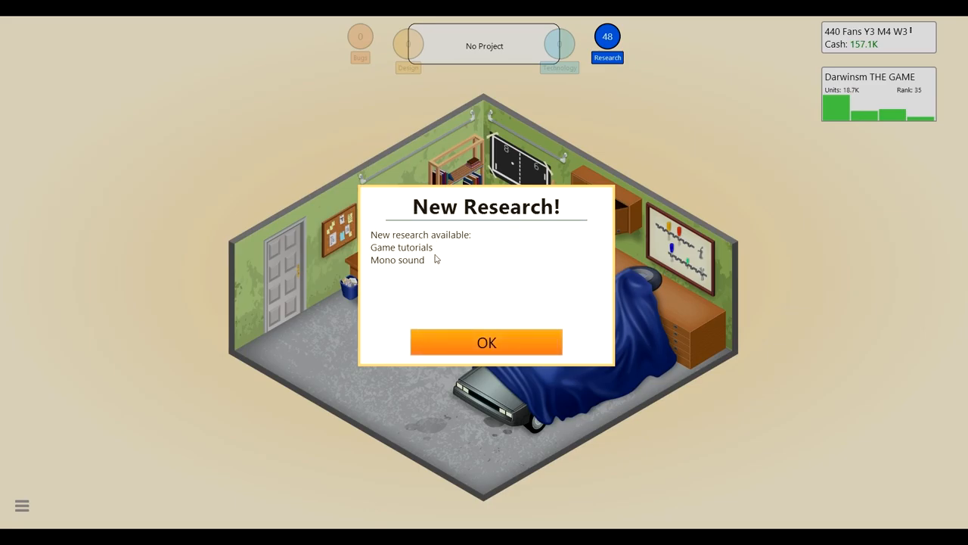
click(488, 342)
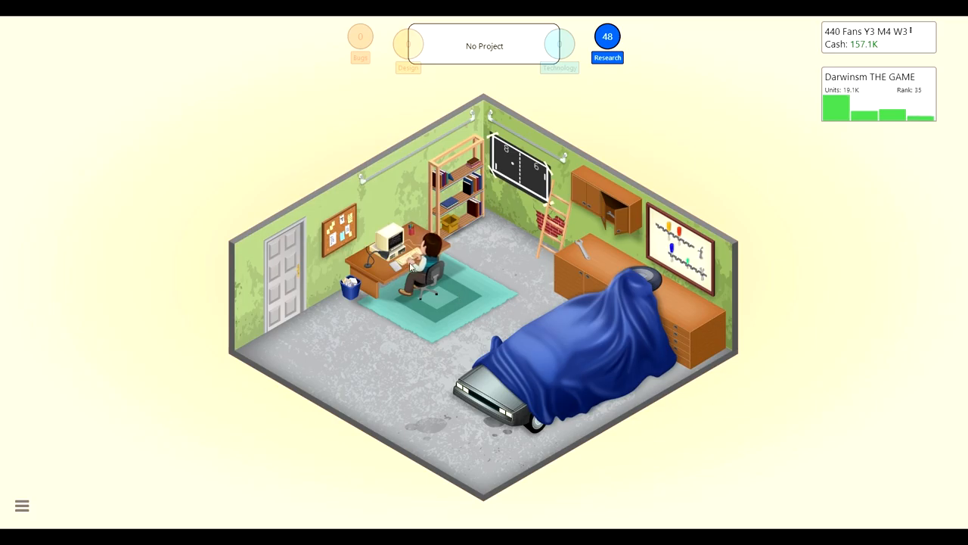
click(420, 260)
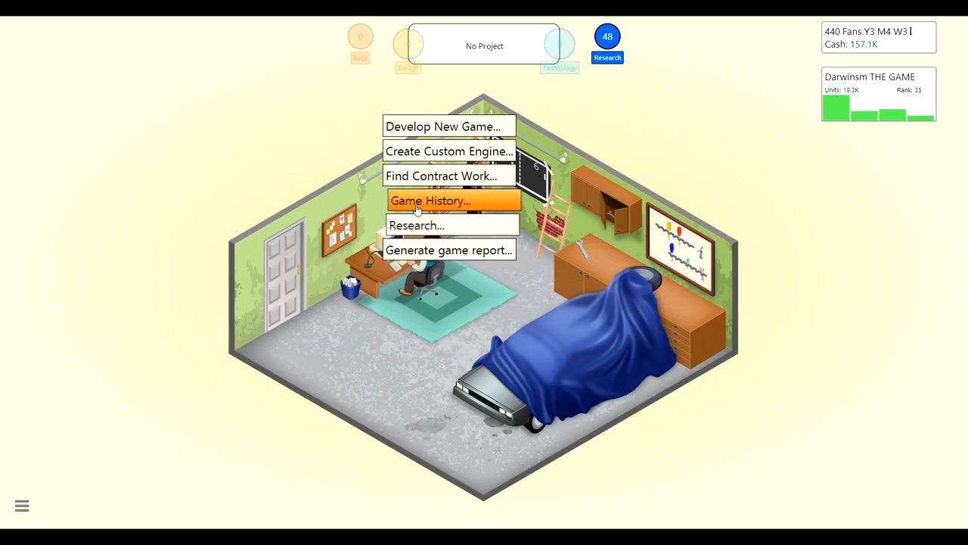
Step: Accept and complete the Playtest contract for 15K, then bring up studio actions again
click(442, 176)
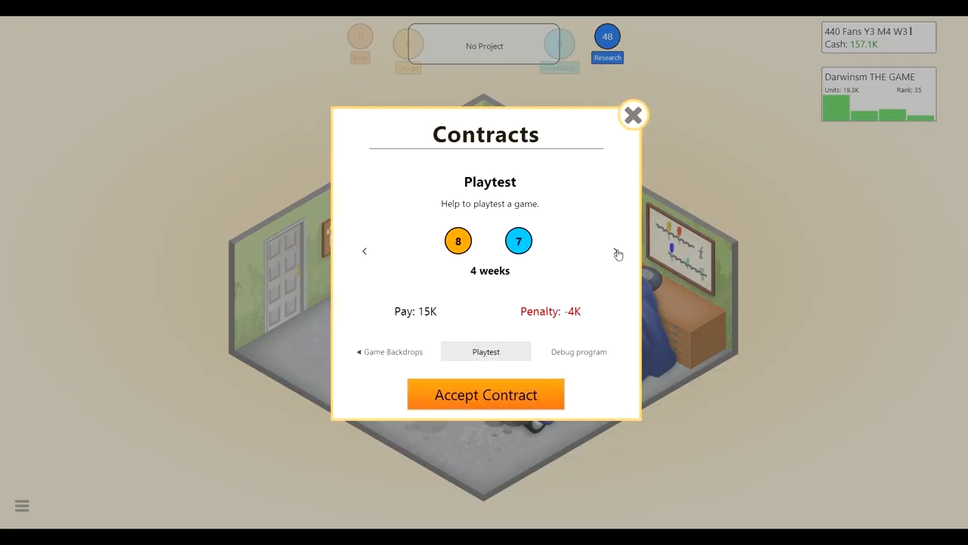
click(617, 251)
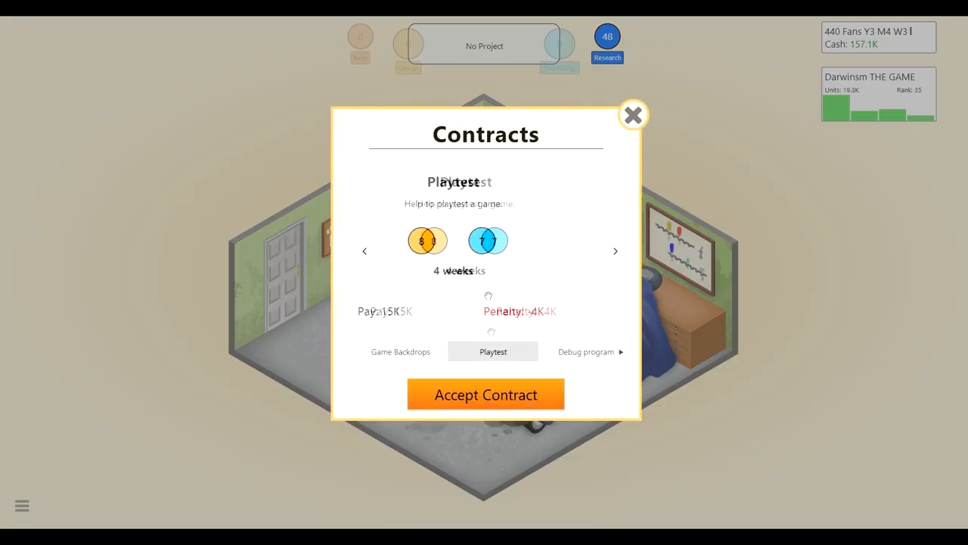
click(486, 393)
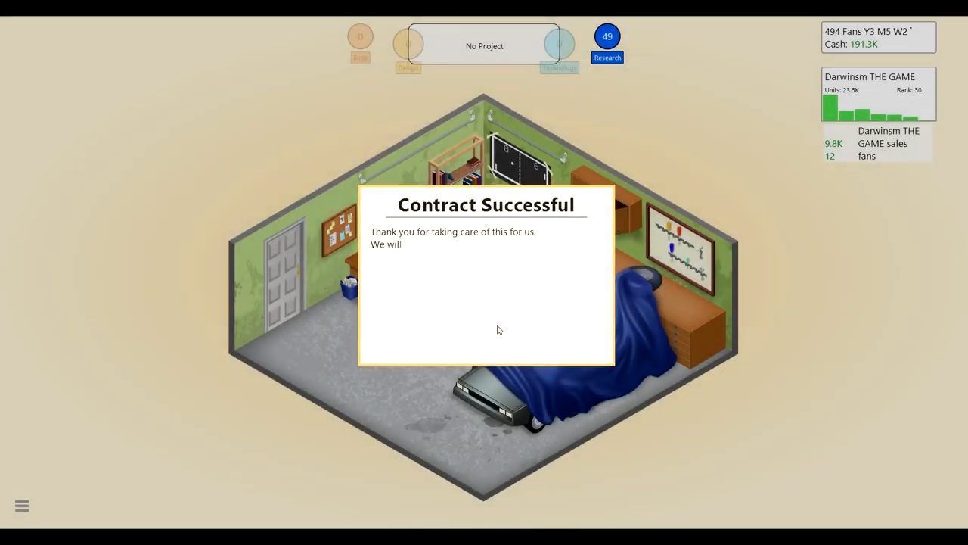
click(498, 330)
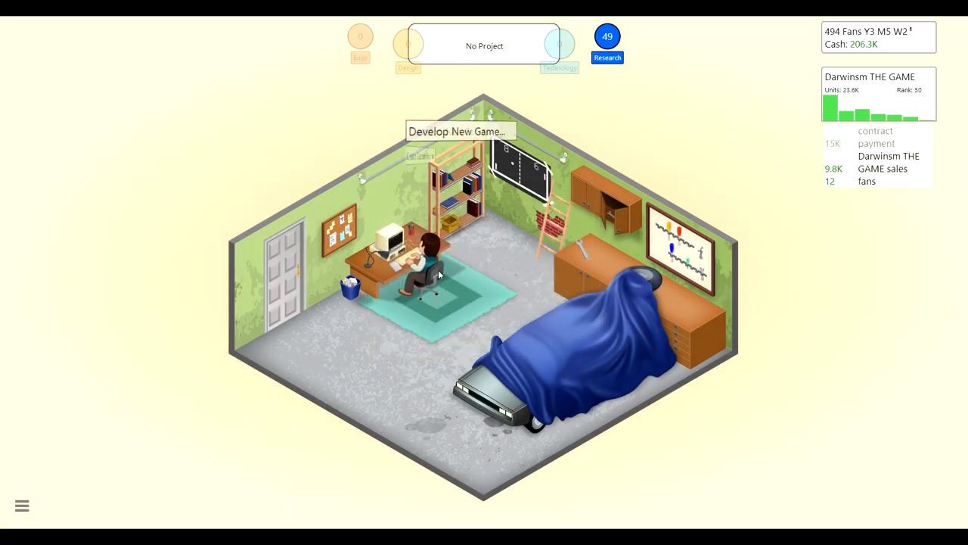
click(607, 36)
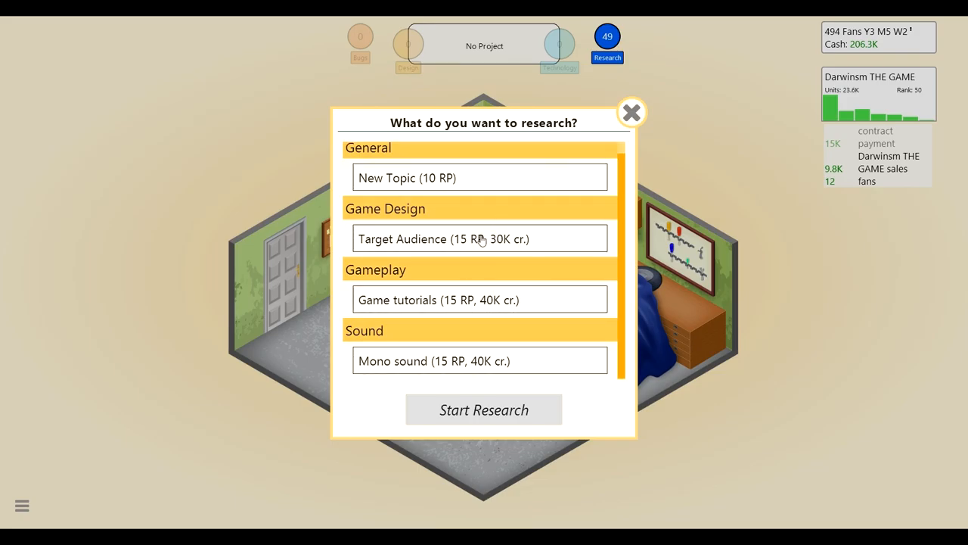
mouse_move(439, 268)
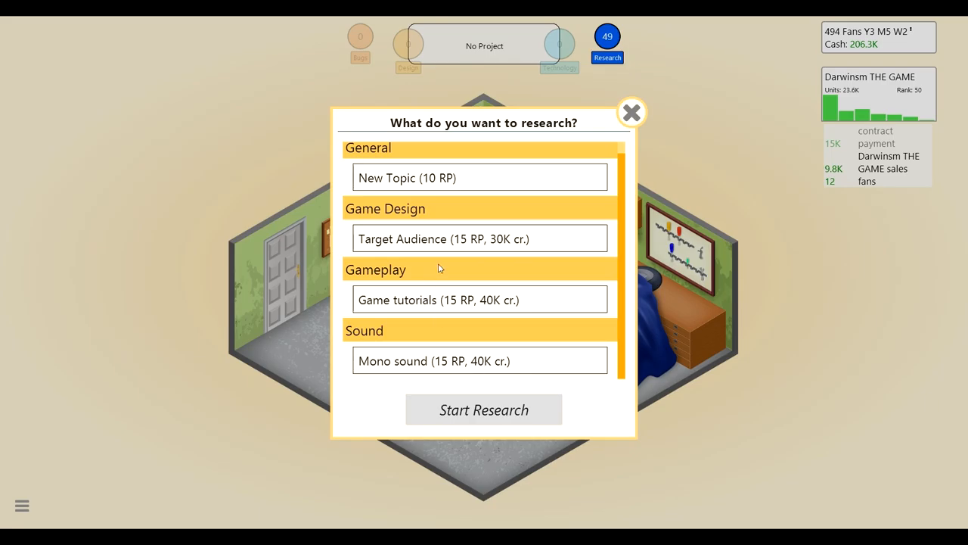
Step: Research the Space topic for 10 research points
click(479, 177)
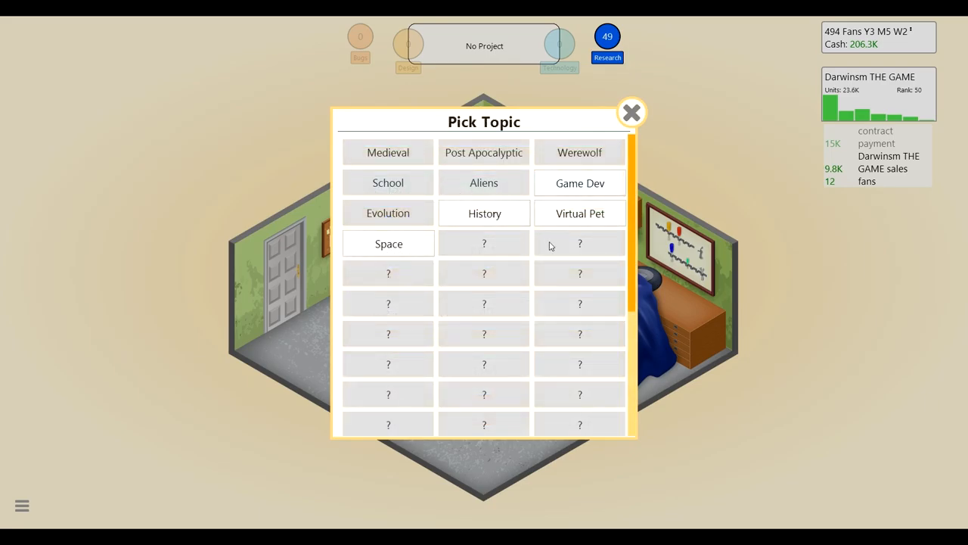
click(387, 242)
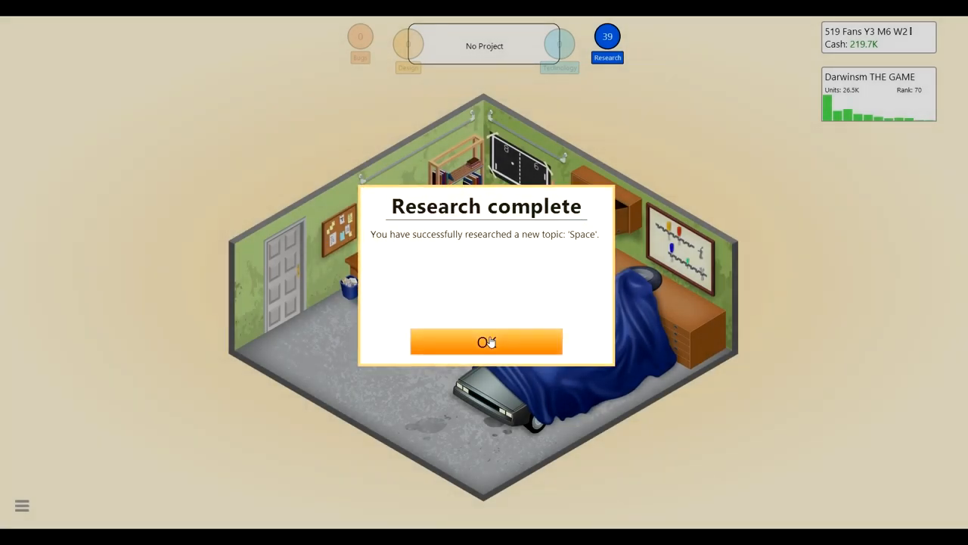
Step: Plan a new game with topic Space and genre Adventure
click(487, 341)
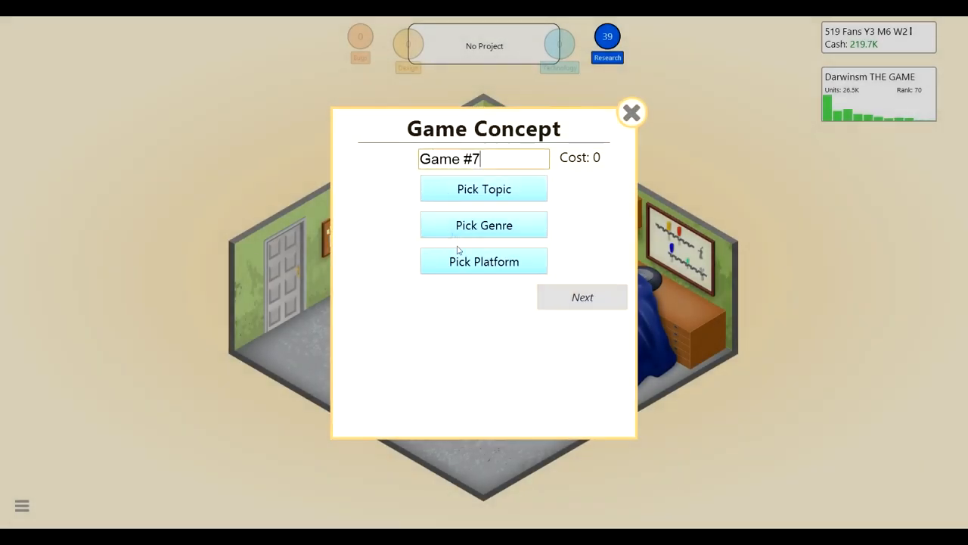
click(484, 188)
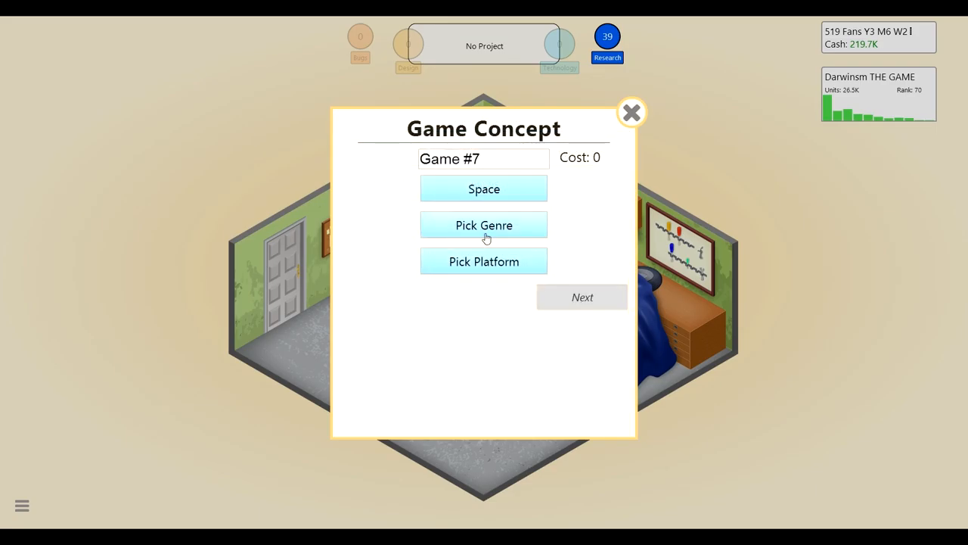
click(485, 224)
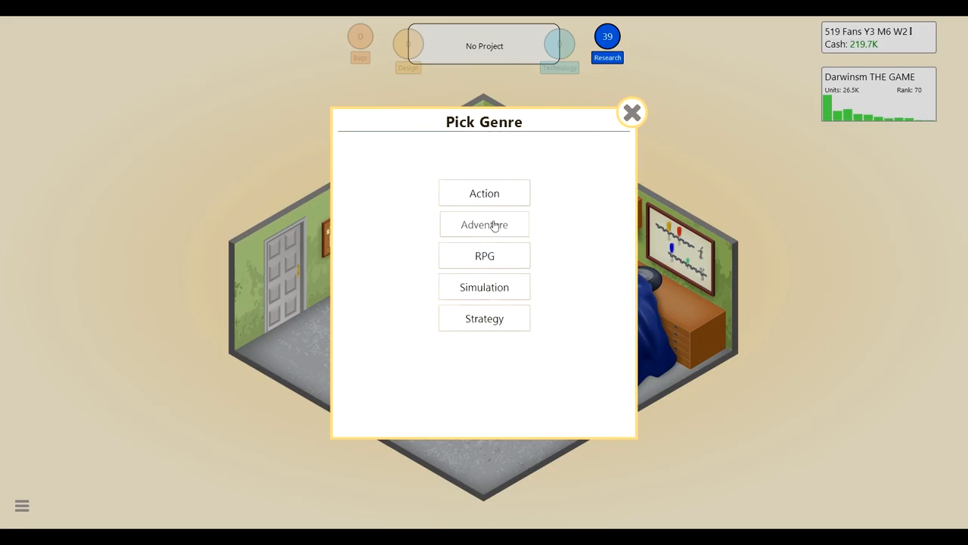
click(484, 224)
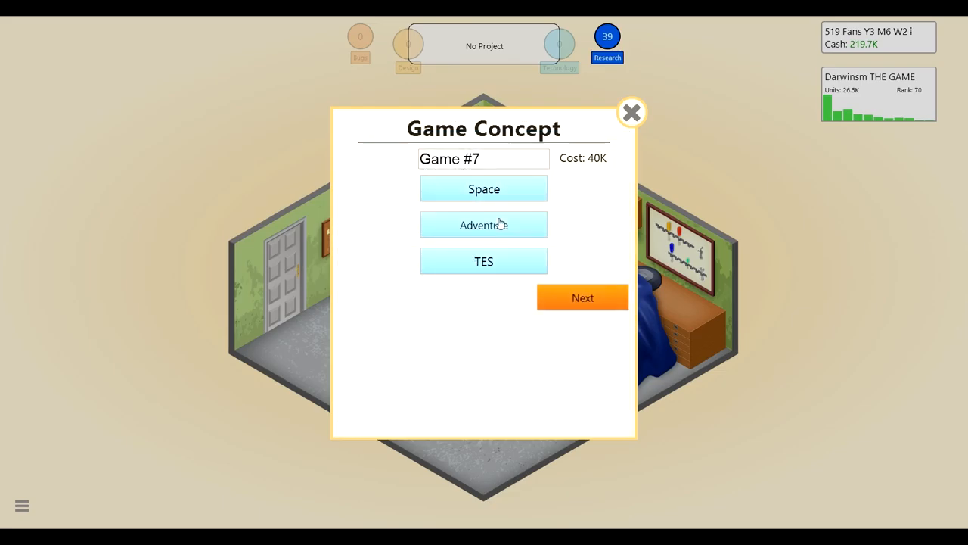
Step: Name the game 'Star Battle (not star wars)' and continue to feature selection
click(485, 159)
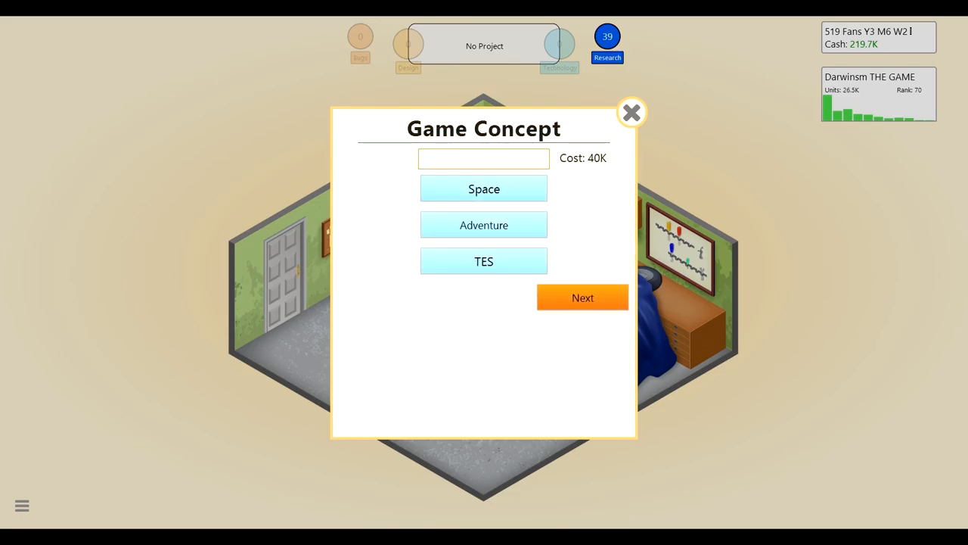
text(S)
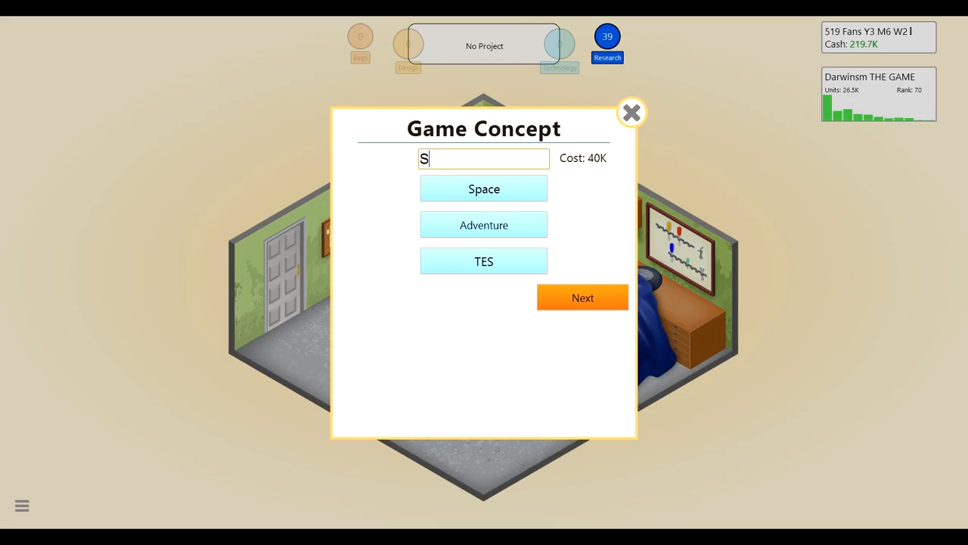
text(Tar)
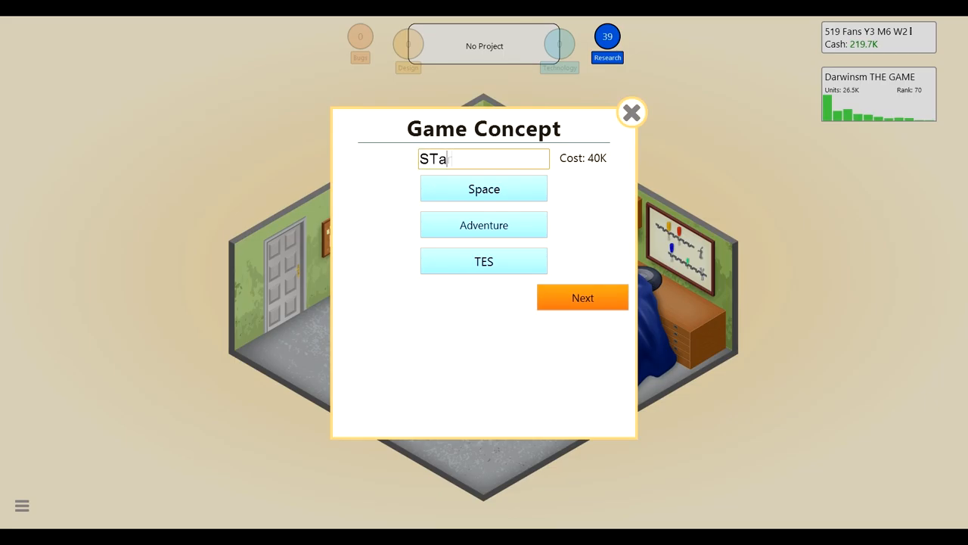
text(Star Battle)
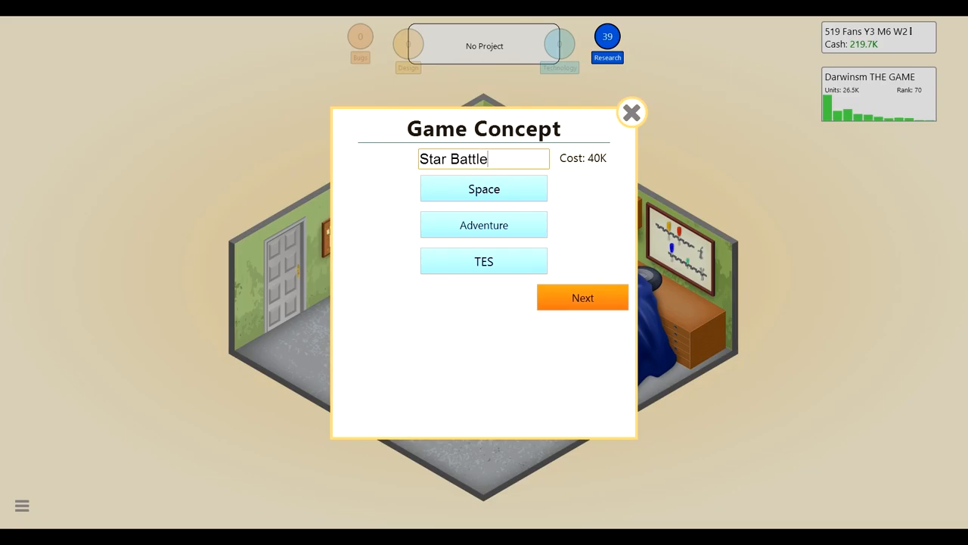
text((not star wars)
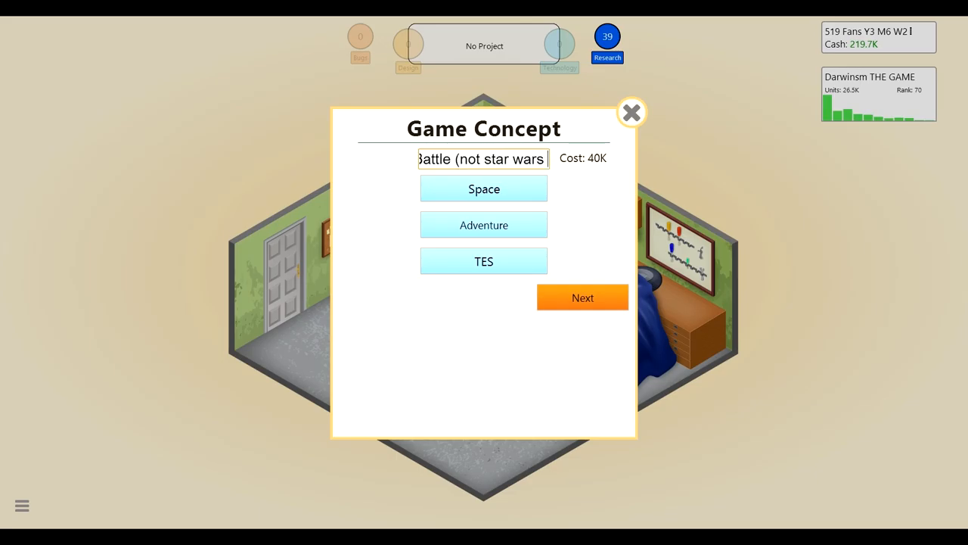
text(what)
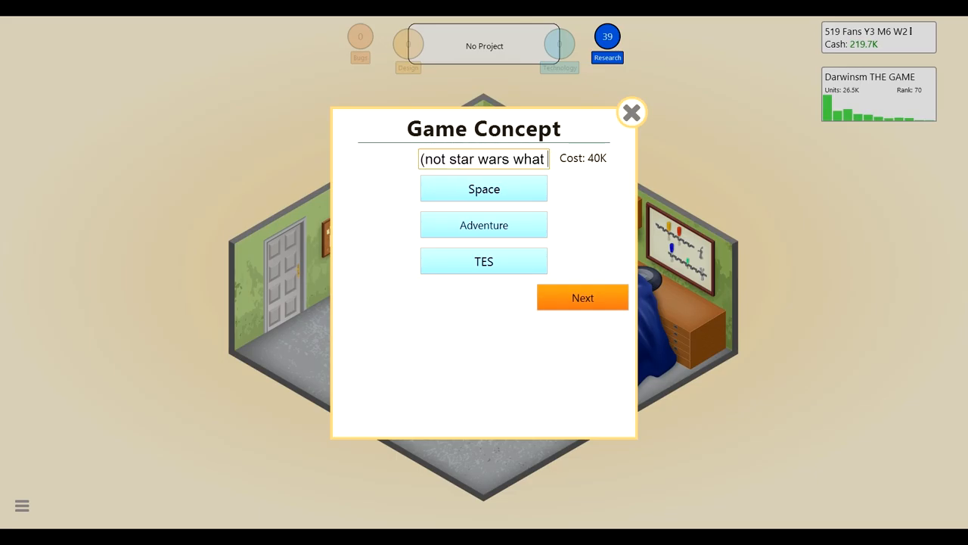
text(so)
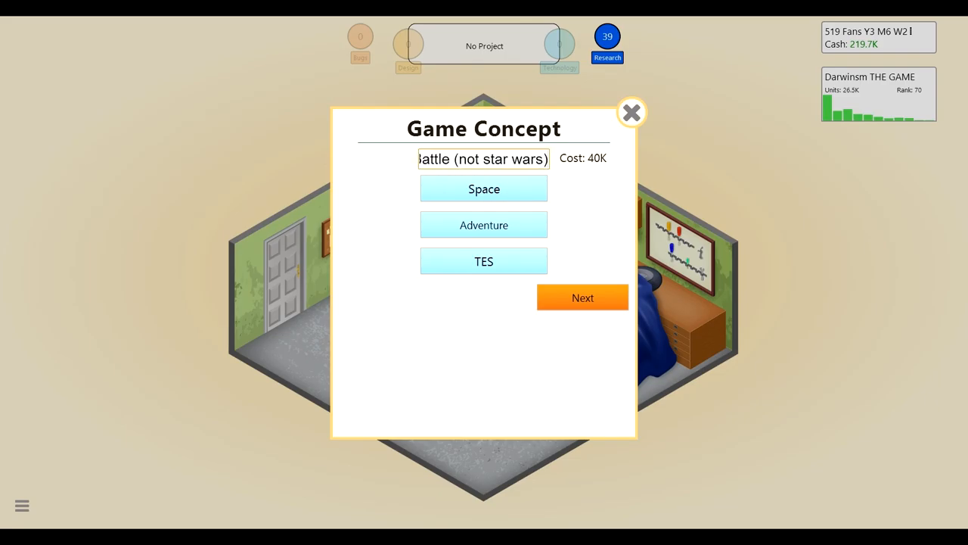
click(583, 297)
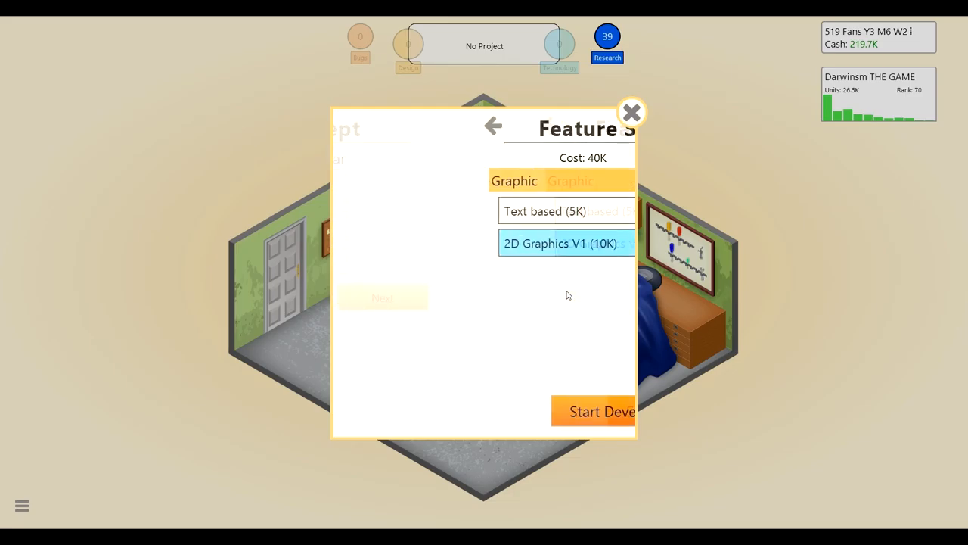
Step: Start Star Battle's development with Gameplay highest and Story/Quests raised to match Engine
click(602, 412)
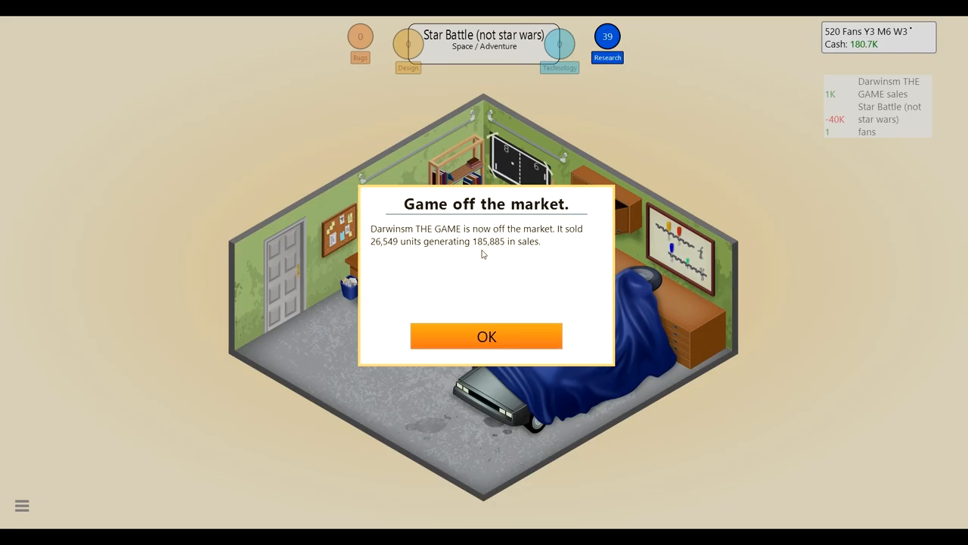
click(485, 336)
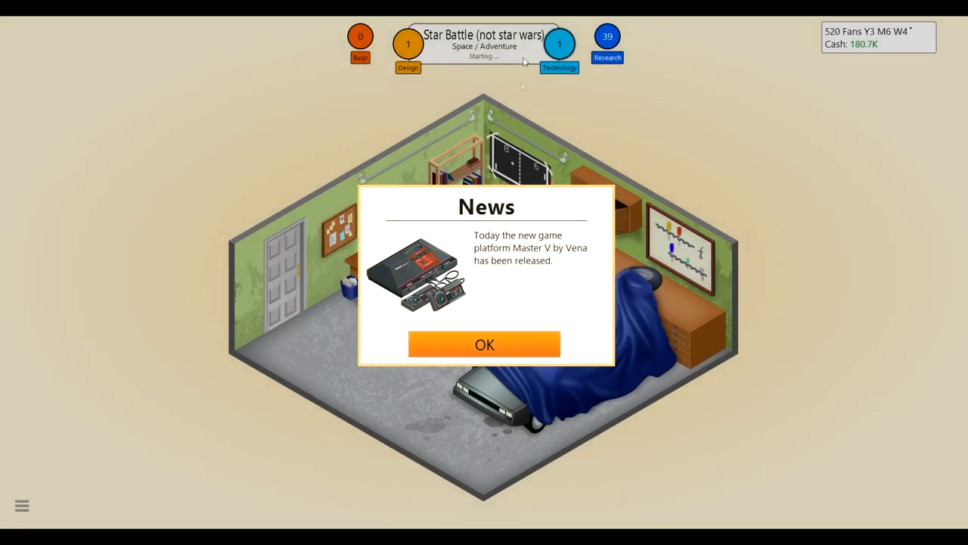
click(484, 343)
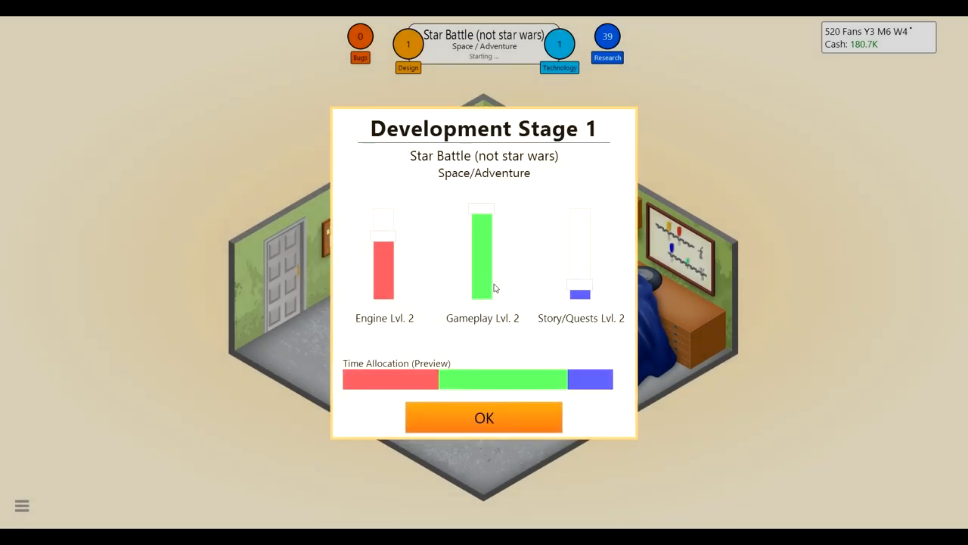
mouse_move(480, 284)
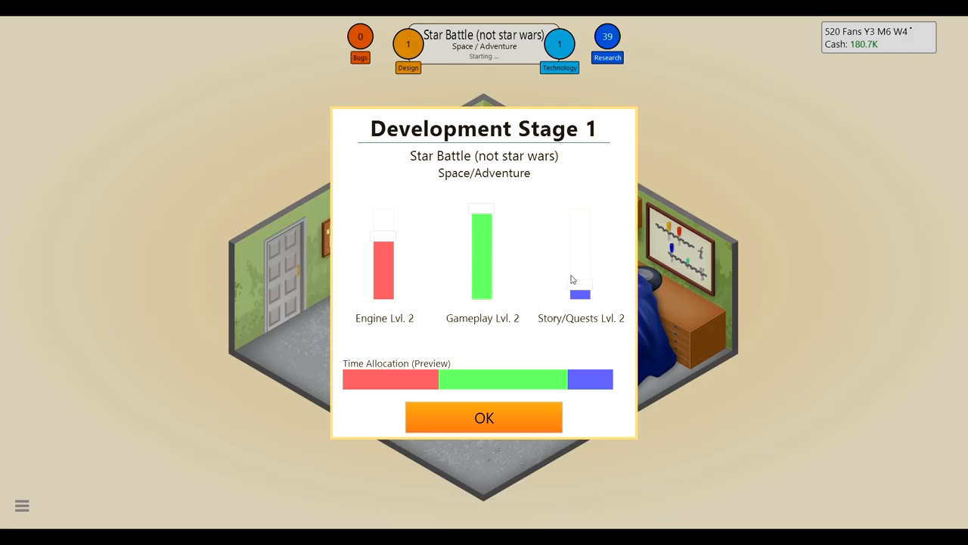
drag(581, 280, 581, 239)
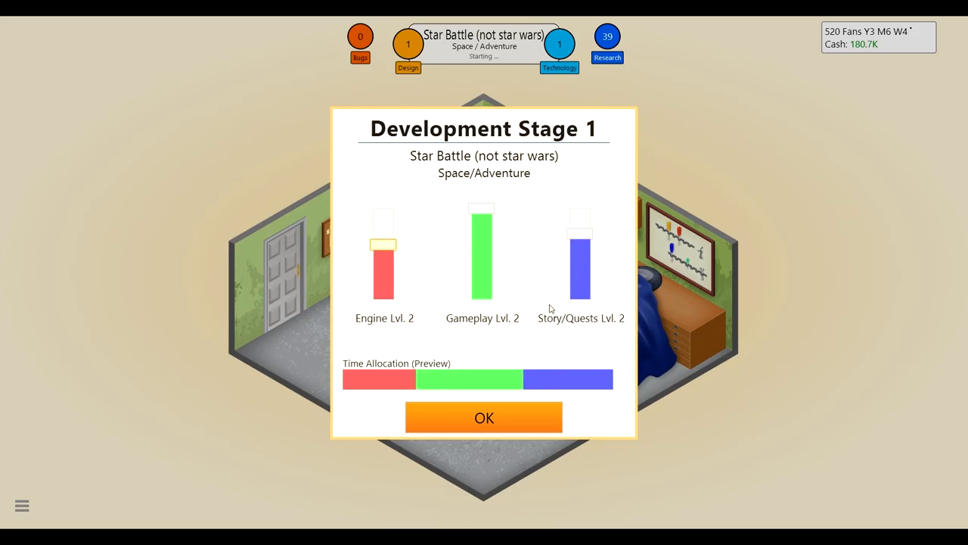
mouse_move(463, 412)
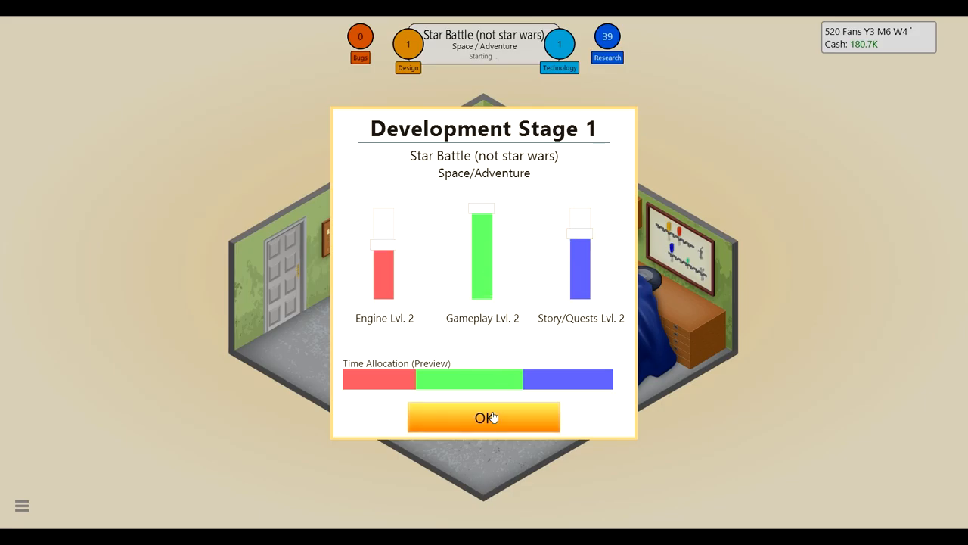
Step: Confirm Stage 1, then Stage 2 with Level Design cut to nothing and AI kept high
click(483, 418)
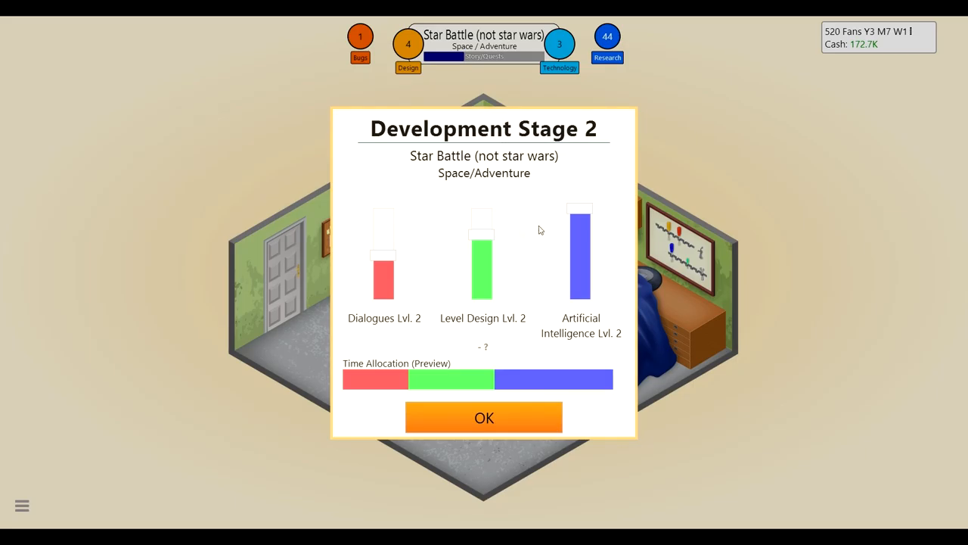
mouse_move(396, 261)
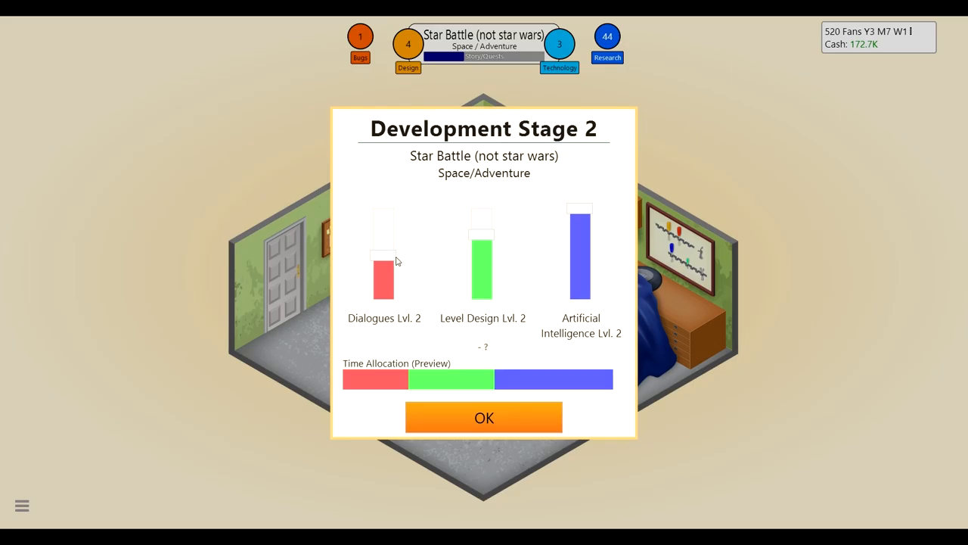
mouse_move(390, 254)
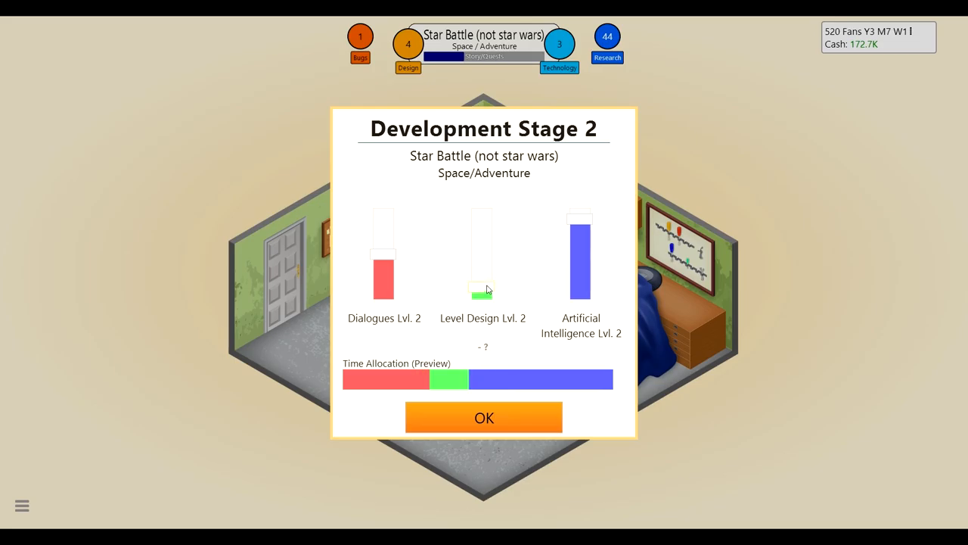
drag(483, 290, 482, 299)
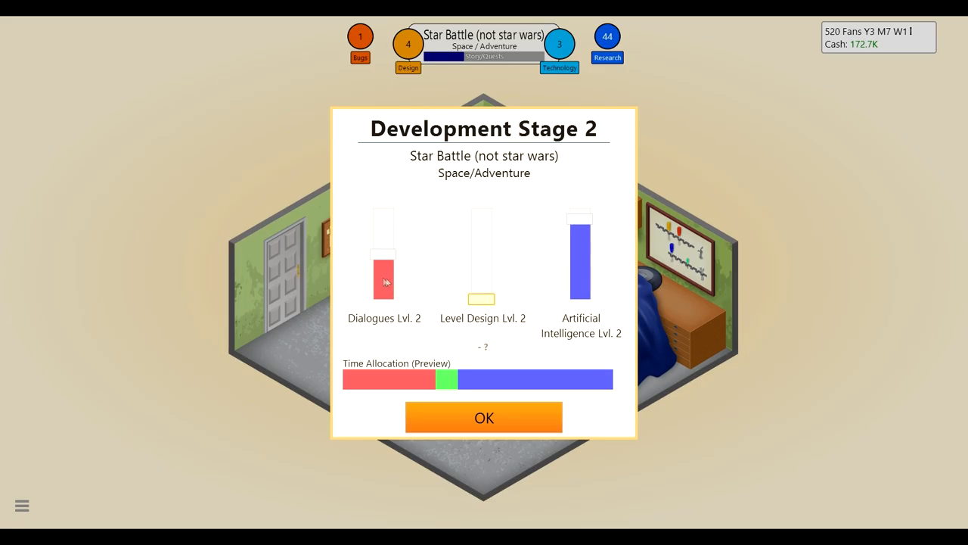
click(484, 418)
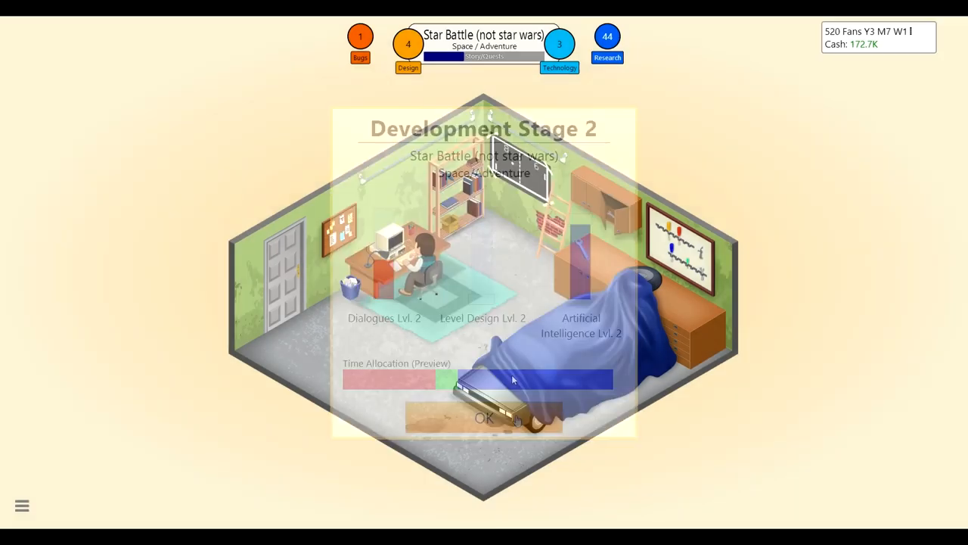
Step: Max World Design and raise Sound for Stage 3, confirm, and dismiss the Industry News
click(484, 418)
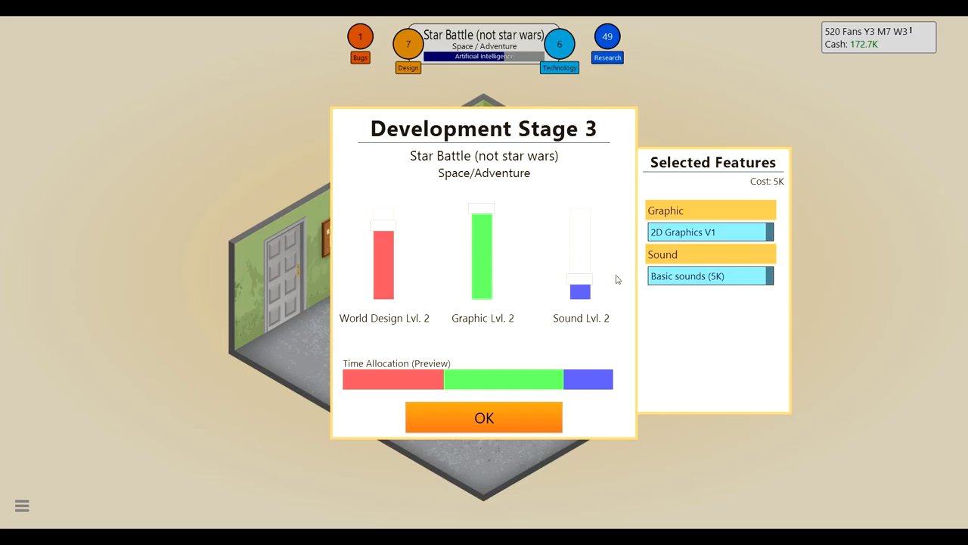
mouse_move(366, 285)
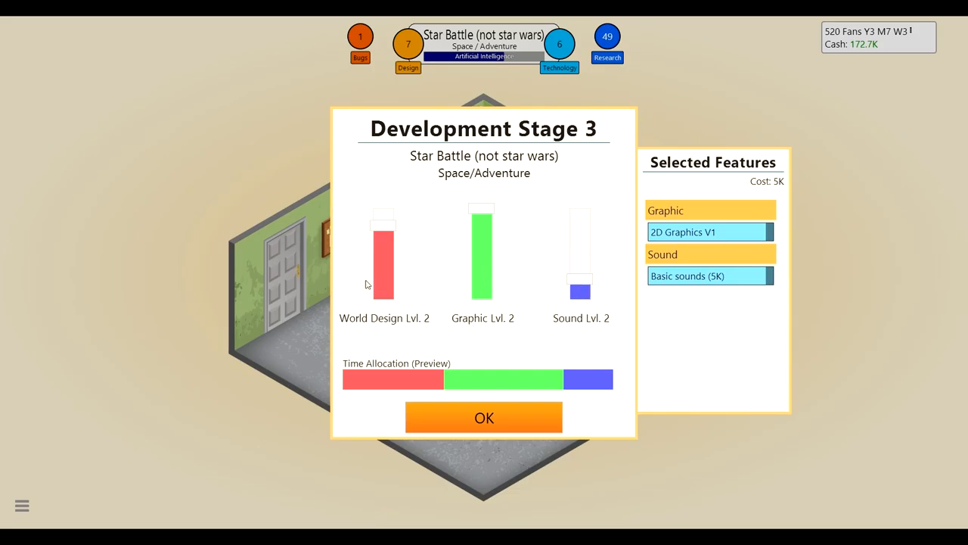
mouse_move(399, 234)
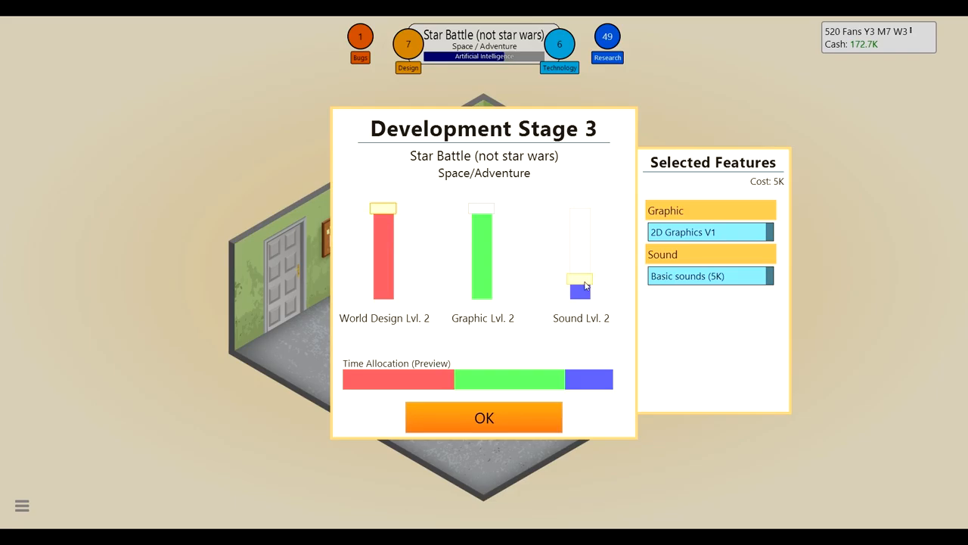
drag(581, 280, 581, 260)
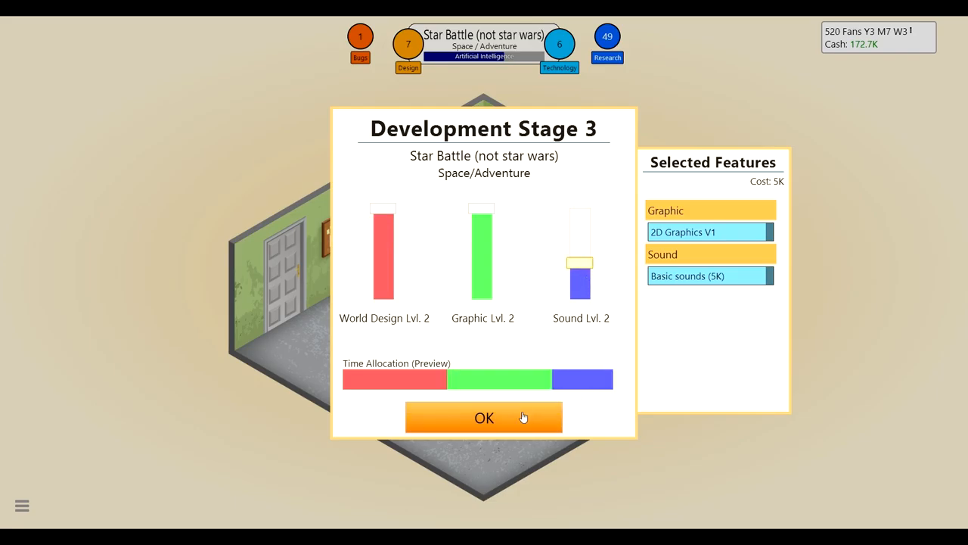
click(485, 418)
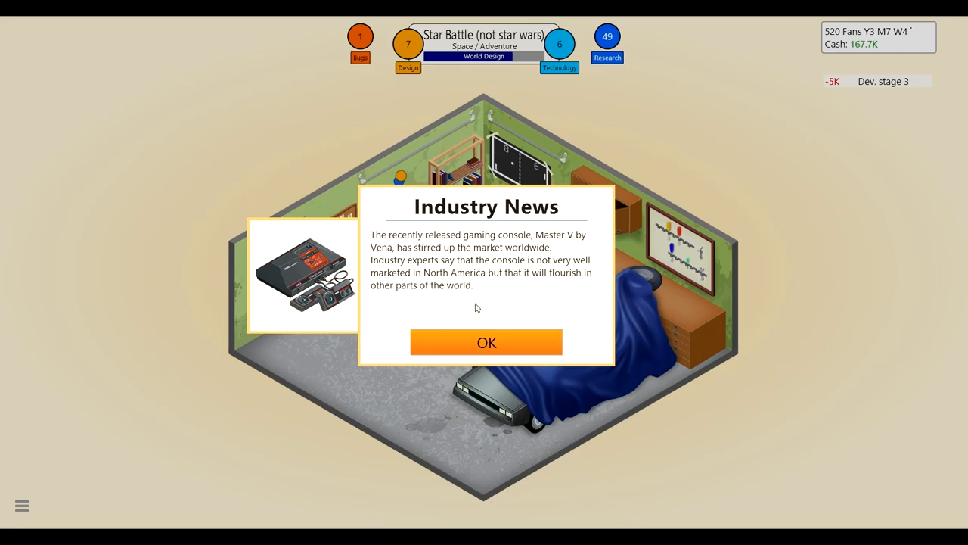
mouse_move(484, 339)
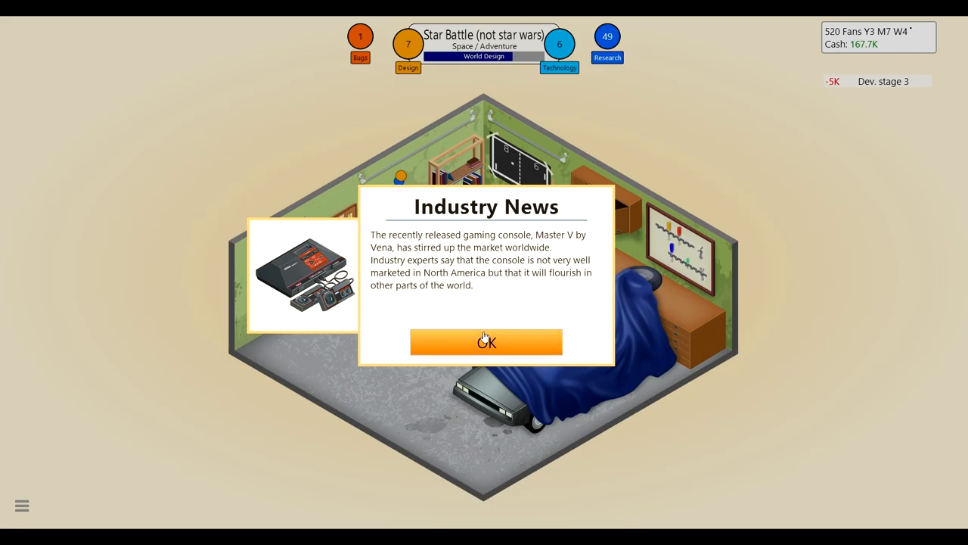
click(486, 342)
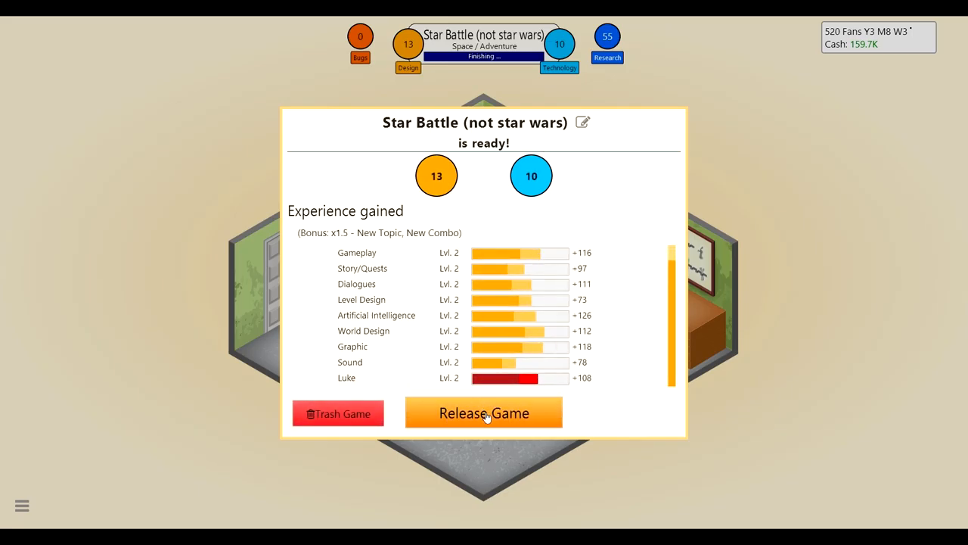
Step: Release Star Battle and read its review scores of 4, 5, 3 and 5, then close them
click(484, 412)
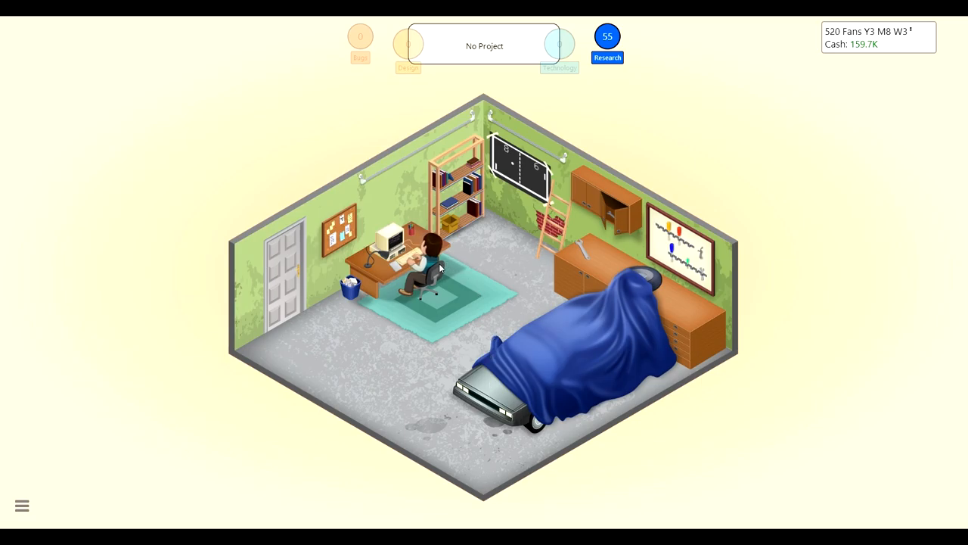
click(427, 258)
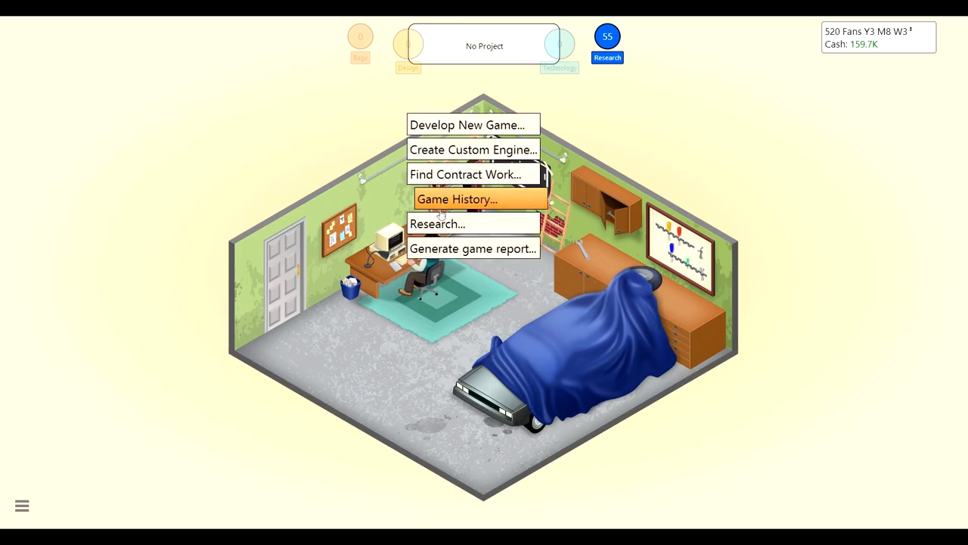
click(473, 200)
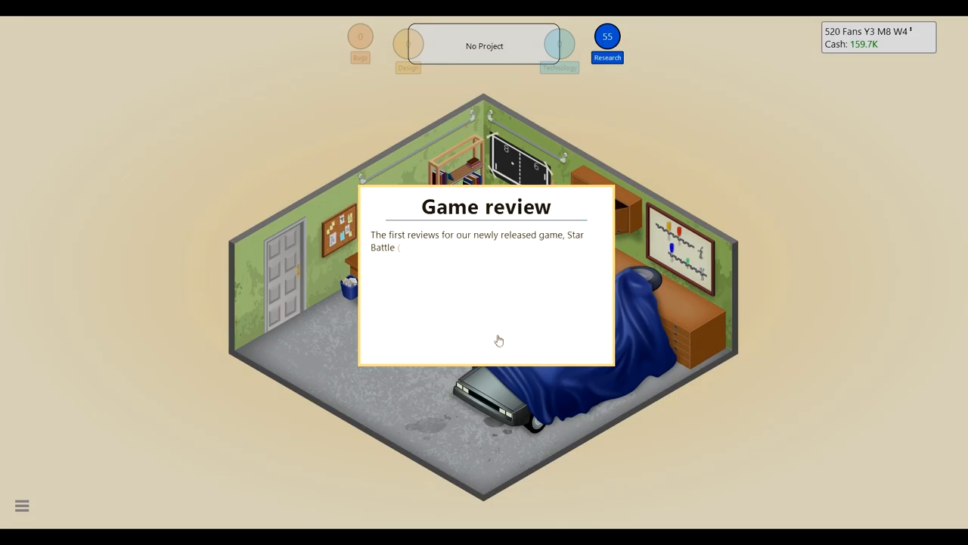
click(499, 339)
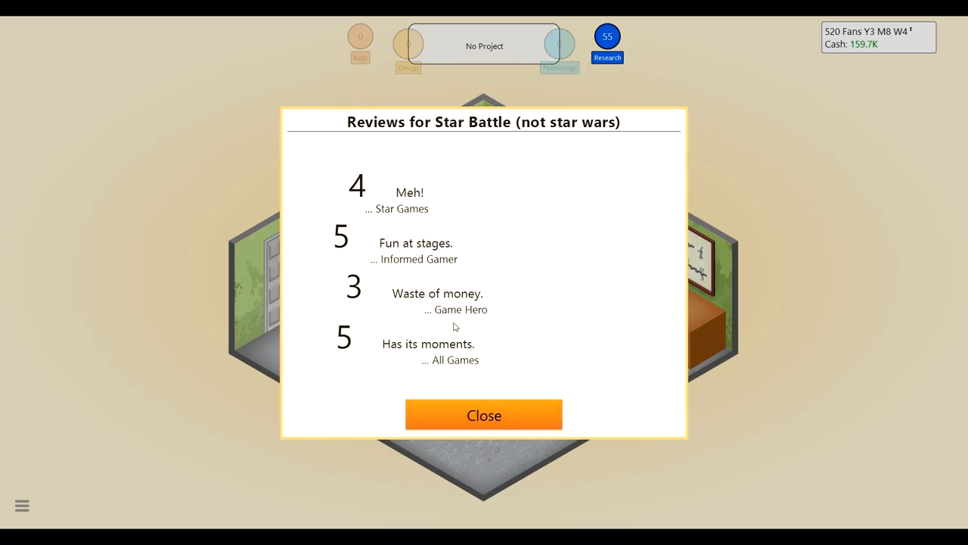
mouse_move(578, 440)
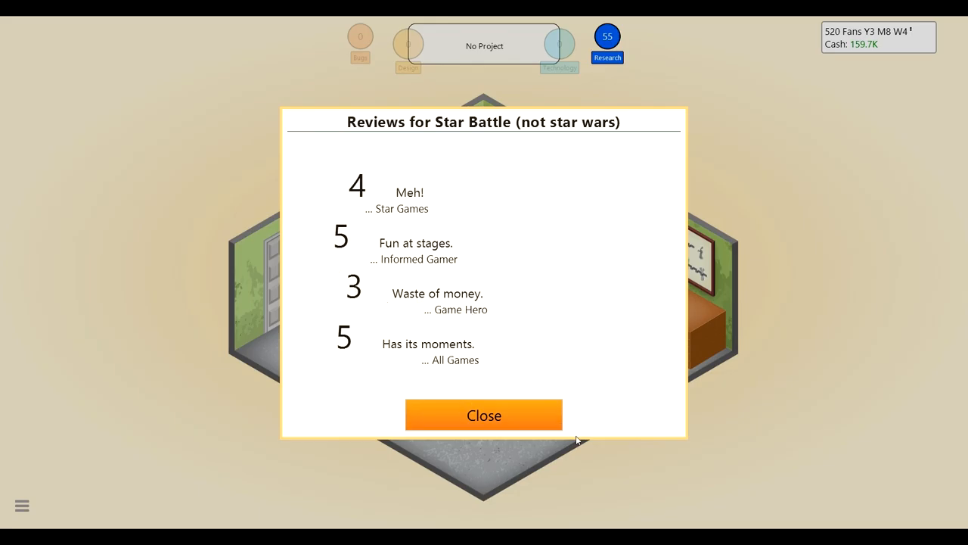
click(484, 414)
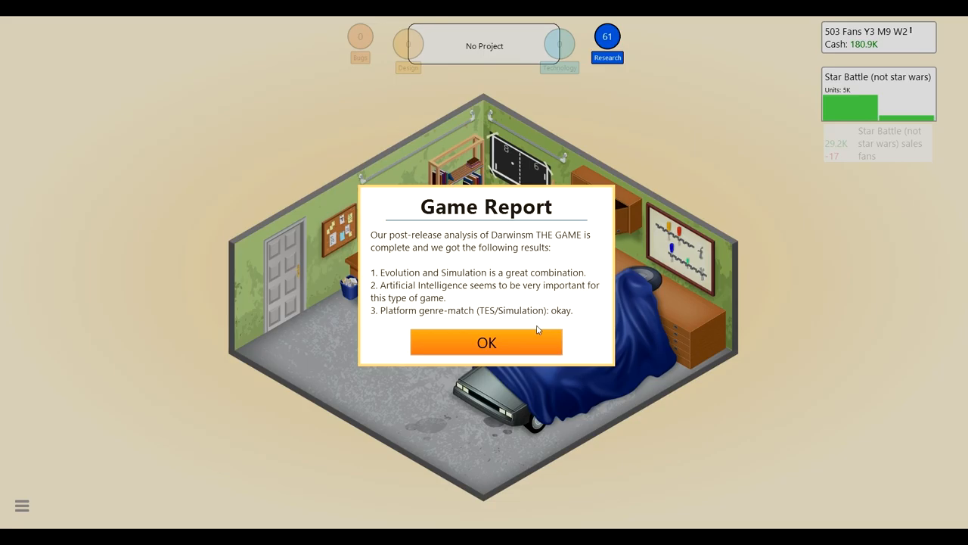
mouse_move(491, 337)
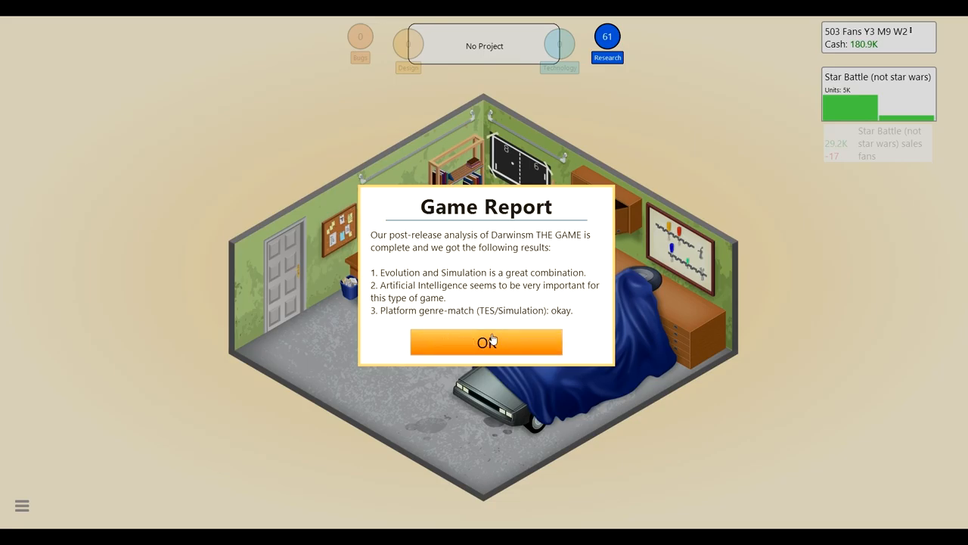
Step: Dismiss Darwinsm's game report, browse the desk's Research list, and close it without starting anything
click(486, 342)
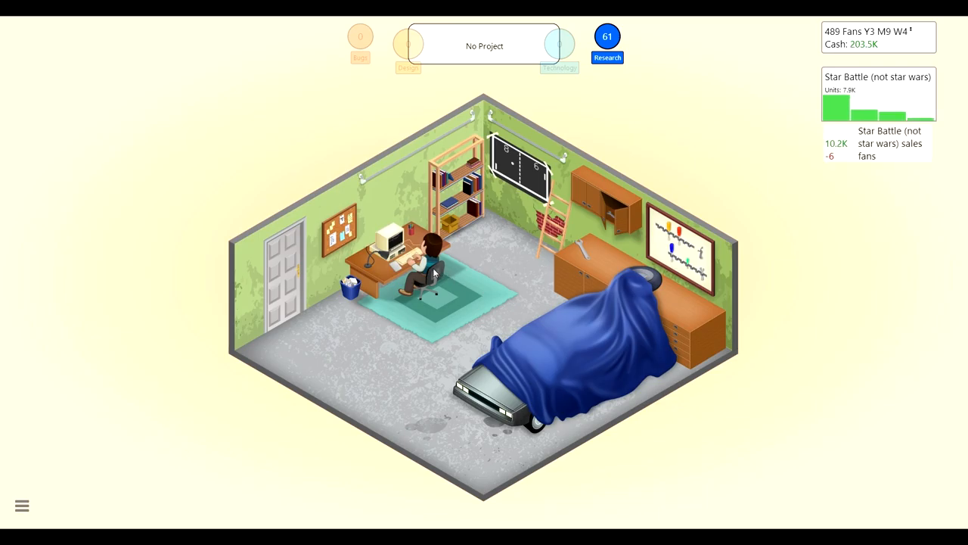
click(431, 269)
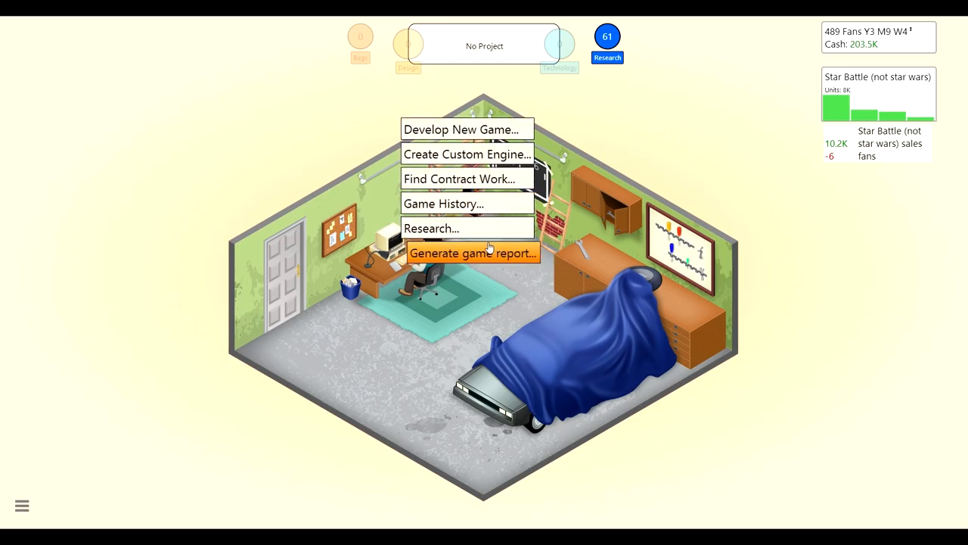
click(432, 227)
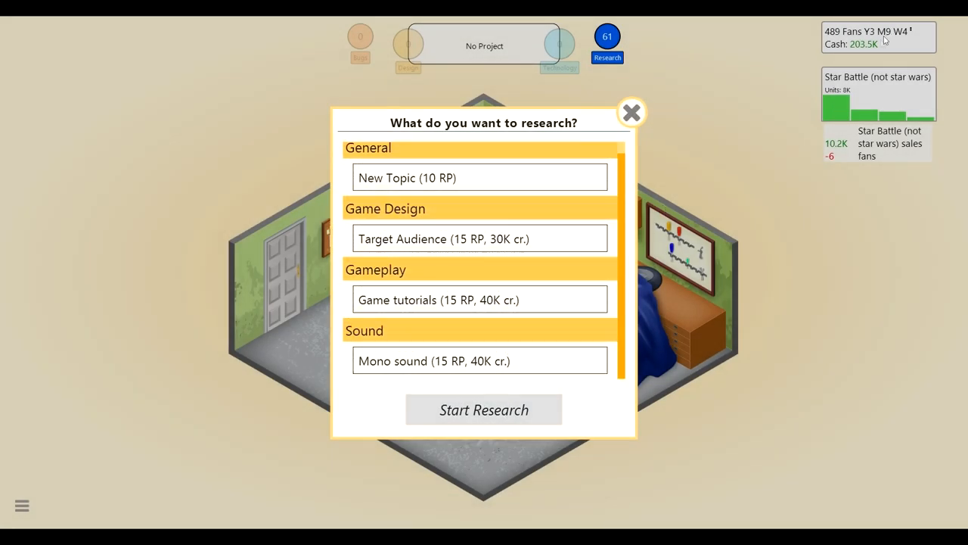
mouse_move(456, 319)
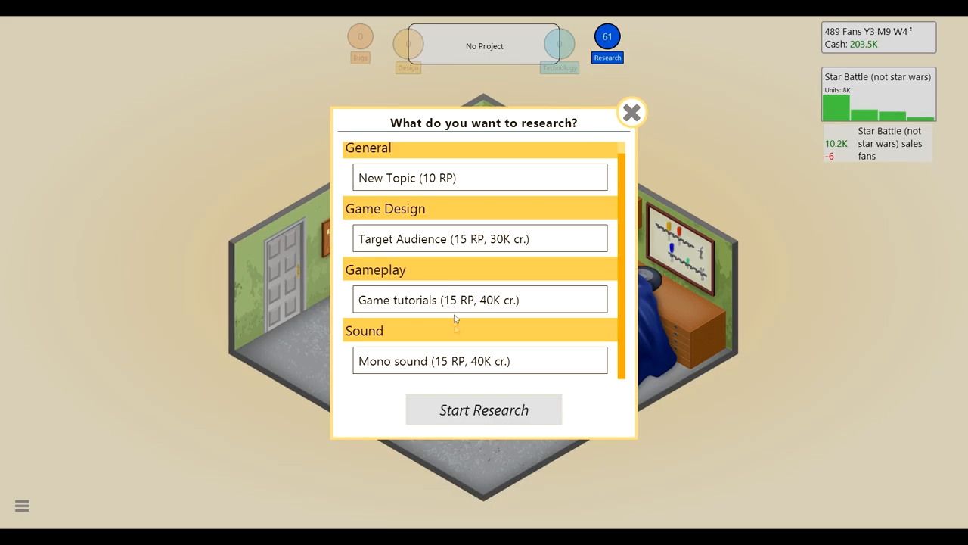
mouse_move(420, 247)
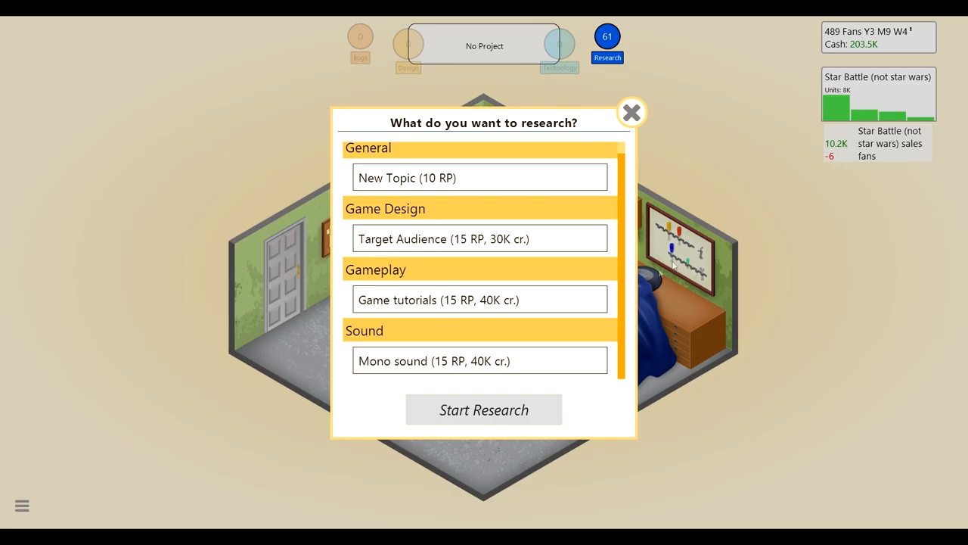
click(632, 112)
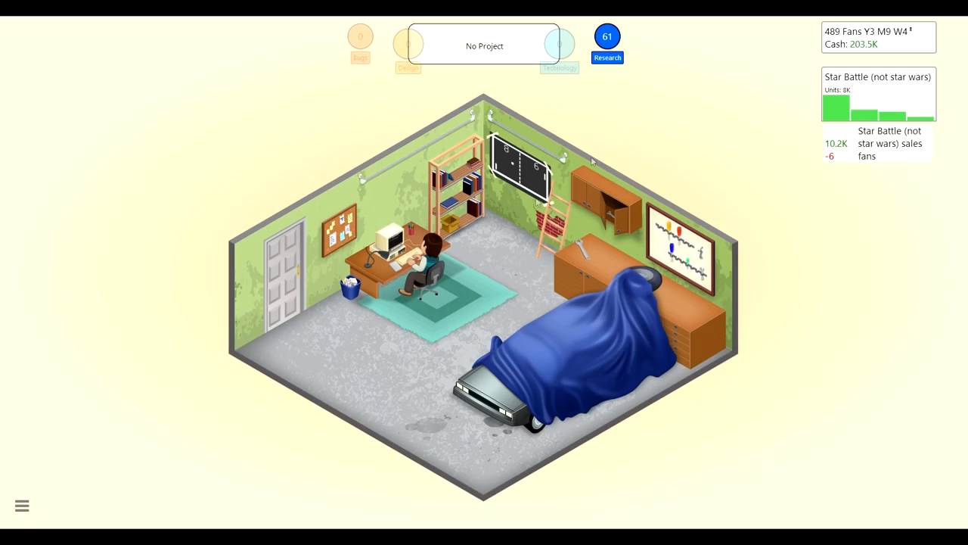